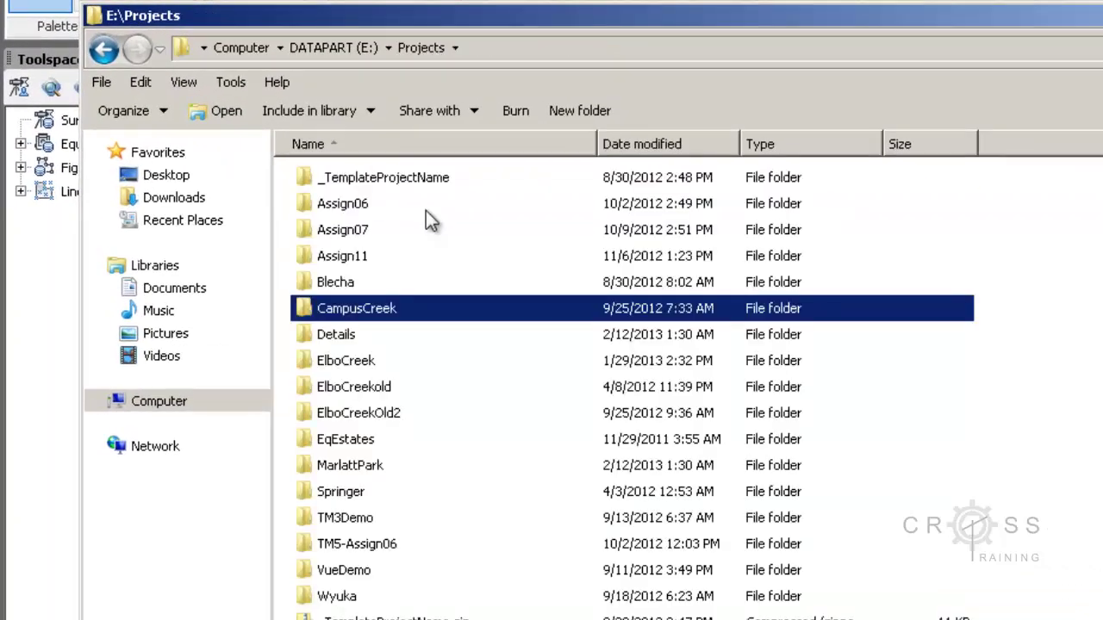
Browse into E:\Projects\Details\CAD\NCS to reach the plot style table files.
double_click(336, 334)
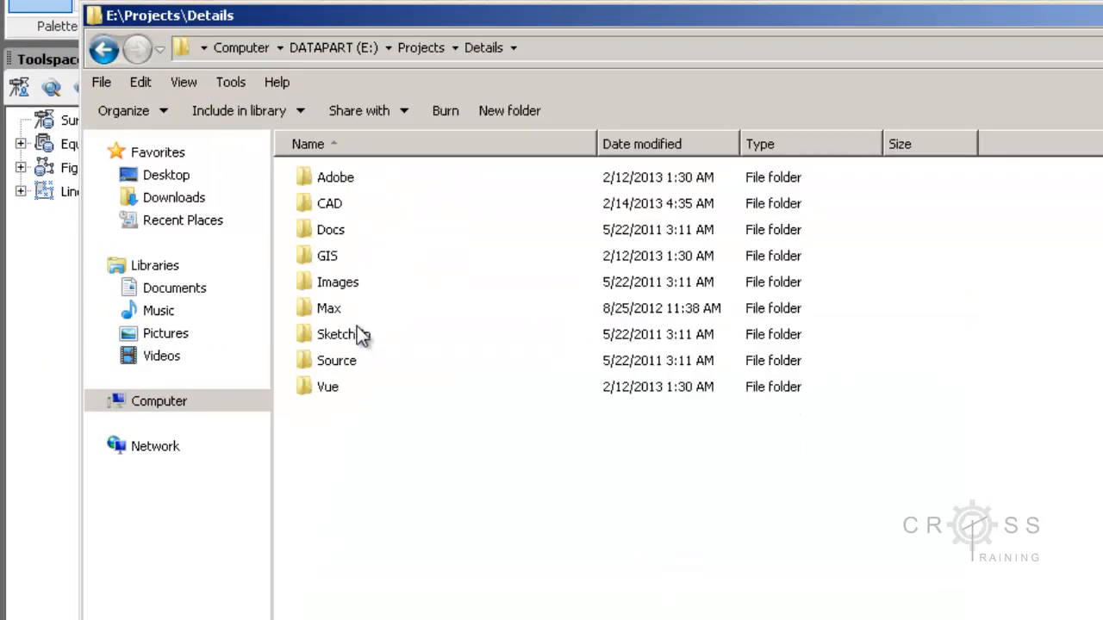
double_click(329, 204)
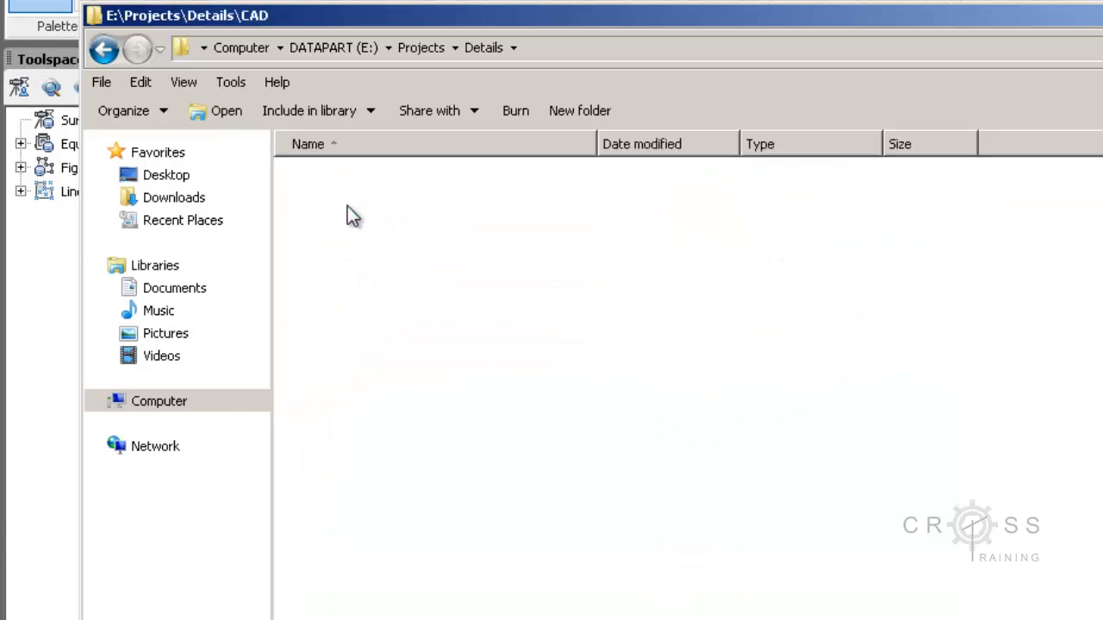
click(328, 229)
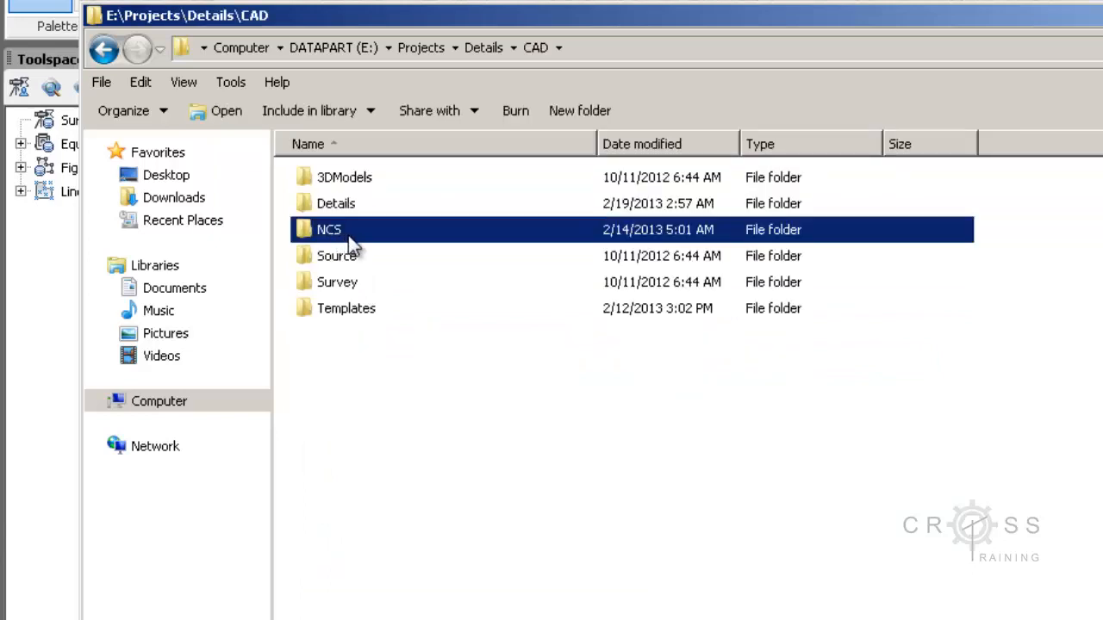
mouse_move(345, 233)
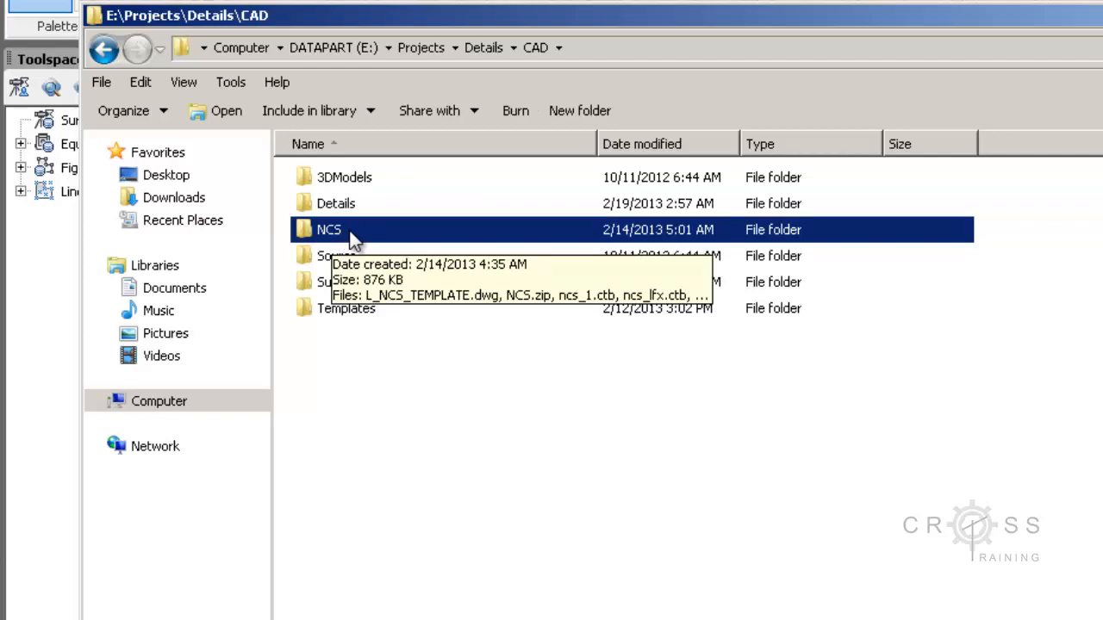
double_click(329, 229)
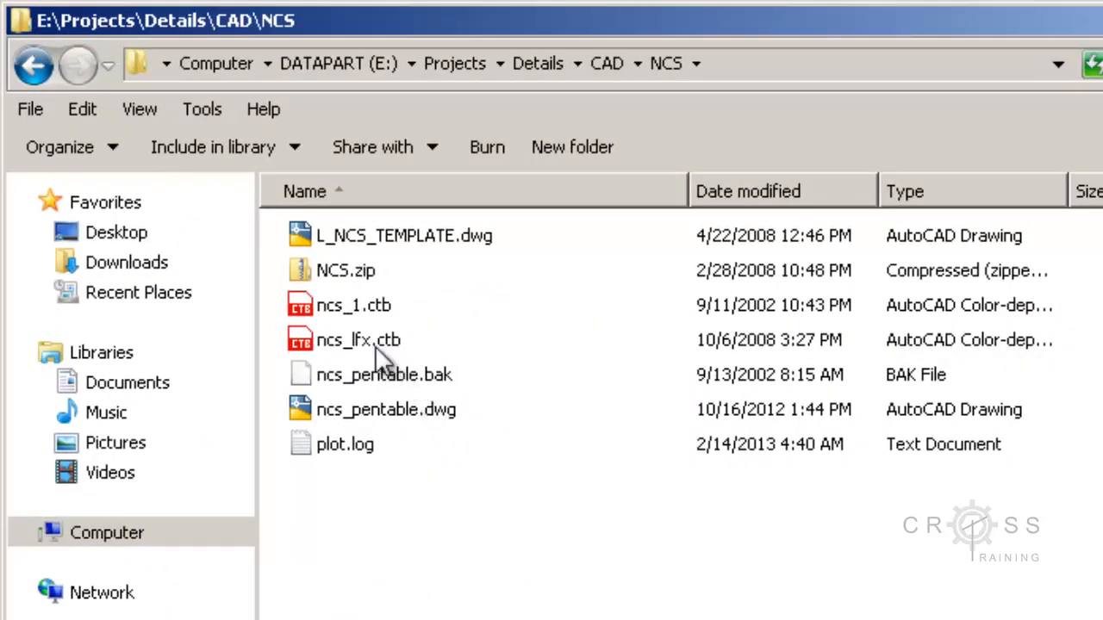
Inspect the ncs_1.ctb and ncs_lfx.ctb plot style tables in the NCS folder.
click(353, 305)
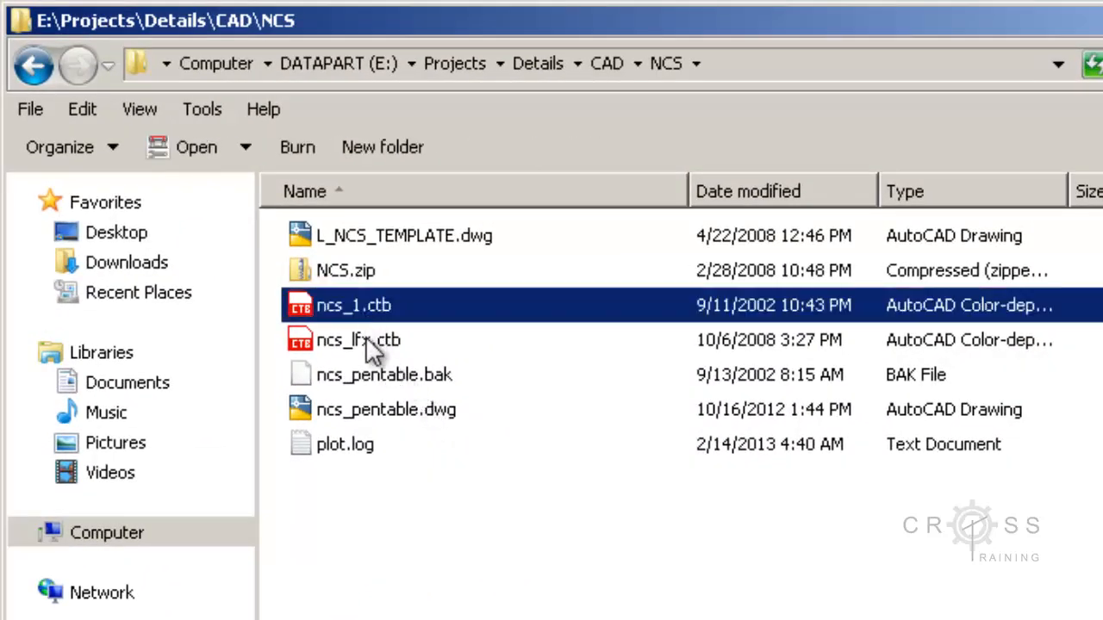
mouse_move(362, 340)
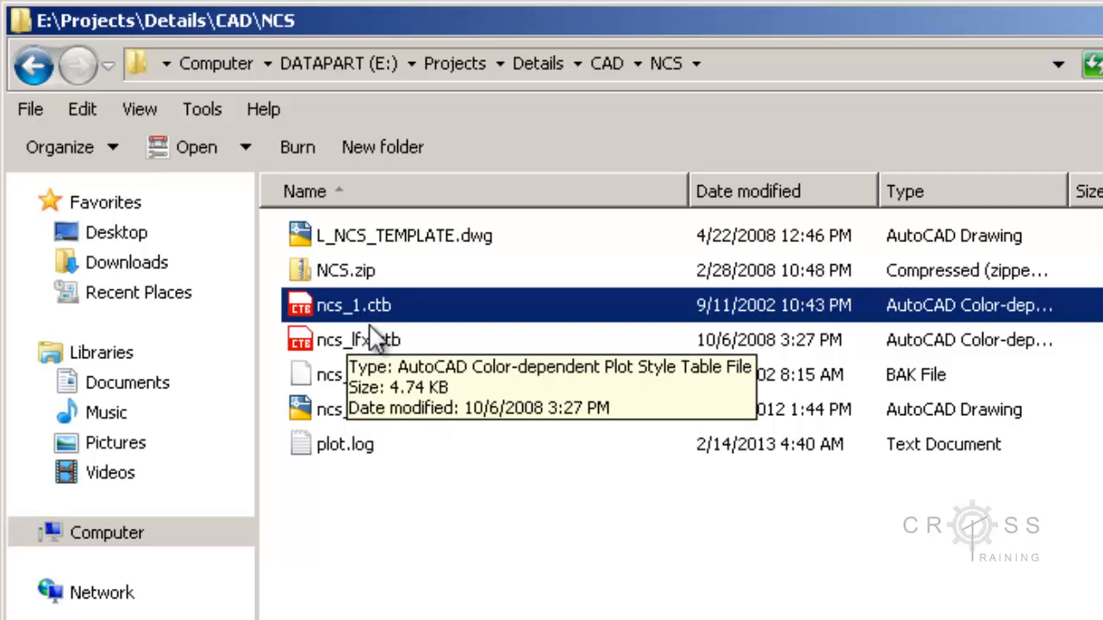
mouse_move(422, 336)
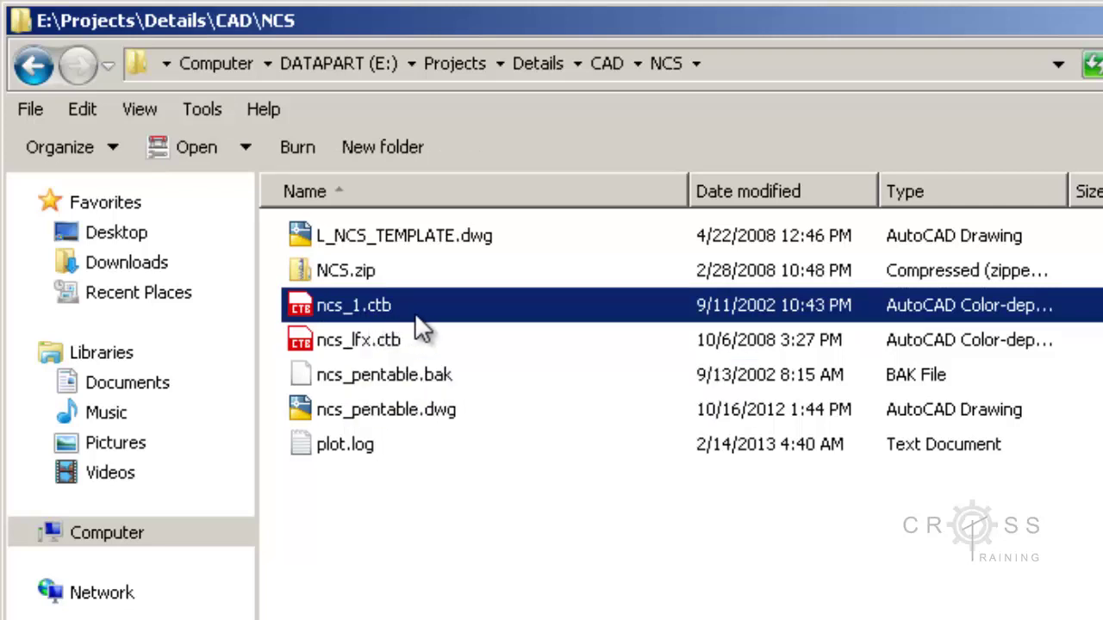
mouse_move(422, 327)
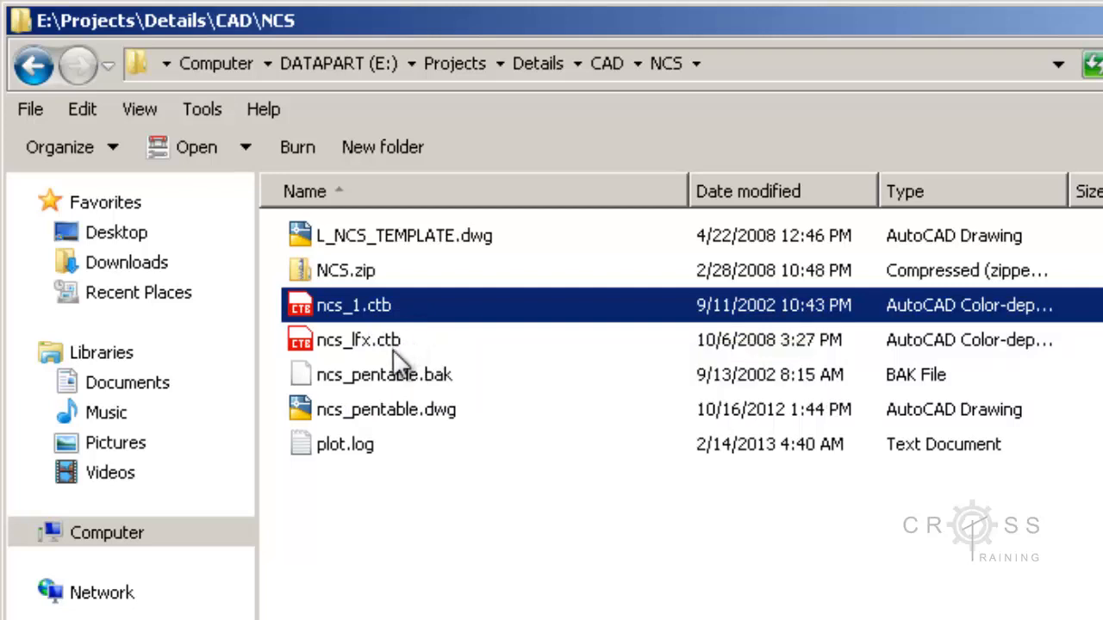
click(359, 339)
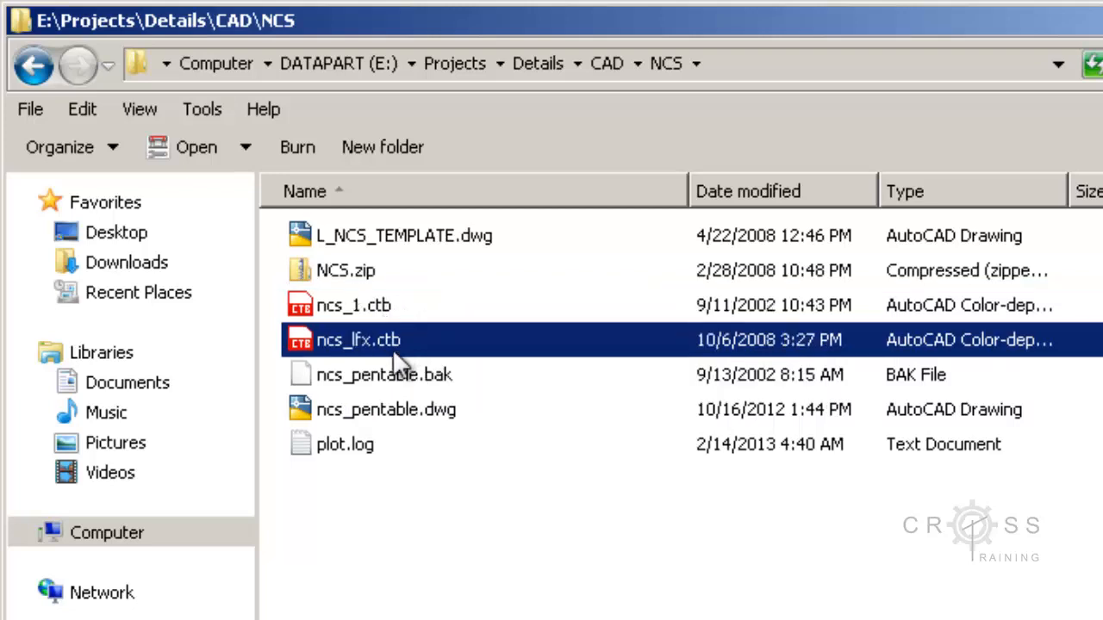
mouse_move(336, 348)
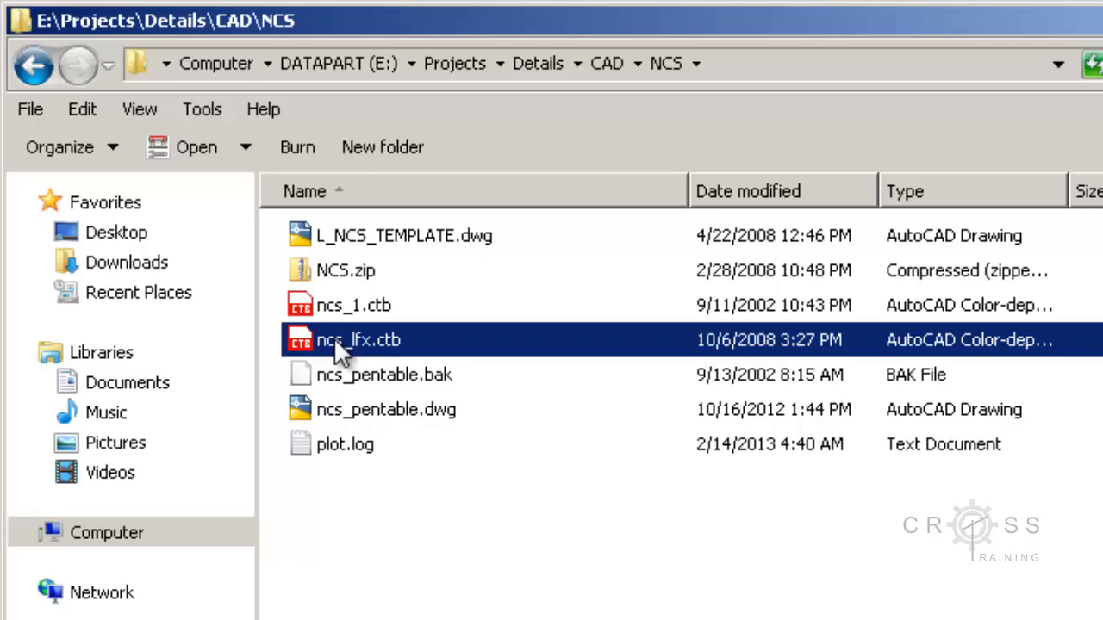
mouse_move(379, 345)
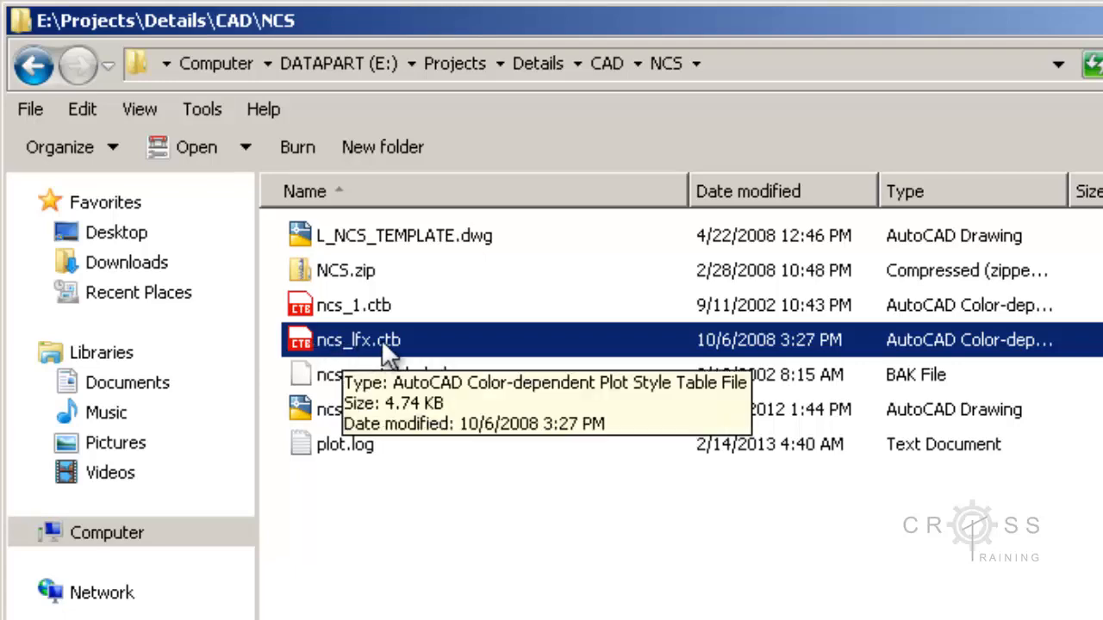
double_click(356, 340)
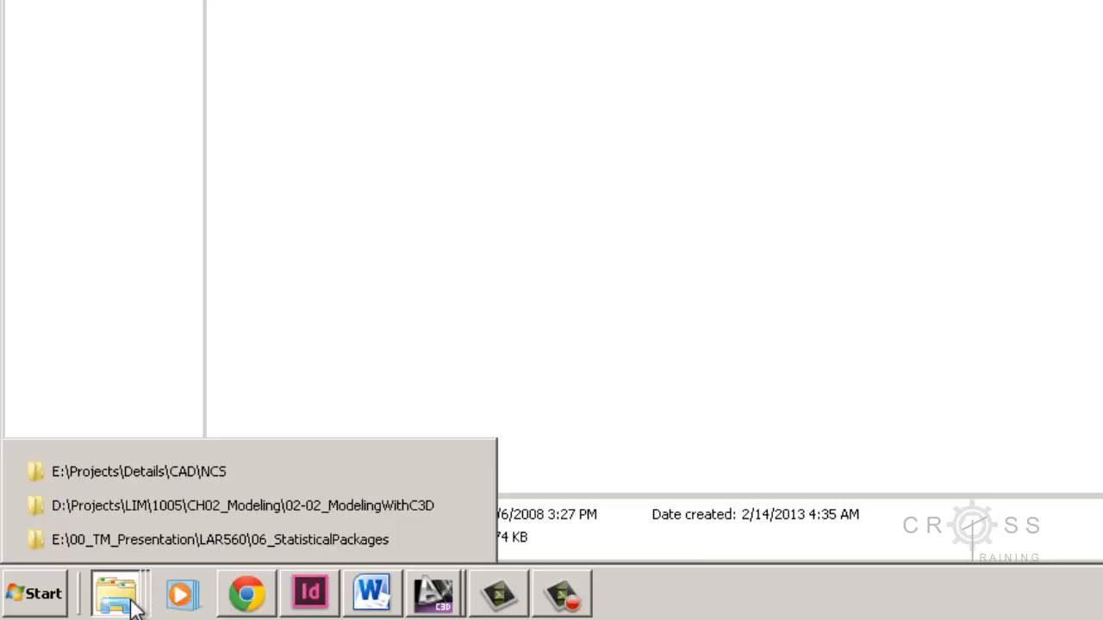
Open a second Explorer window at Libraries in front of the maximized NCS folder window.
right_click(119, 593)
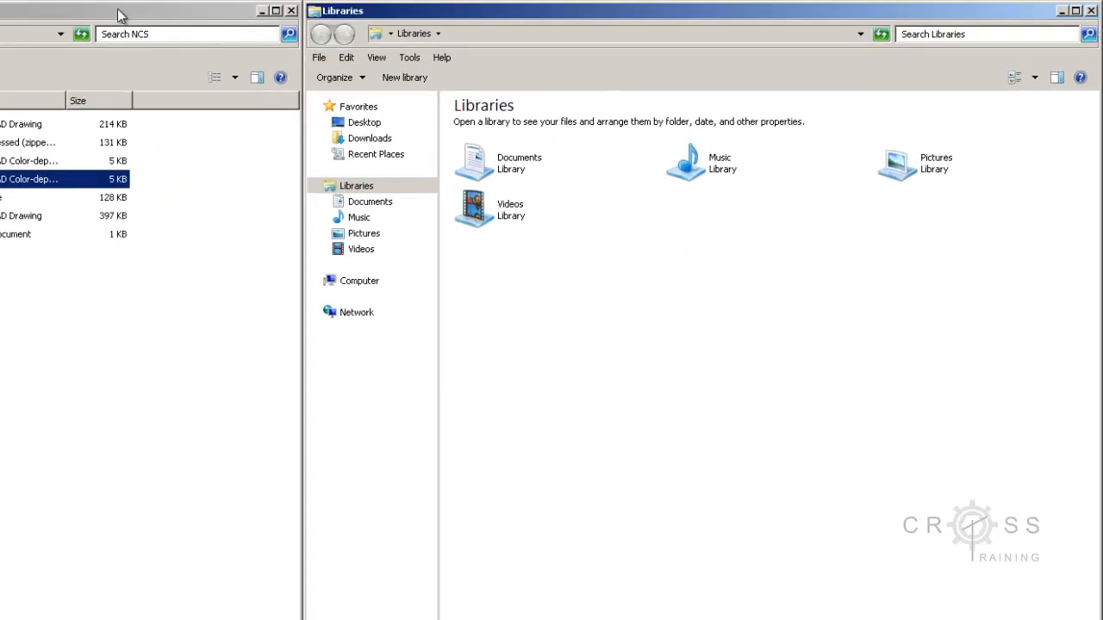
mouse_move(429, 269)
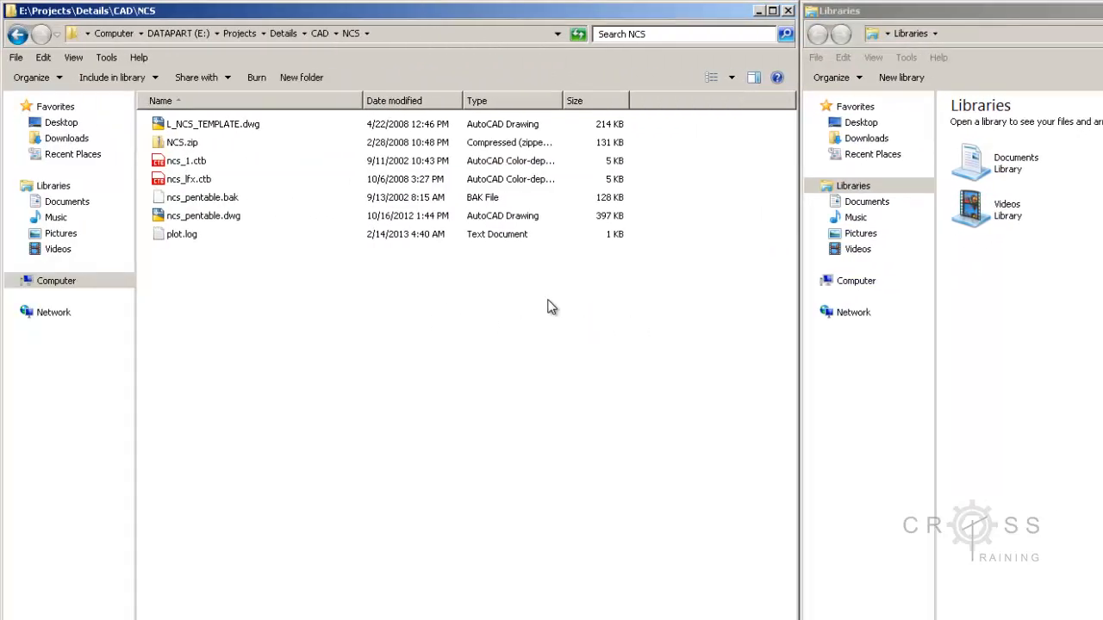
click(772, 10)
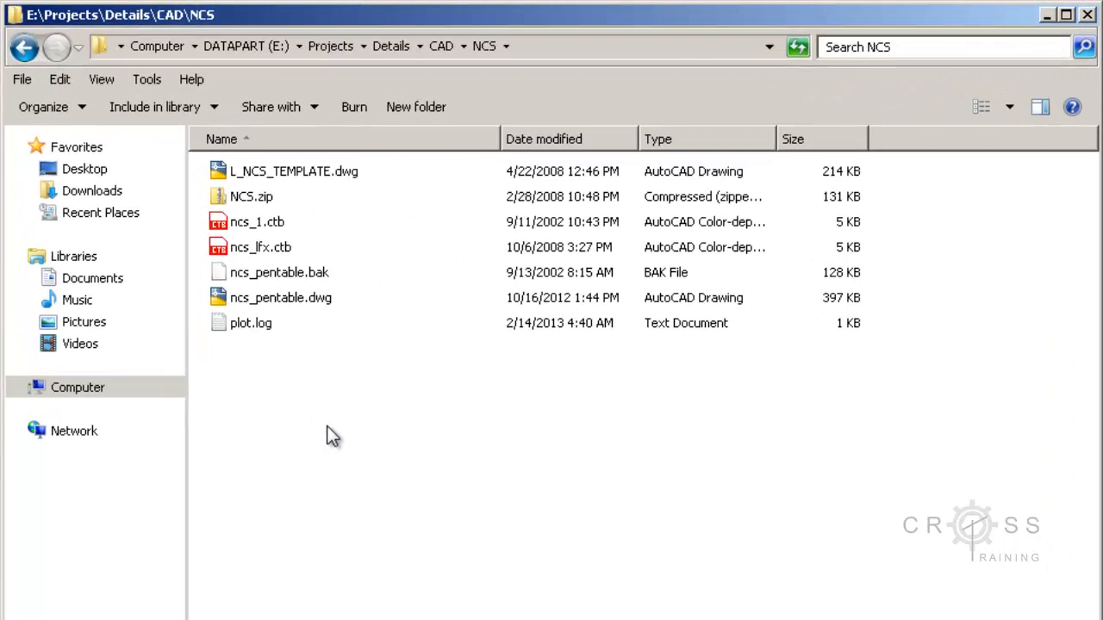
click(73, 255)
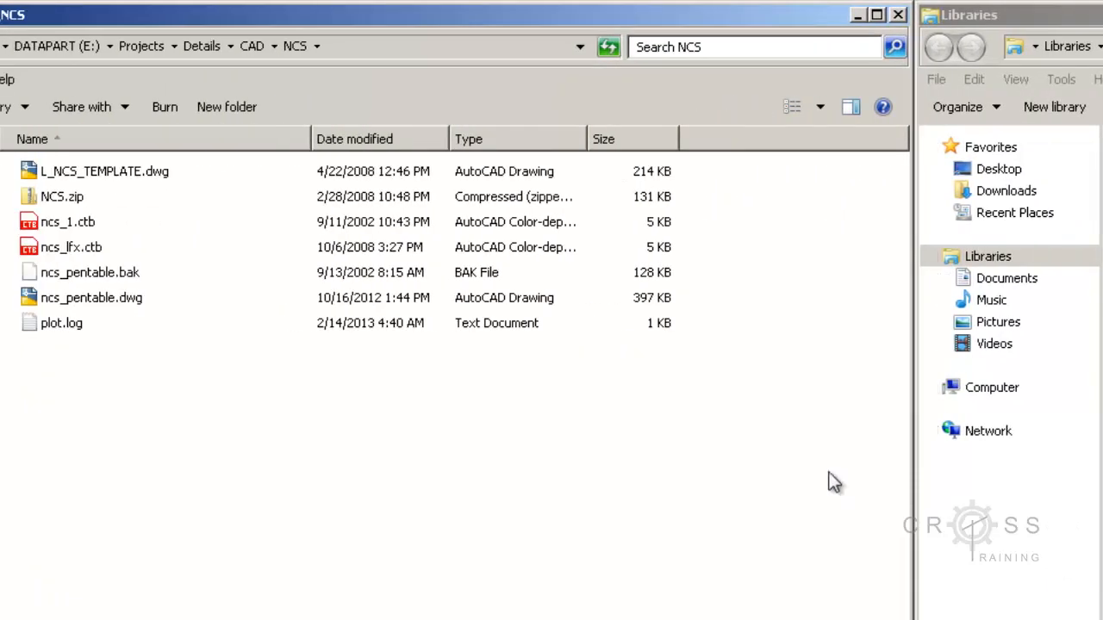
mouse_move(658, 455)
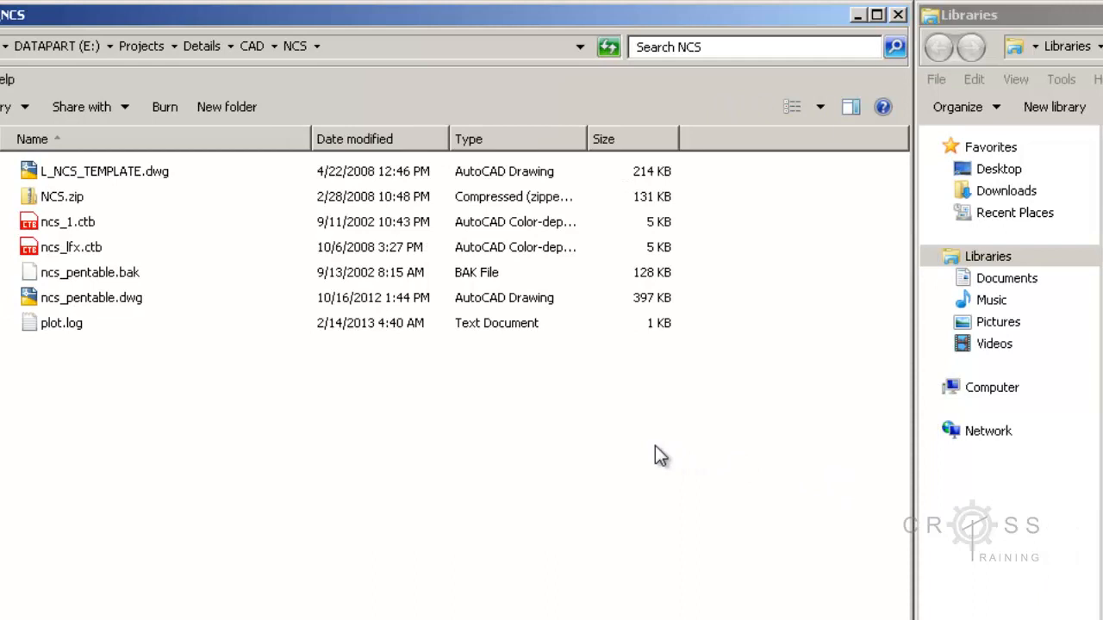
mouse_move(77, 231)
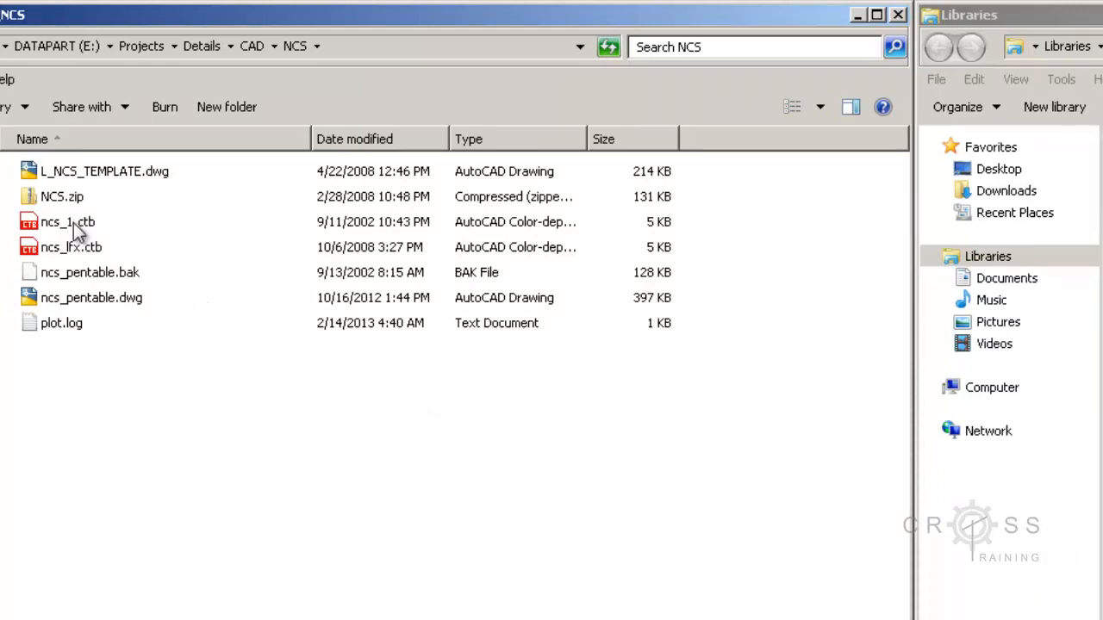
click(67, 221)
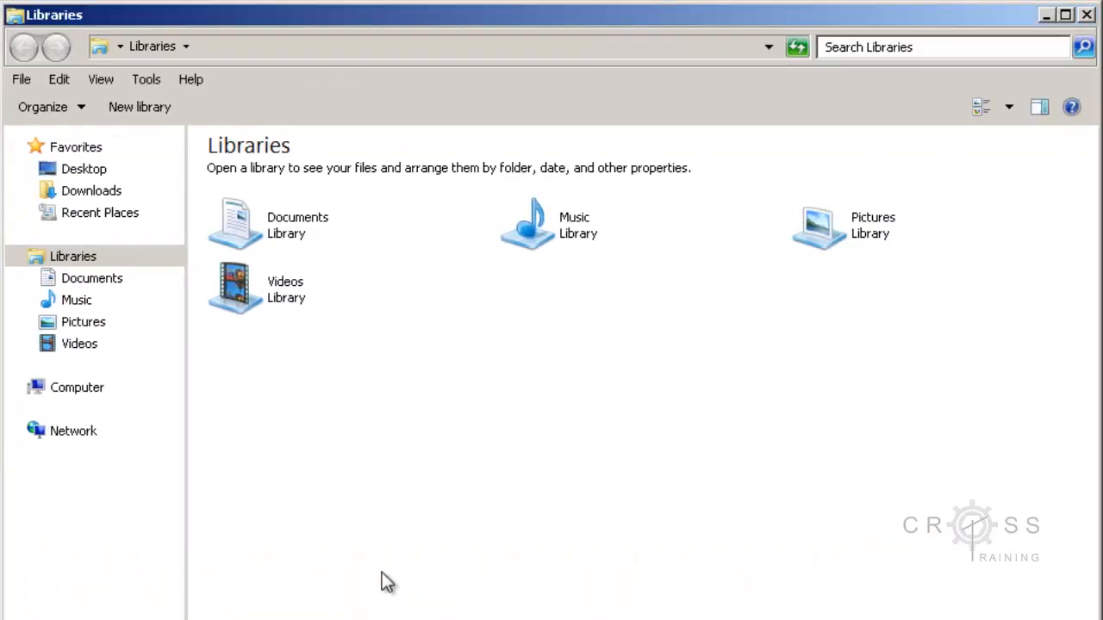
mouse_move(248, 448)
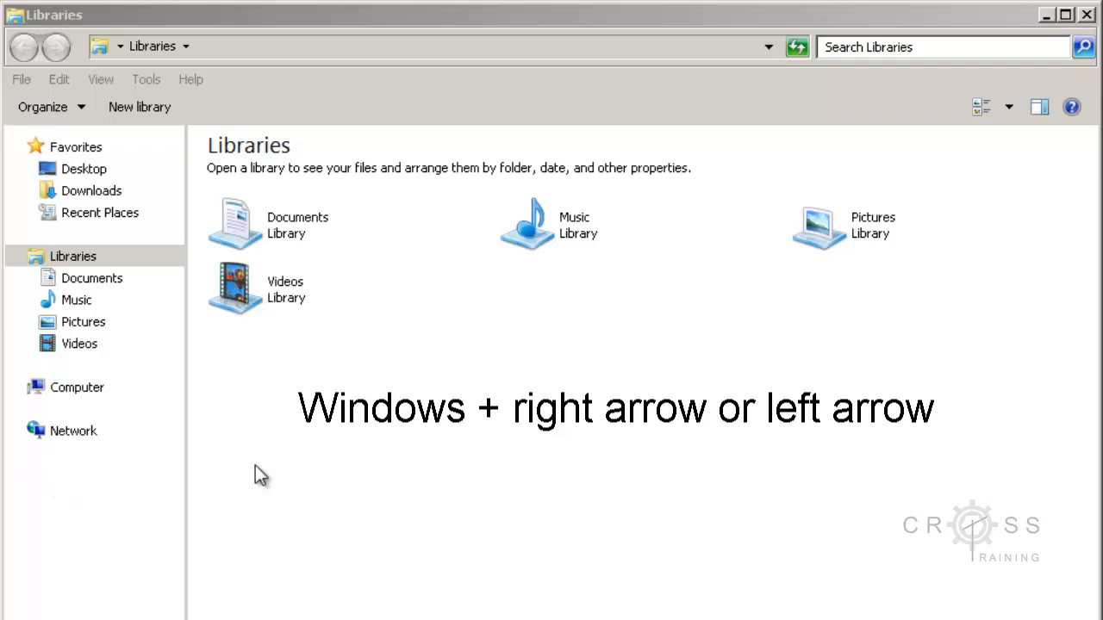
mouse_move(301, 503)
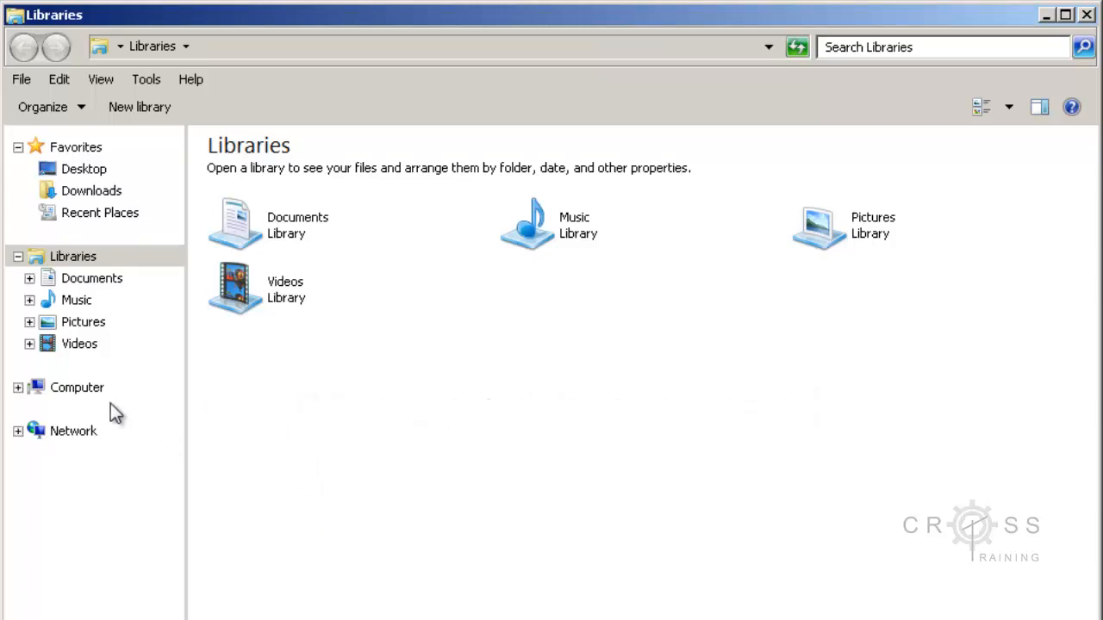
Browse Local Disk (C:) briefly, then return to the Computer overview of drives.
click(76, 386)
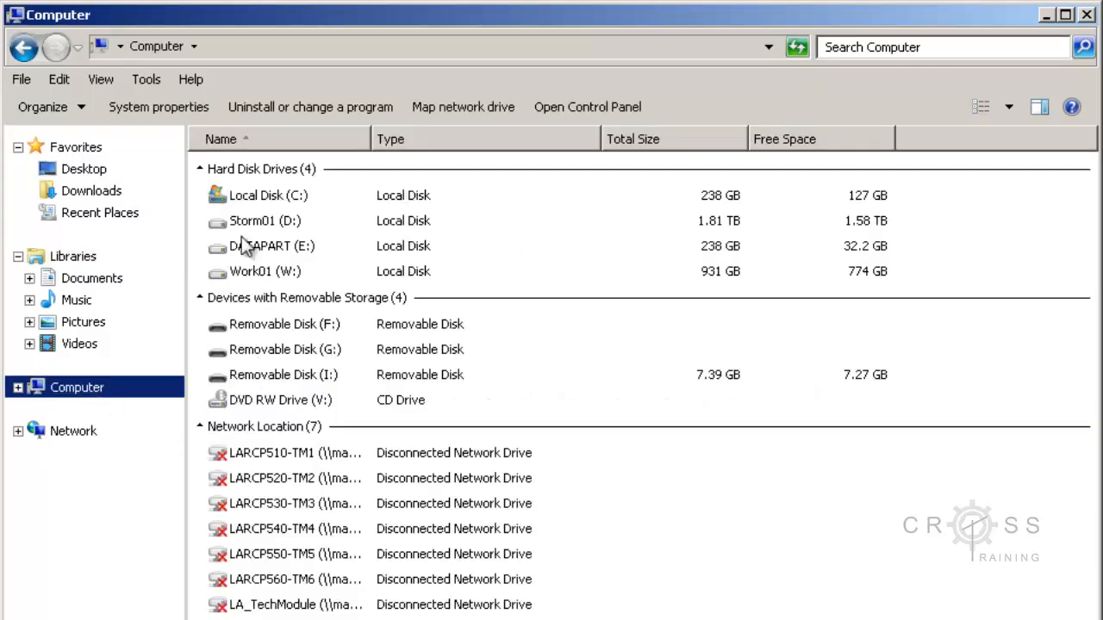
double_click(268, 195)
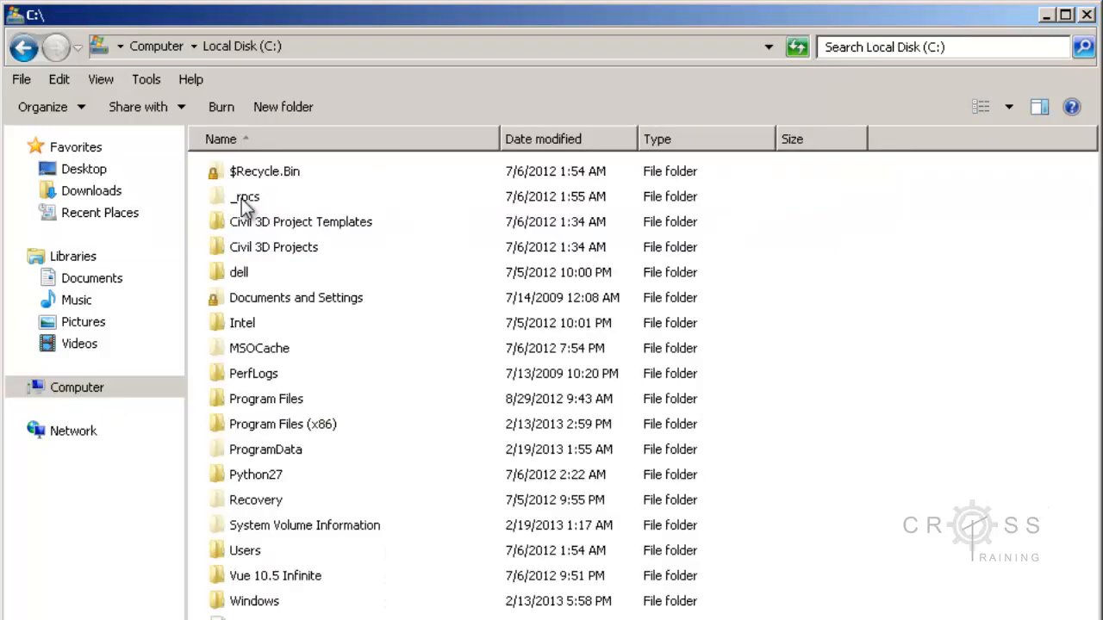
mouse_move(262, 252)
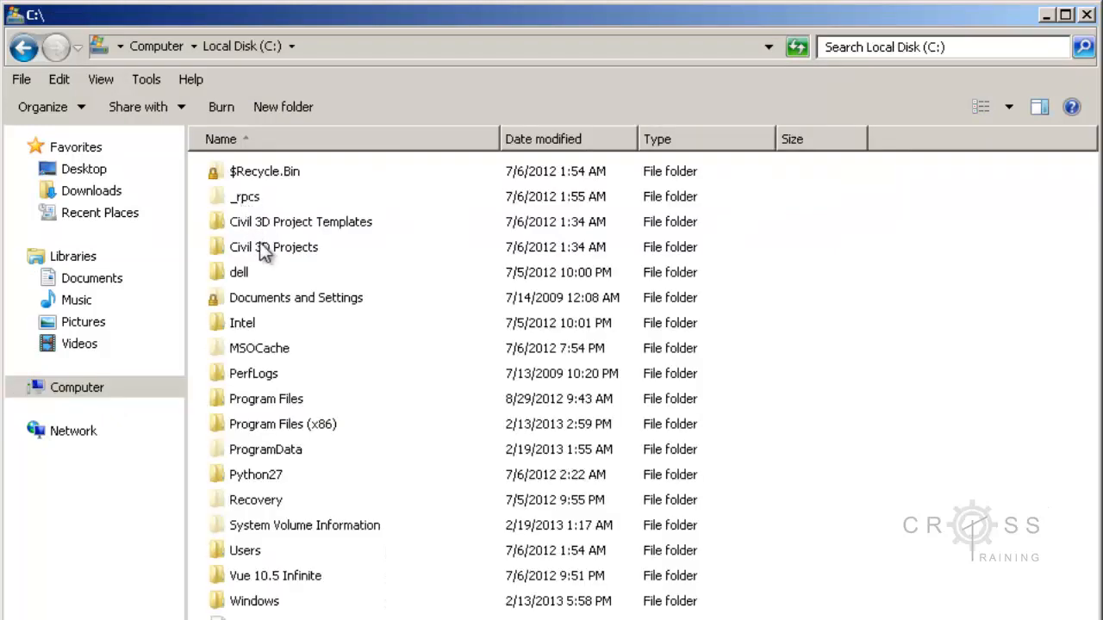
mouse_move(286, 336)
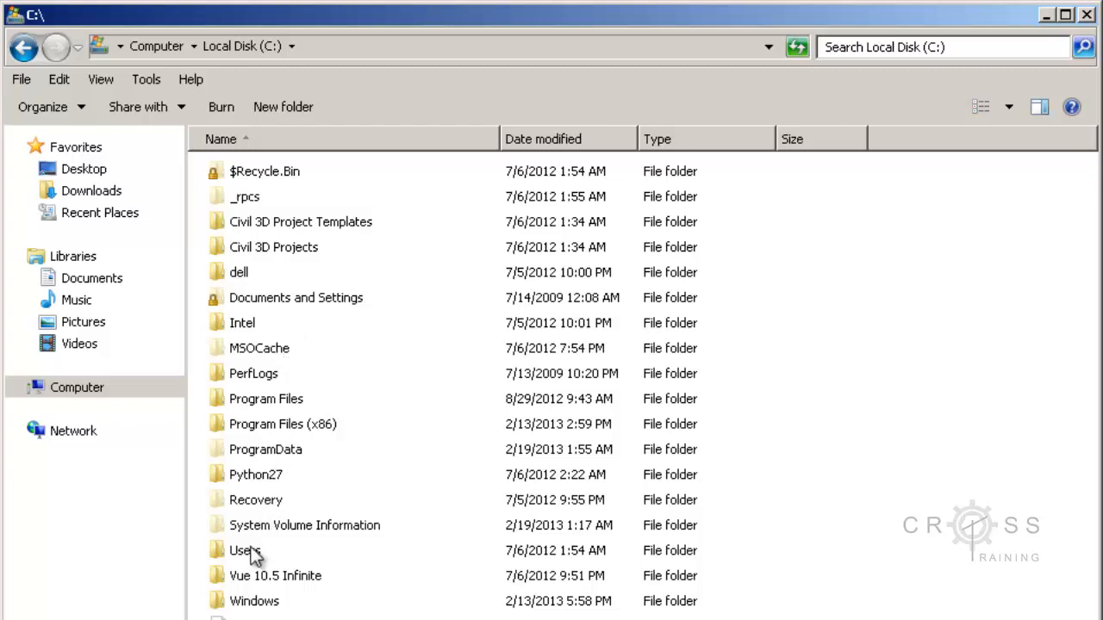
mouse_move(245, 551)
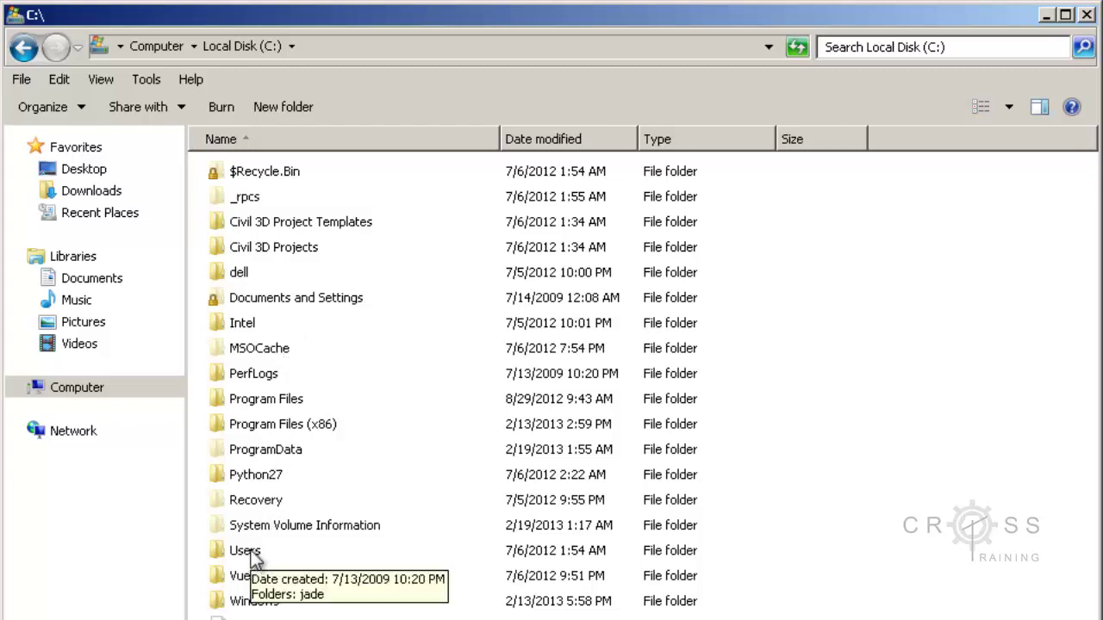
click(304, 523)
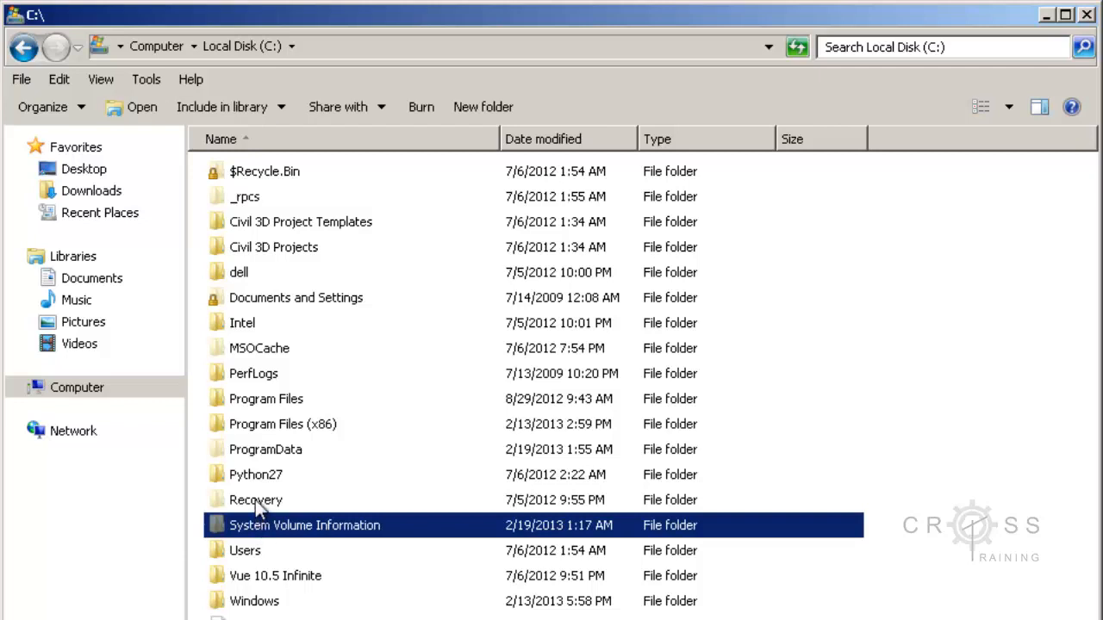
click(255, 500)
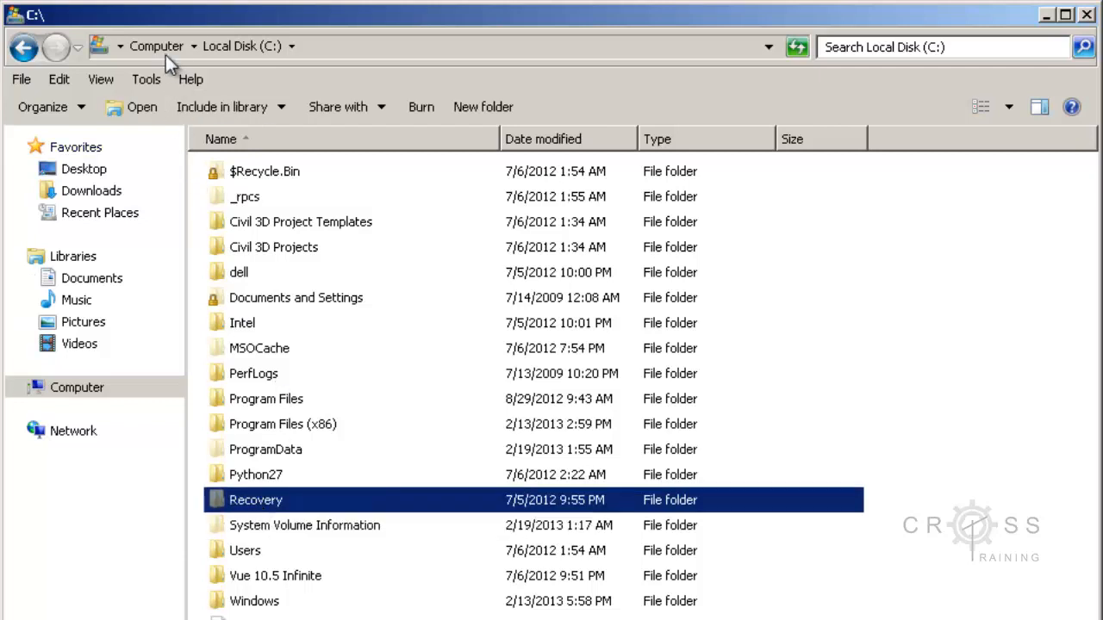
click(155, 45)
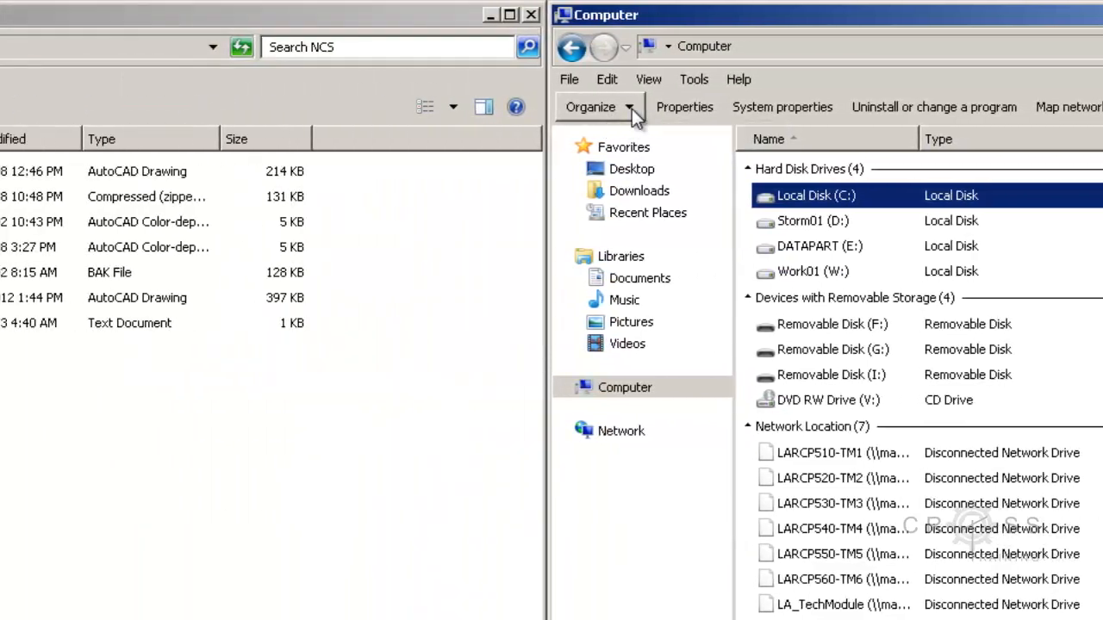
In Folder Options View settings, show hidden files and file extensions, then confirm with OK.
click(589, 106)
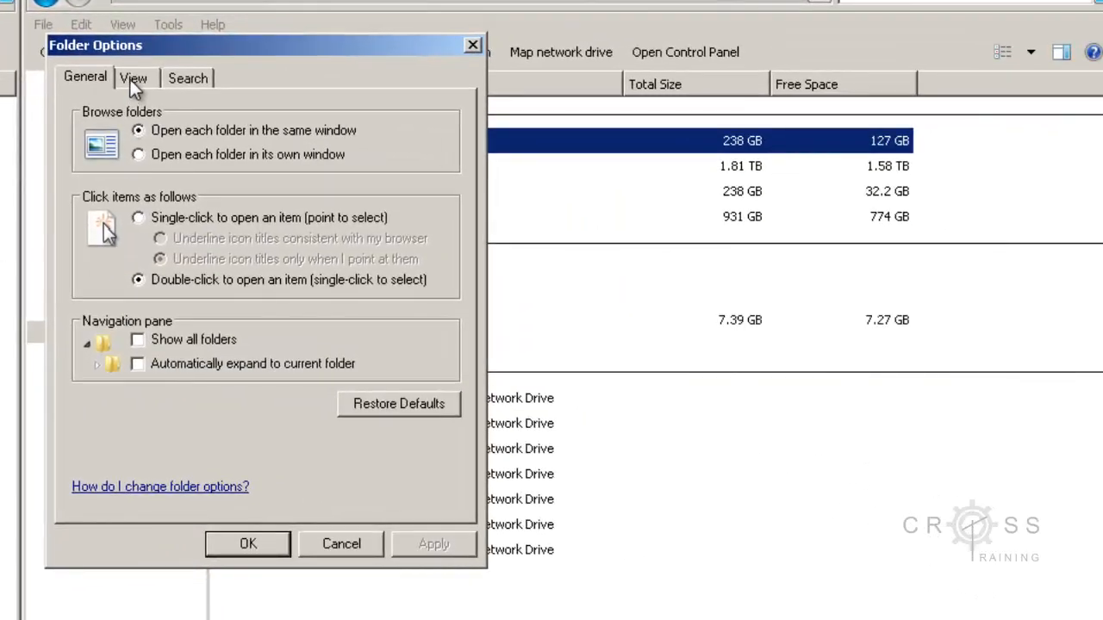
click(134, 77)
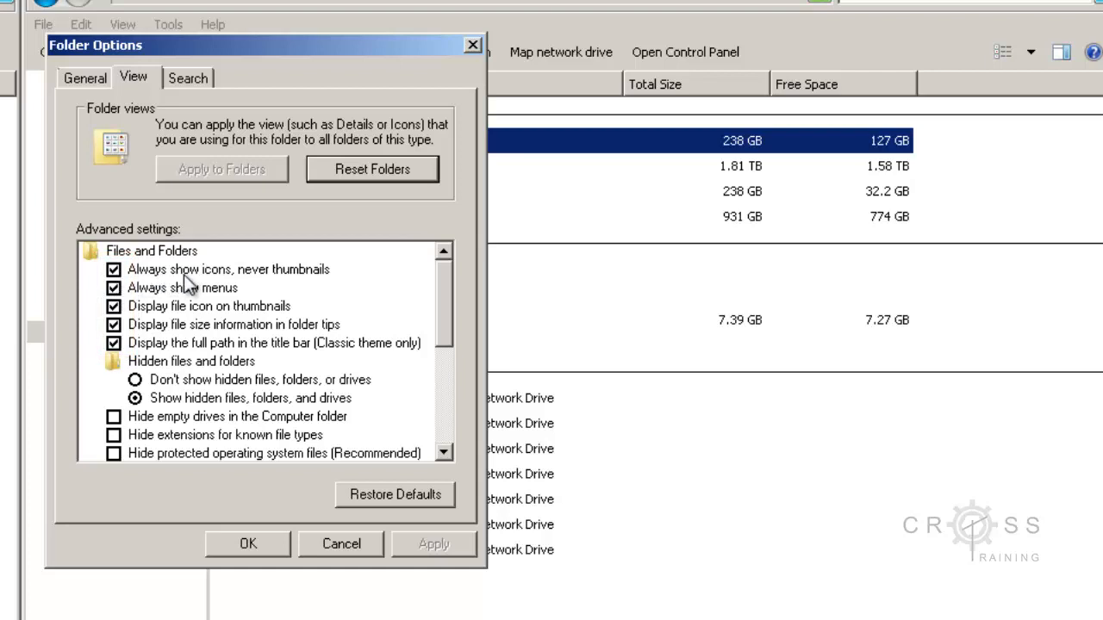
mouse_move(130, 279)
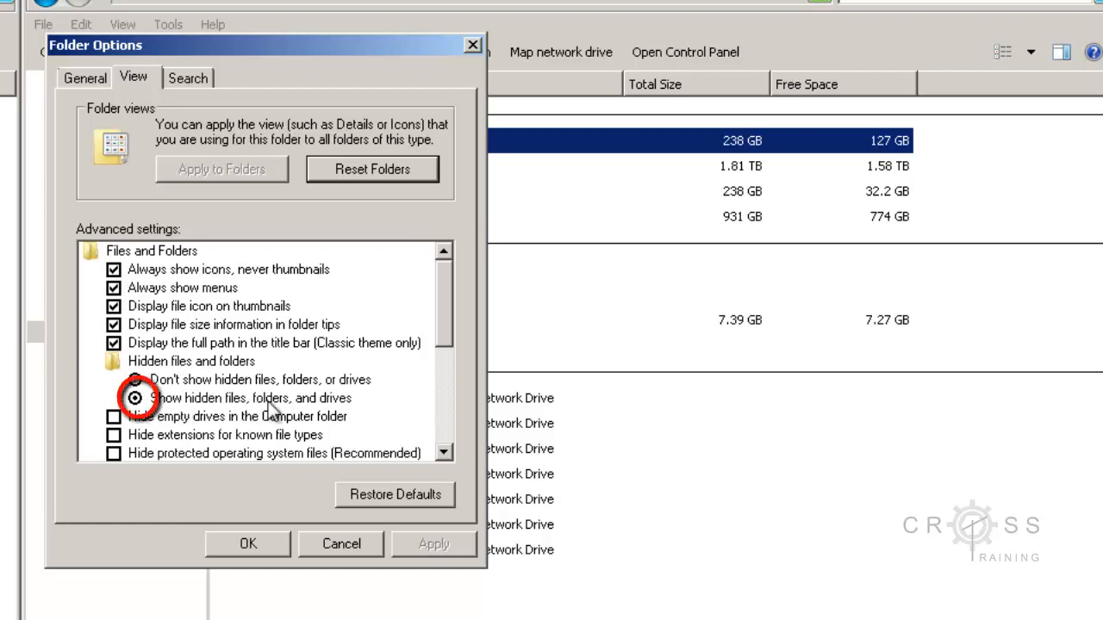
mouse_move(324, 414)
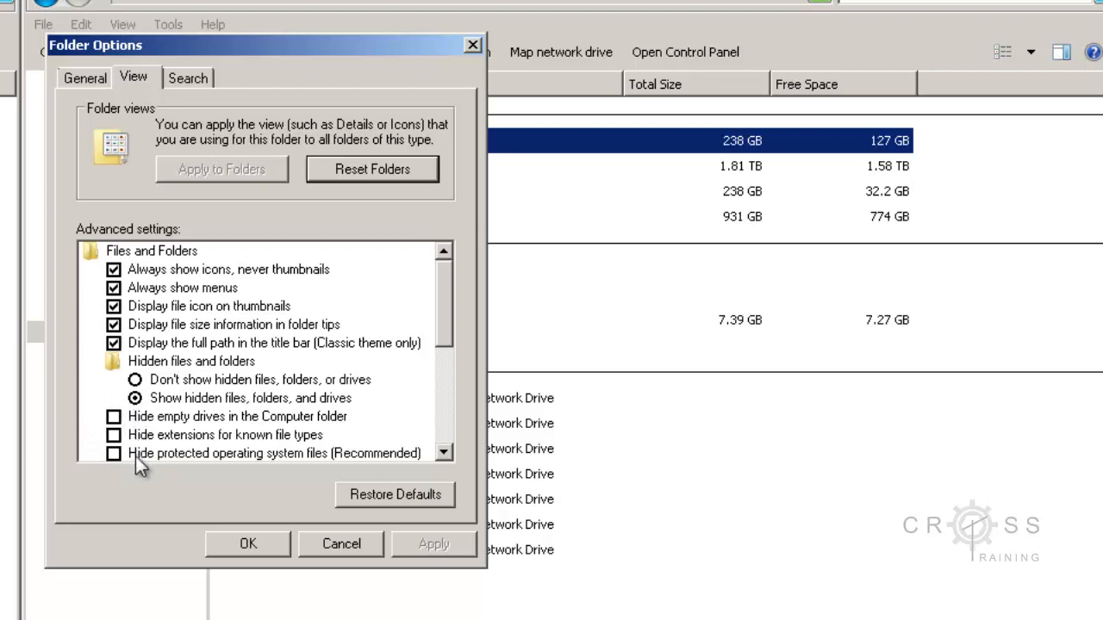
mouse_move(188, 451)
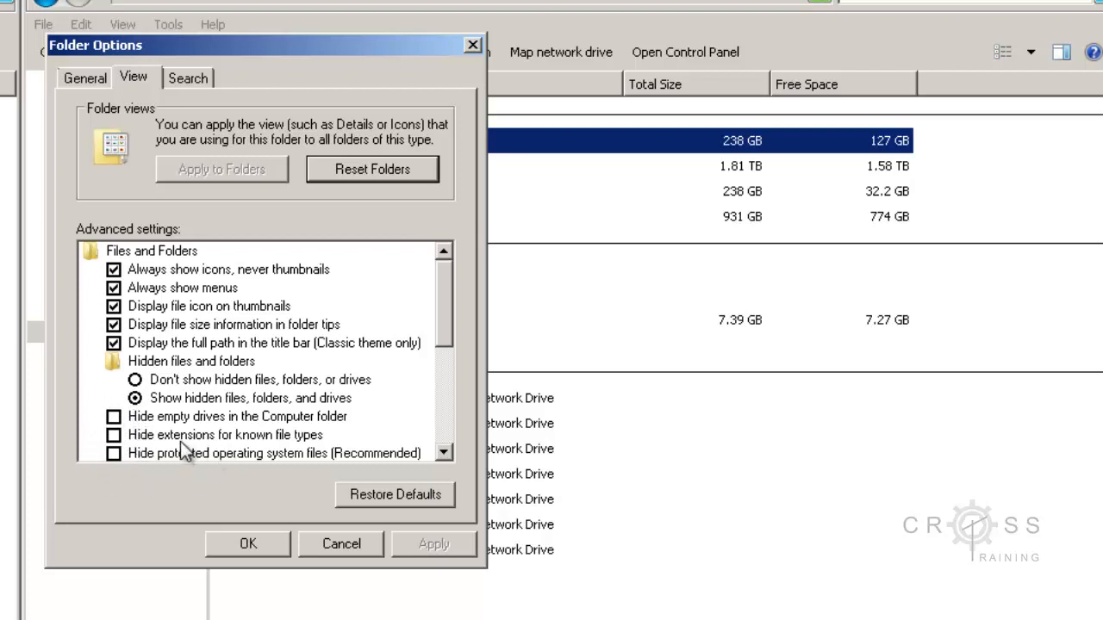
mouse_move(215, 448)
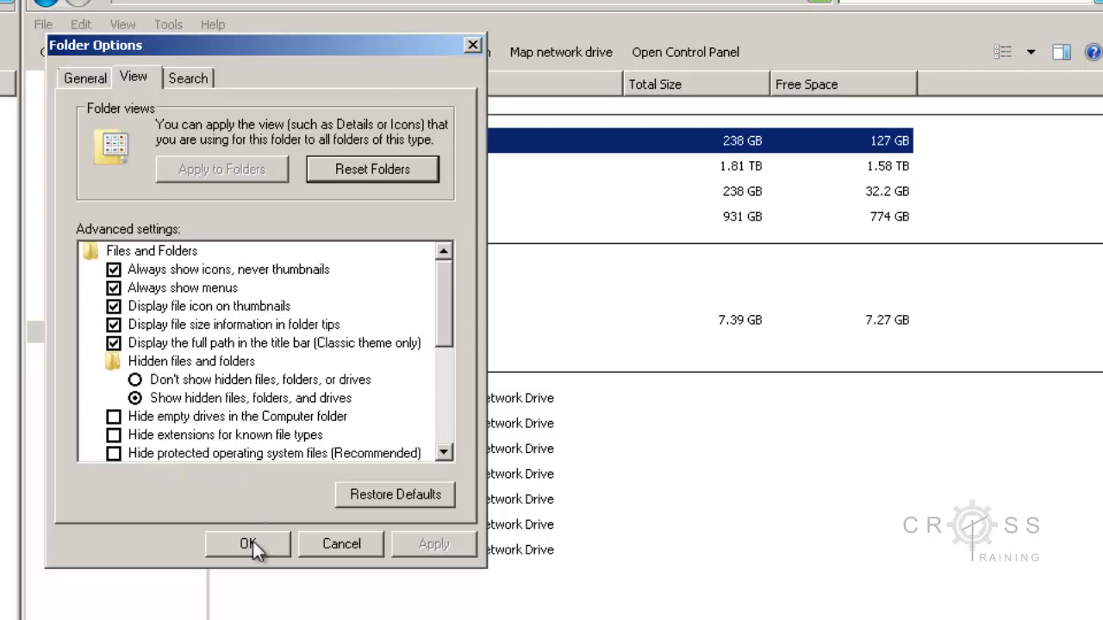
click(248, 544)
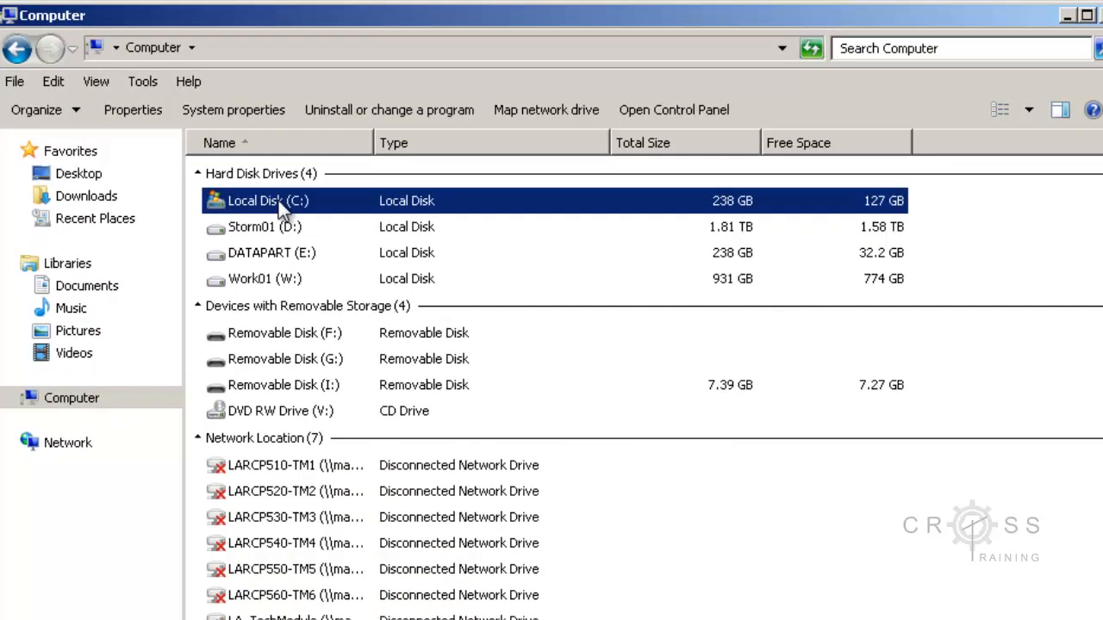
Open the Users folder on Local Disk (C:).
double_click(268, 199)
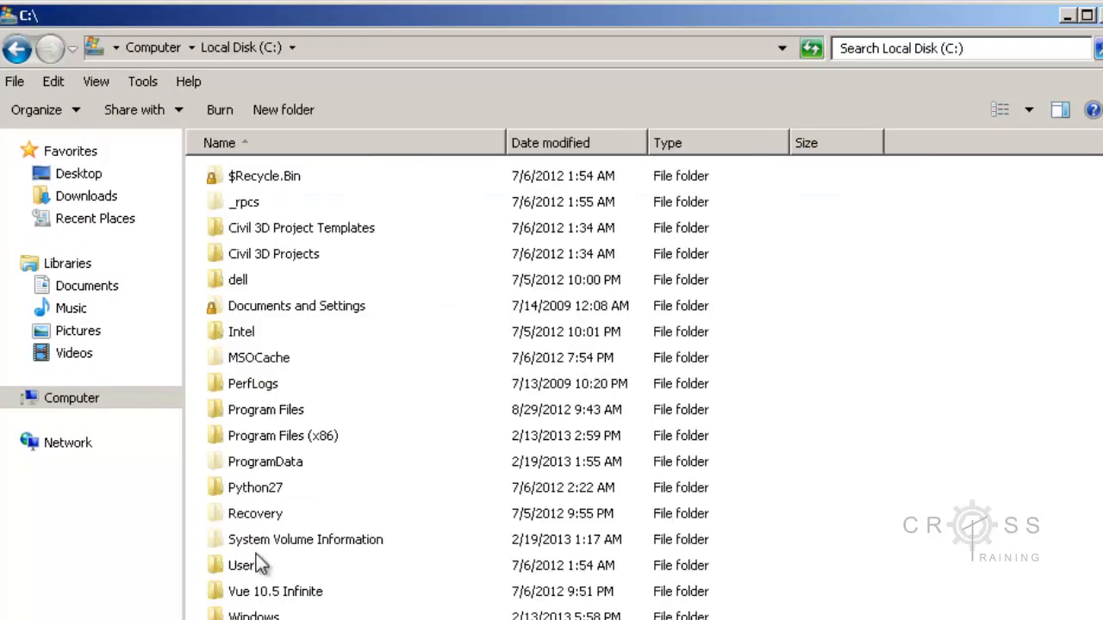
click(245, 565)
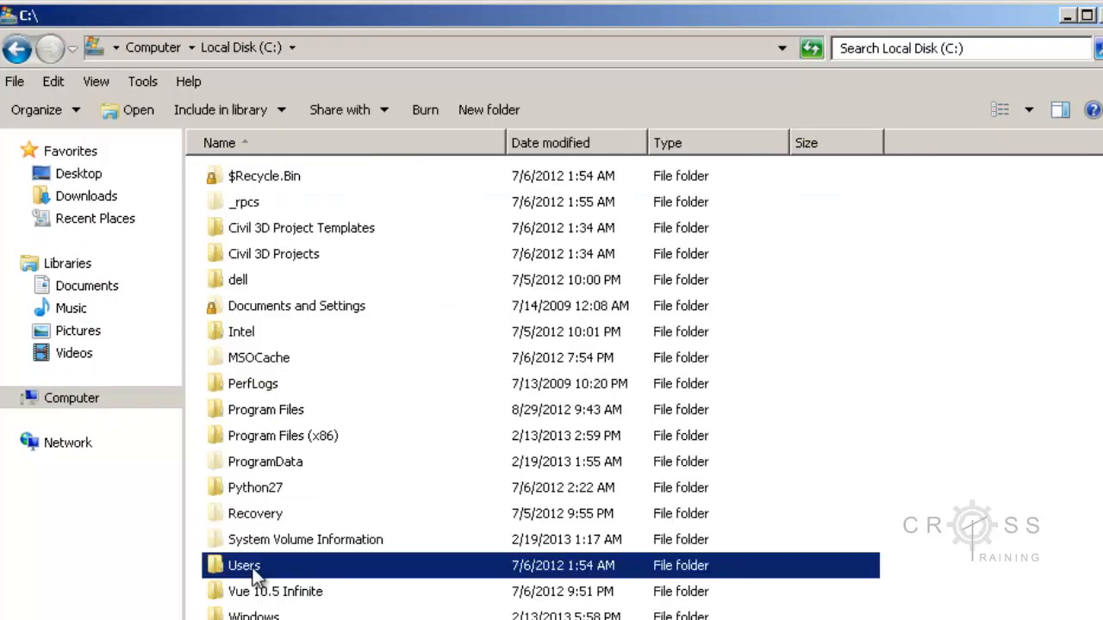
double_click(244, 565)
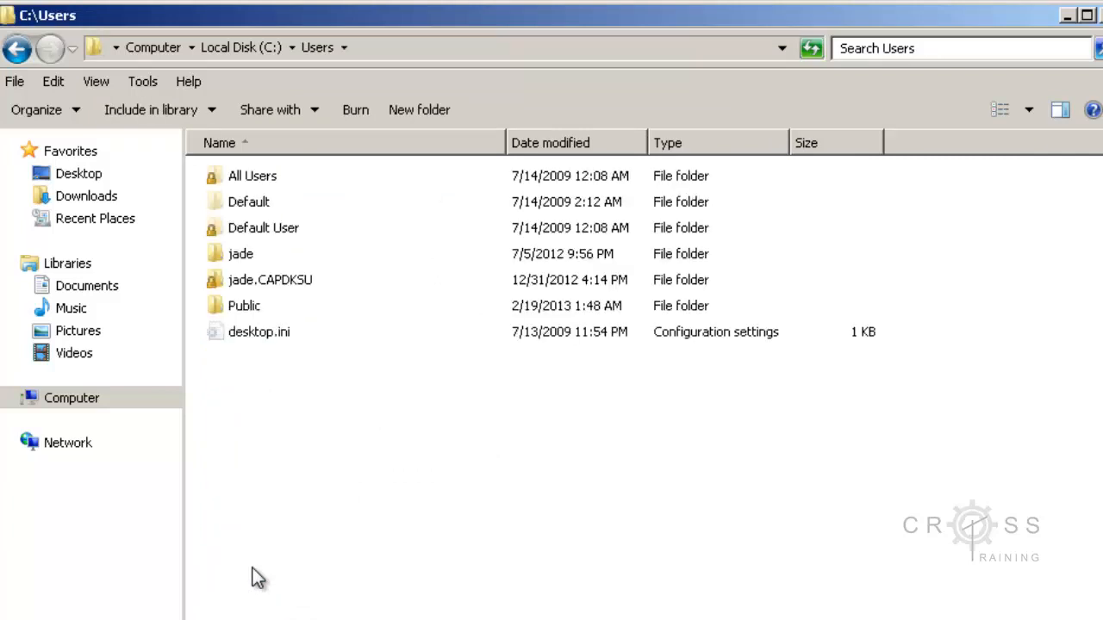
mouse_move(258, 479)
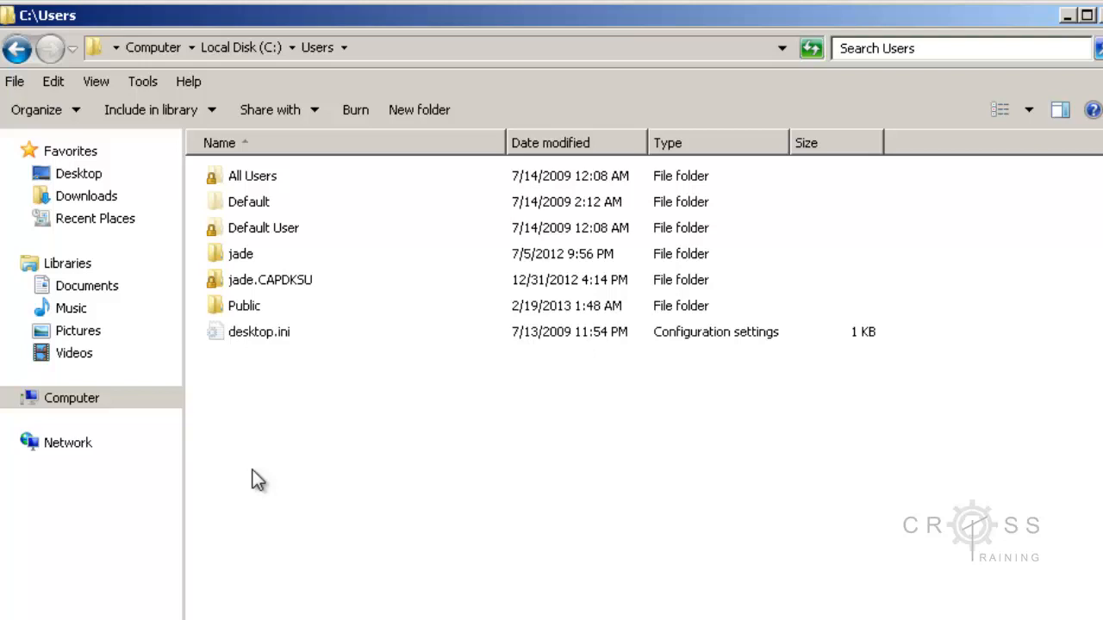
mouse_move(259, 448)
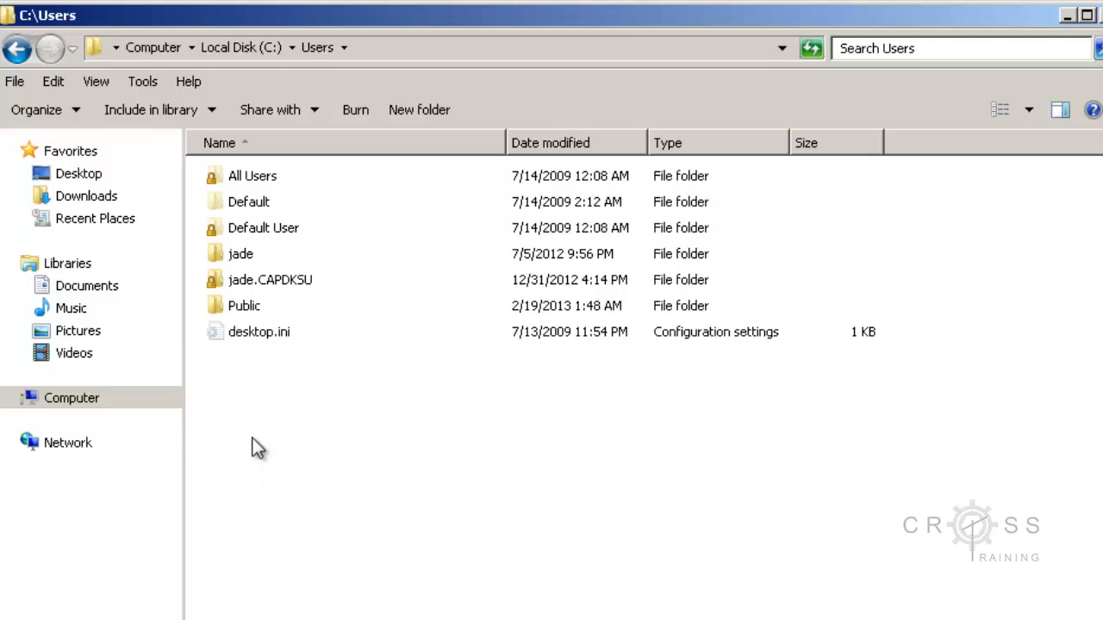
mouse_move(250, 272)
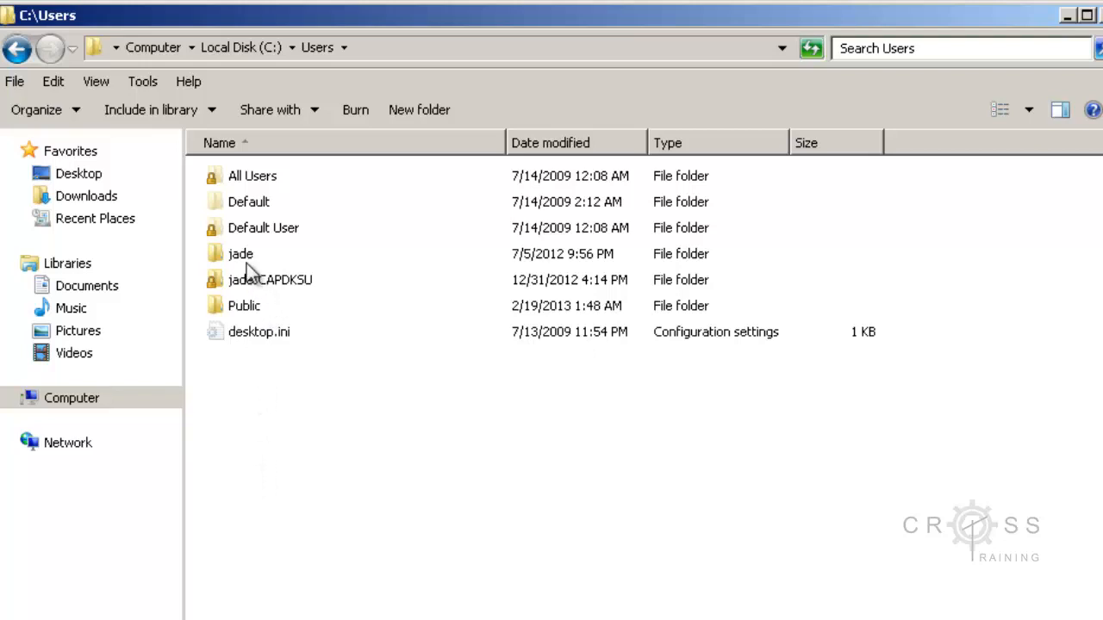
Look inside the jade.CAPDKSU user profile folder and return to Users.
click(269, 279)
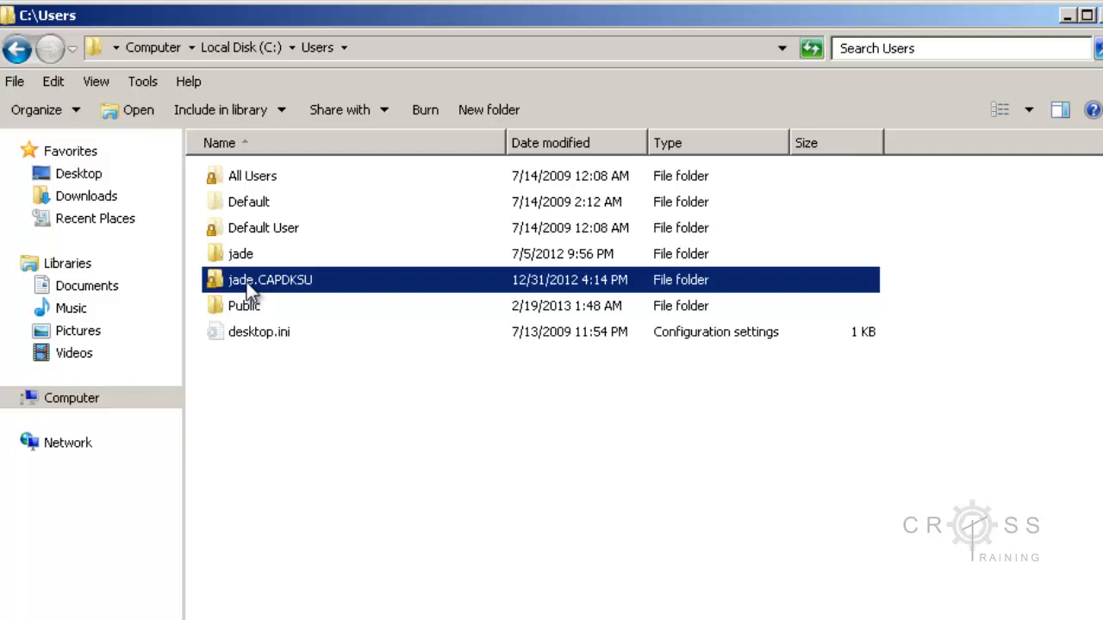
click(242, 253)
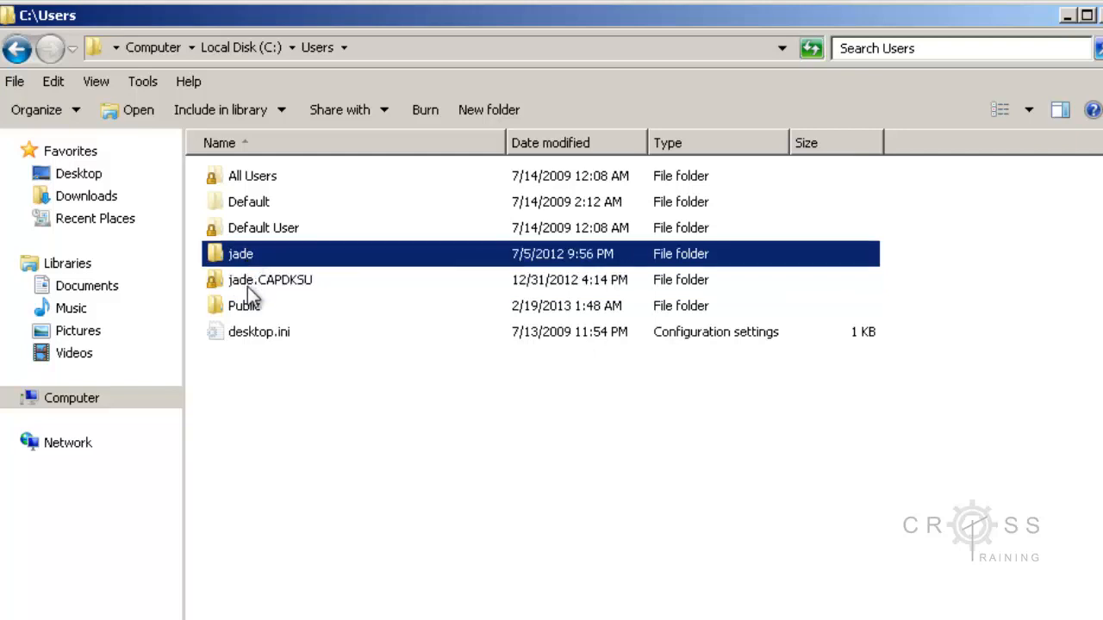
click(271, 279)
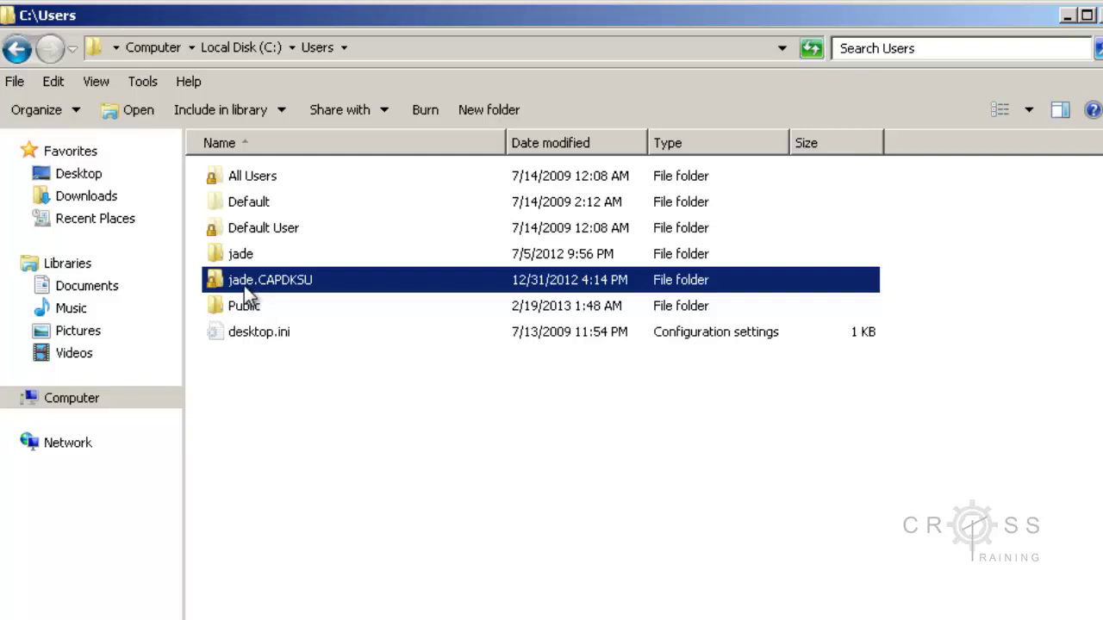
double_click(271, 279)
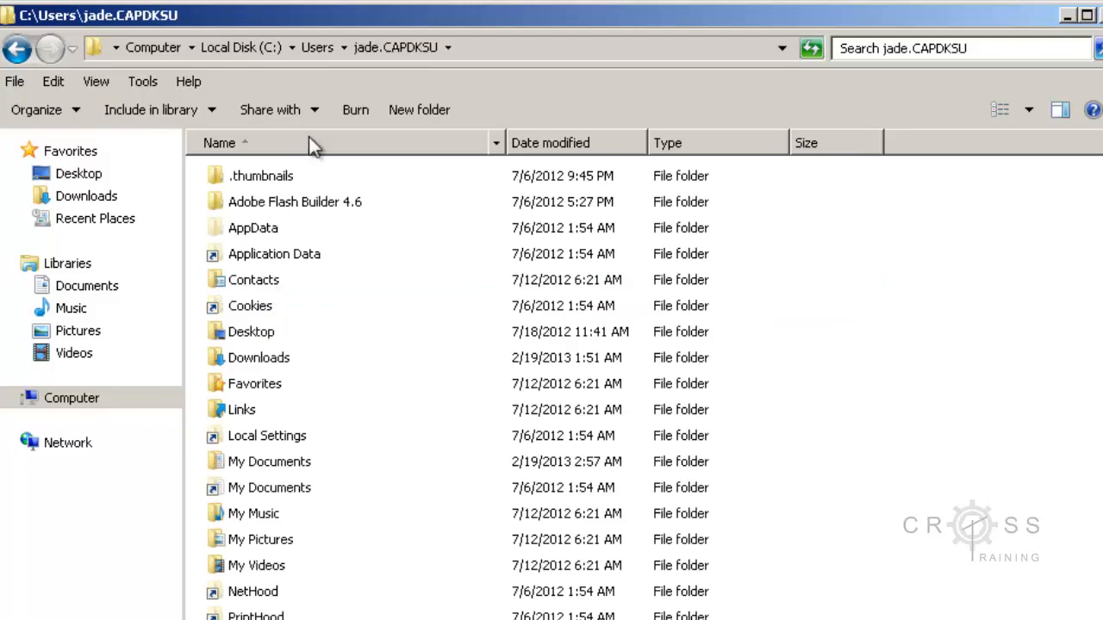
click(317, 48)
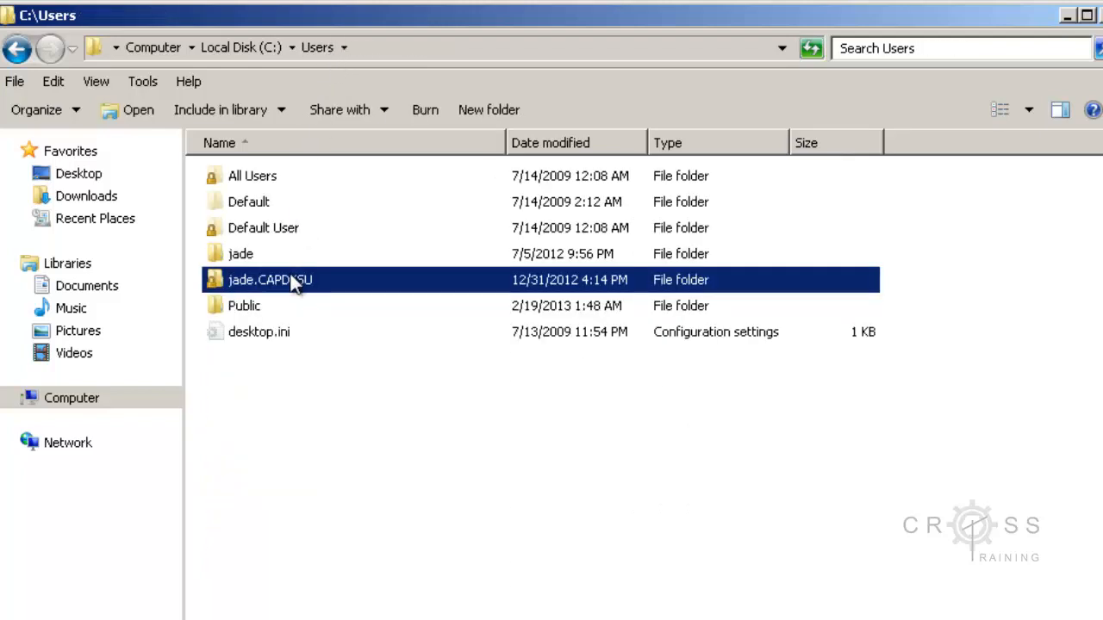
mouse_move(250, 276)
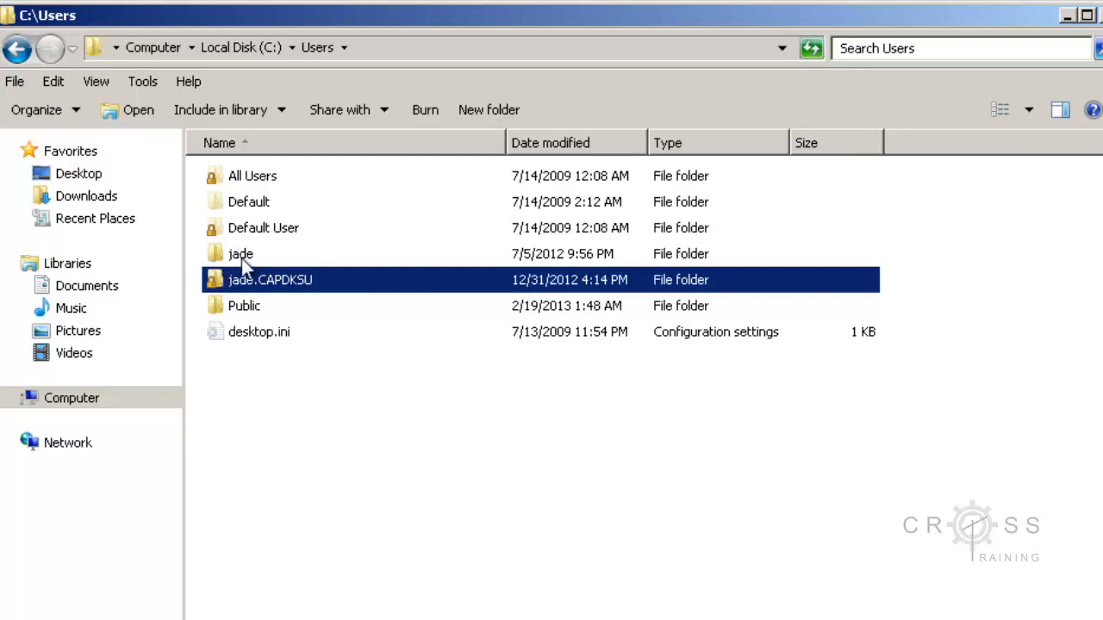
mouse_move(265, 291)
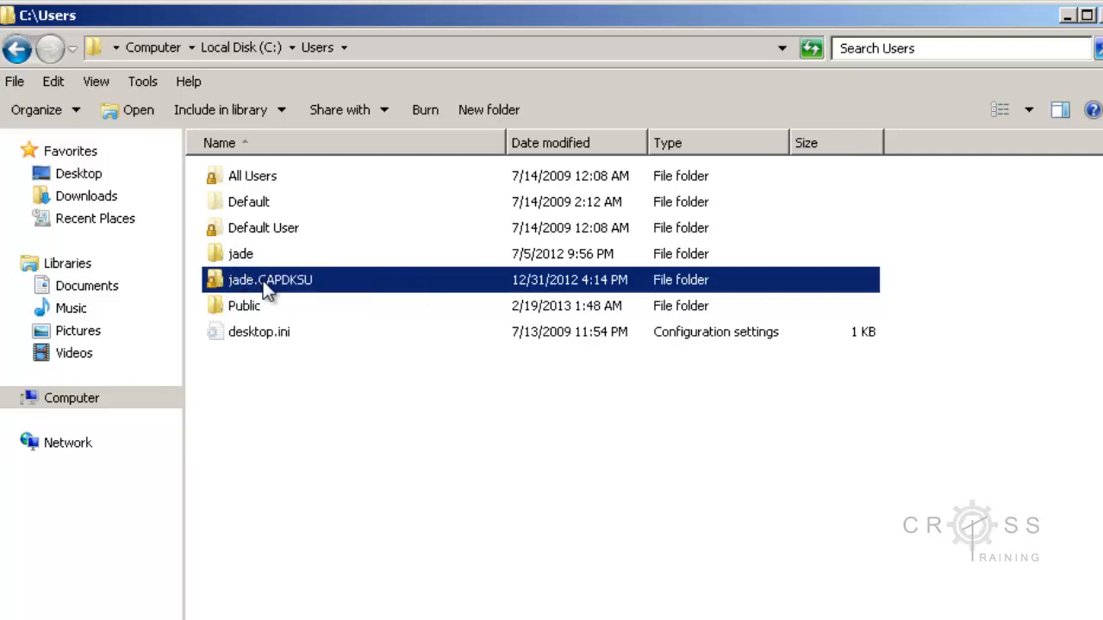
mouse_move(297, 289)
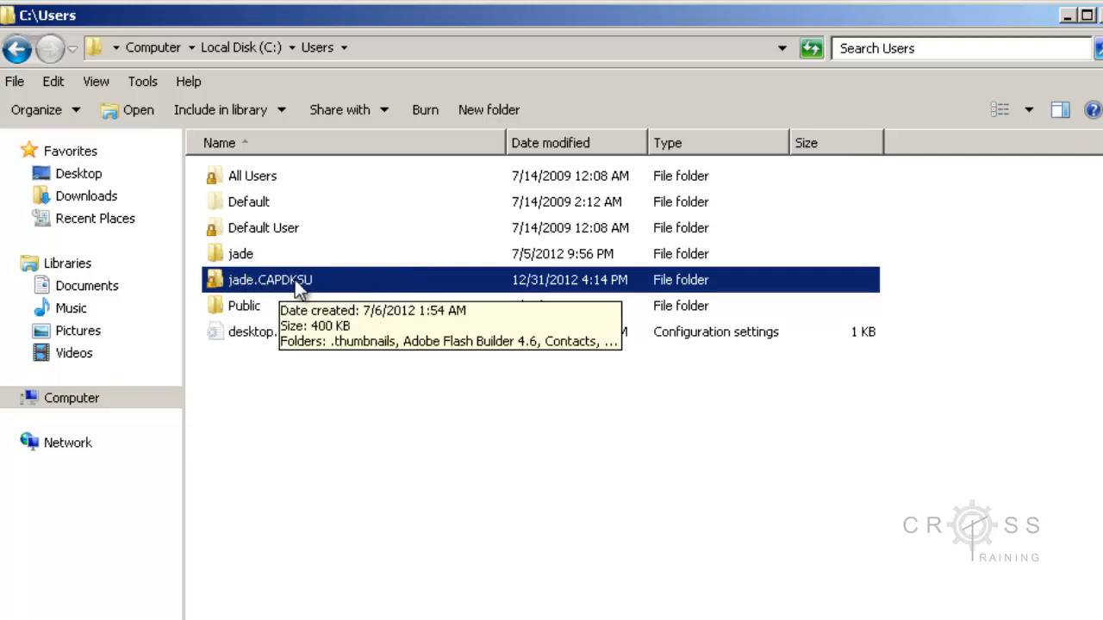
mouse_move(283, 291)
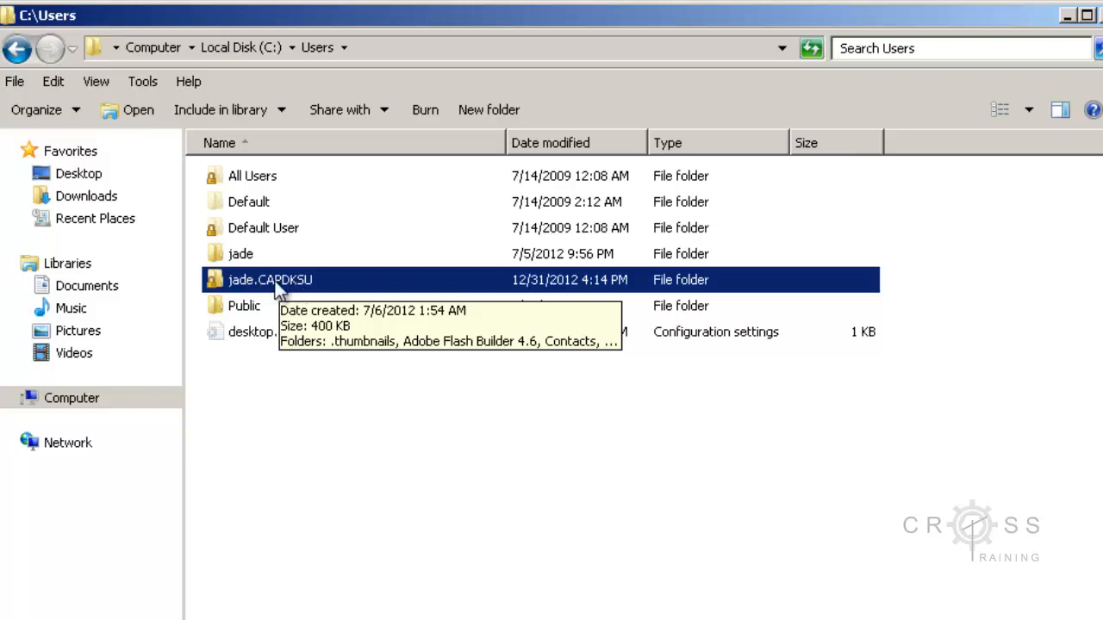
mouse_move(302, 289)
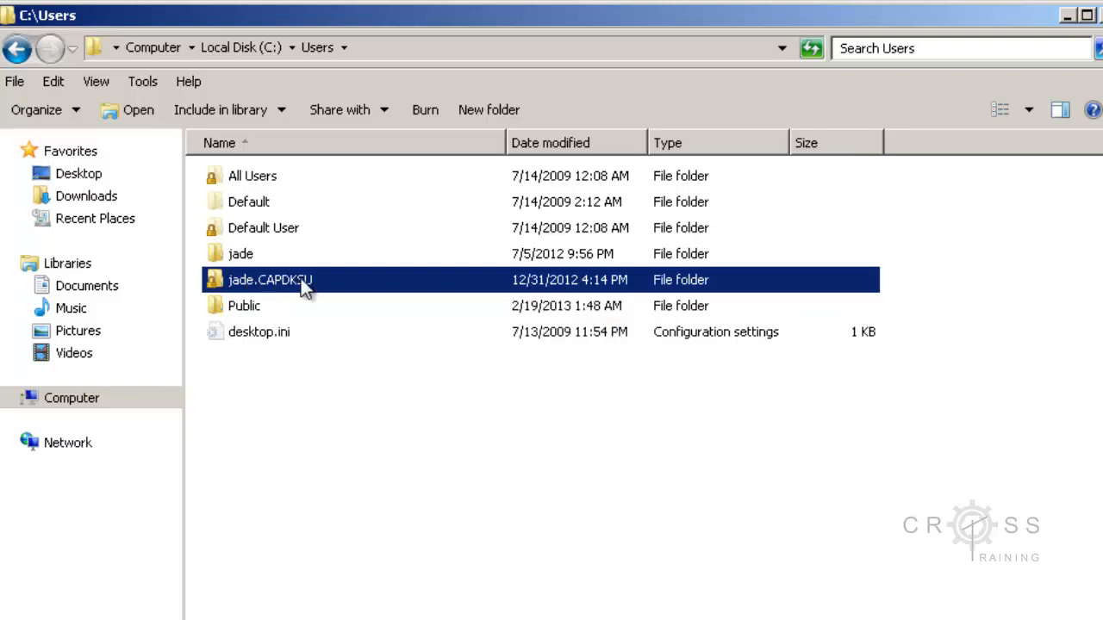
Browse into the user profile's AppData\Roaming\Autodesk folder.
double_click(271, 279)
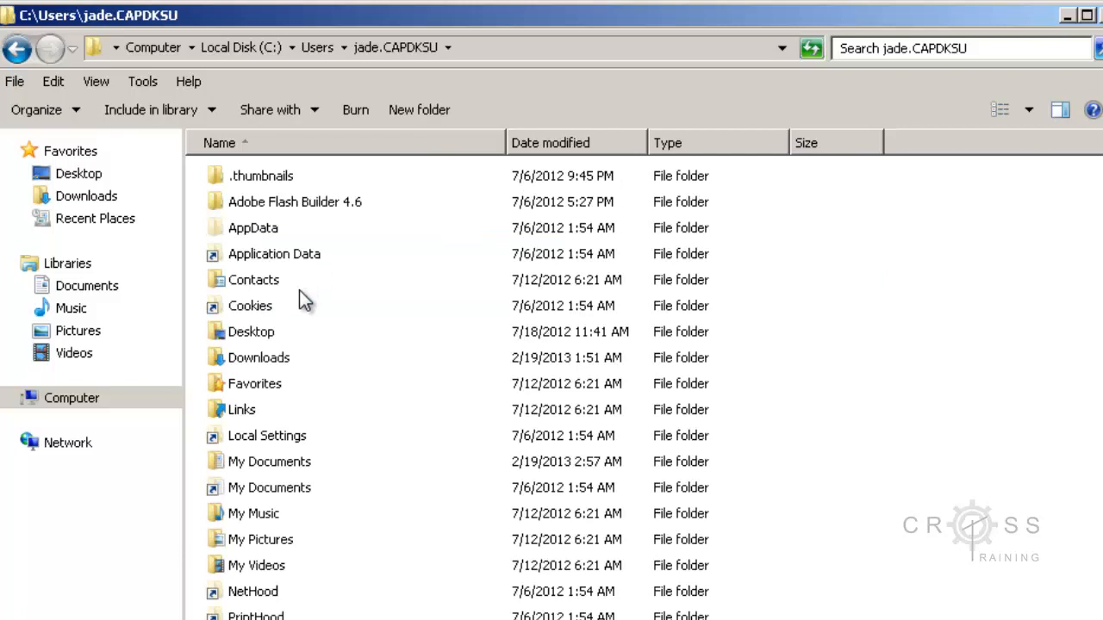
click(252, 228)
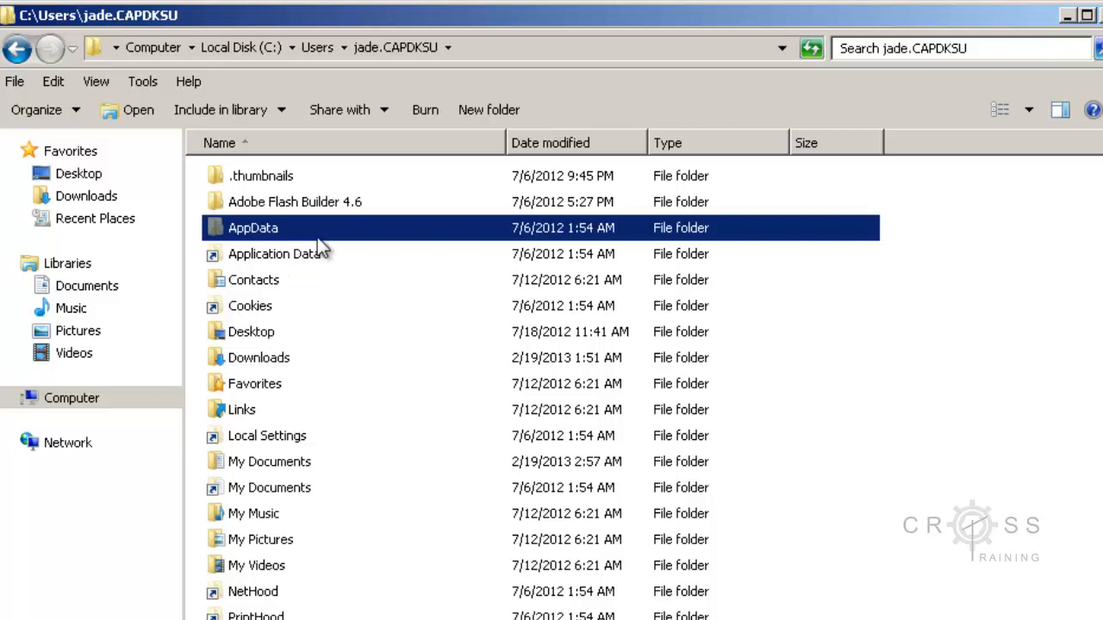
mouse_move(319, 241)
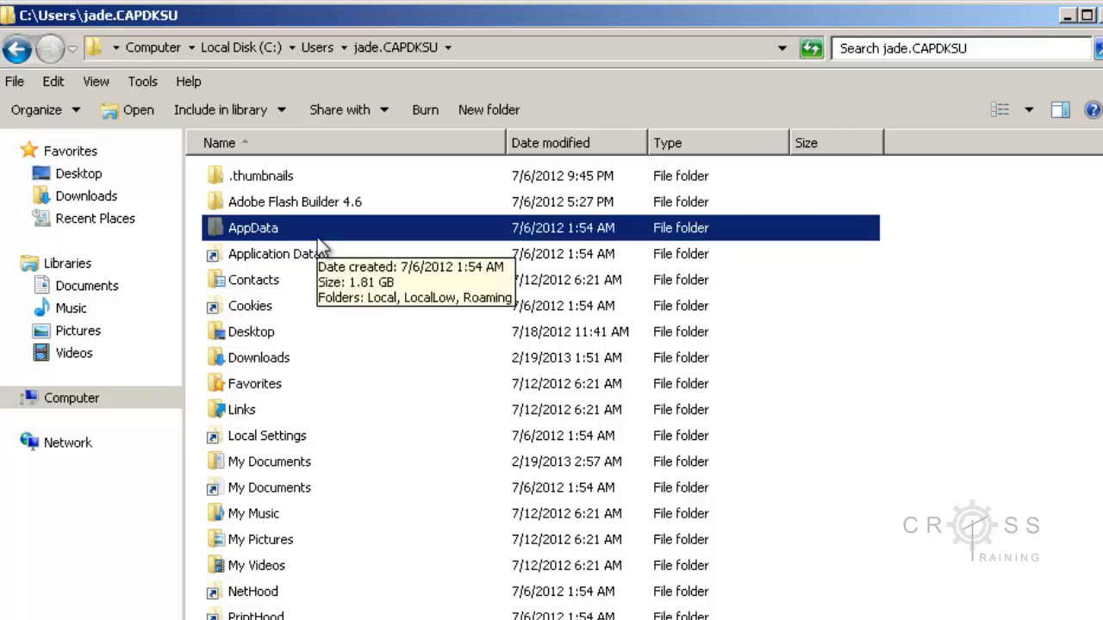
mouse_move(309, 239)
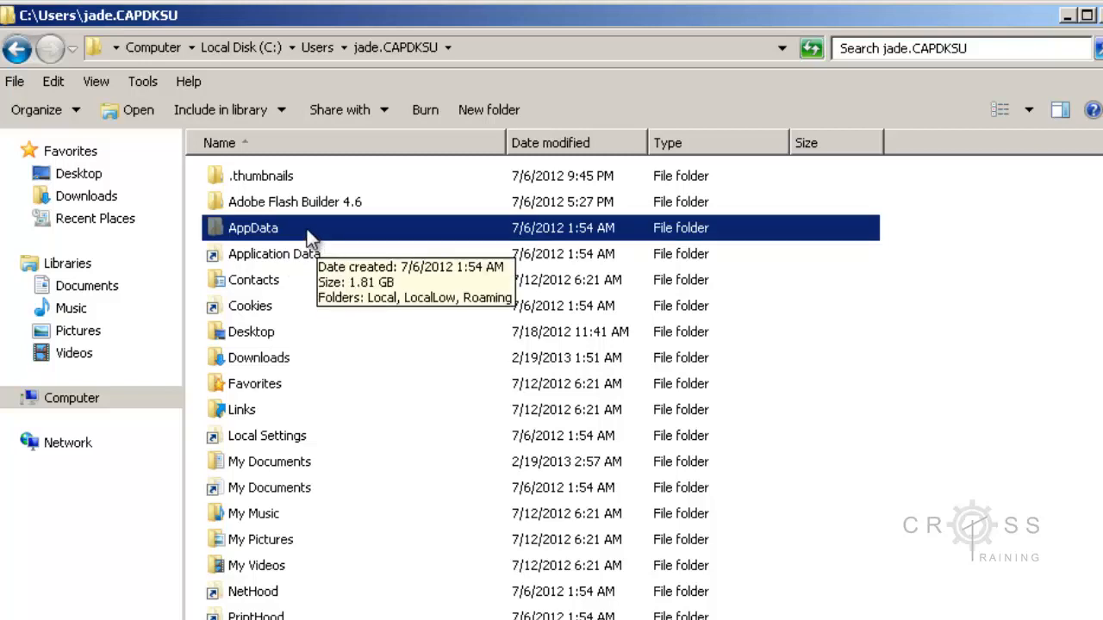
double_click(252, 227)
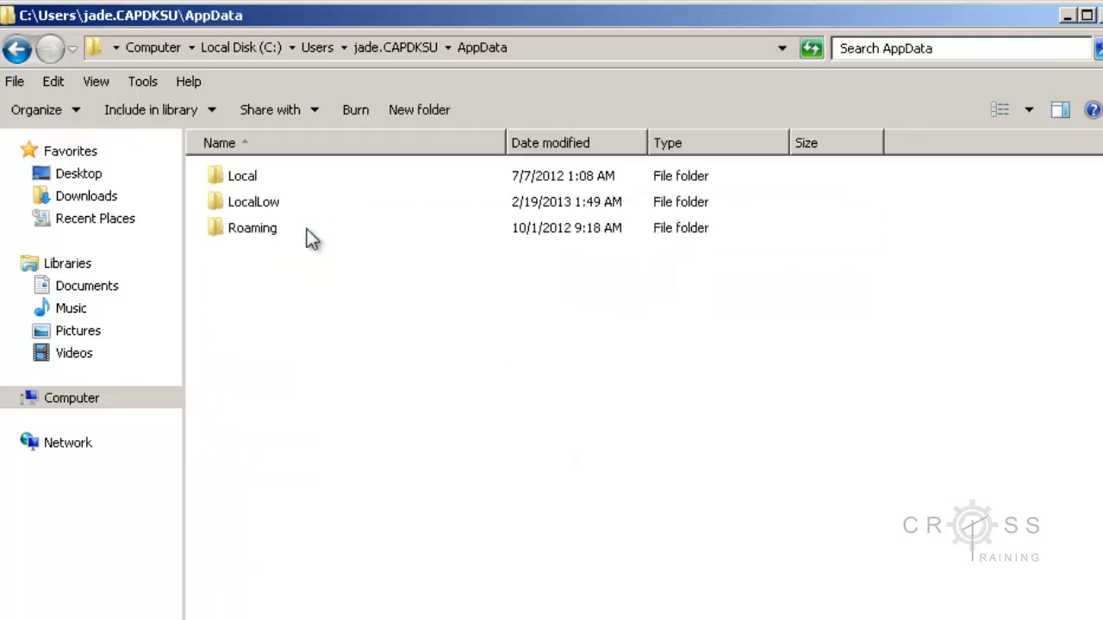
mouse_move(304, 239)
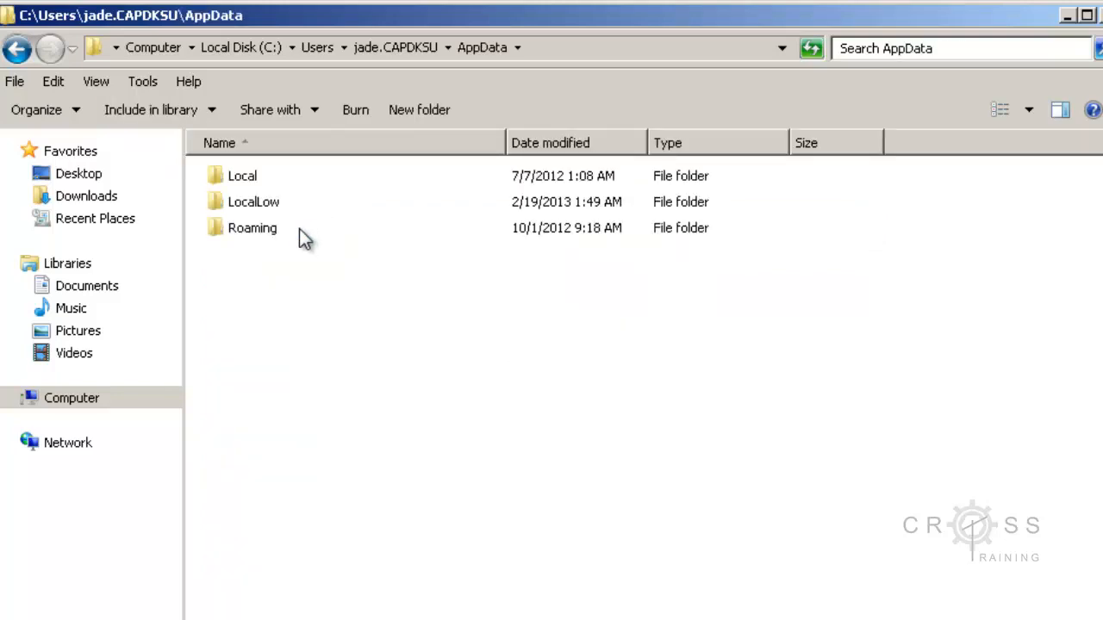
double_click(252, 227)
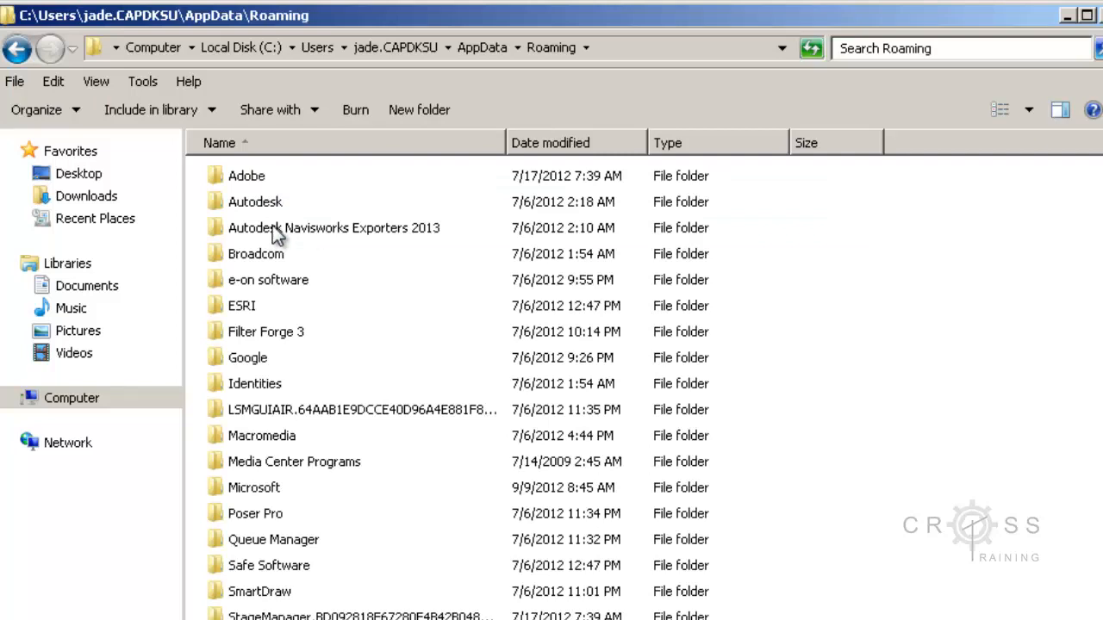
click(255, 202)
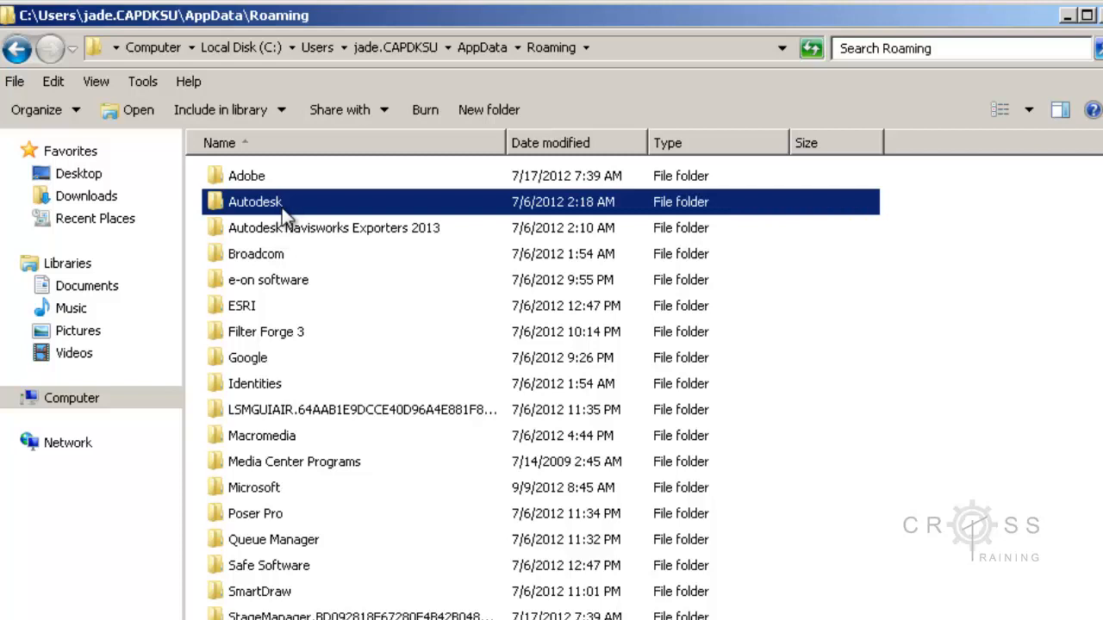
double_click(255, 202)
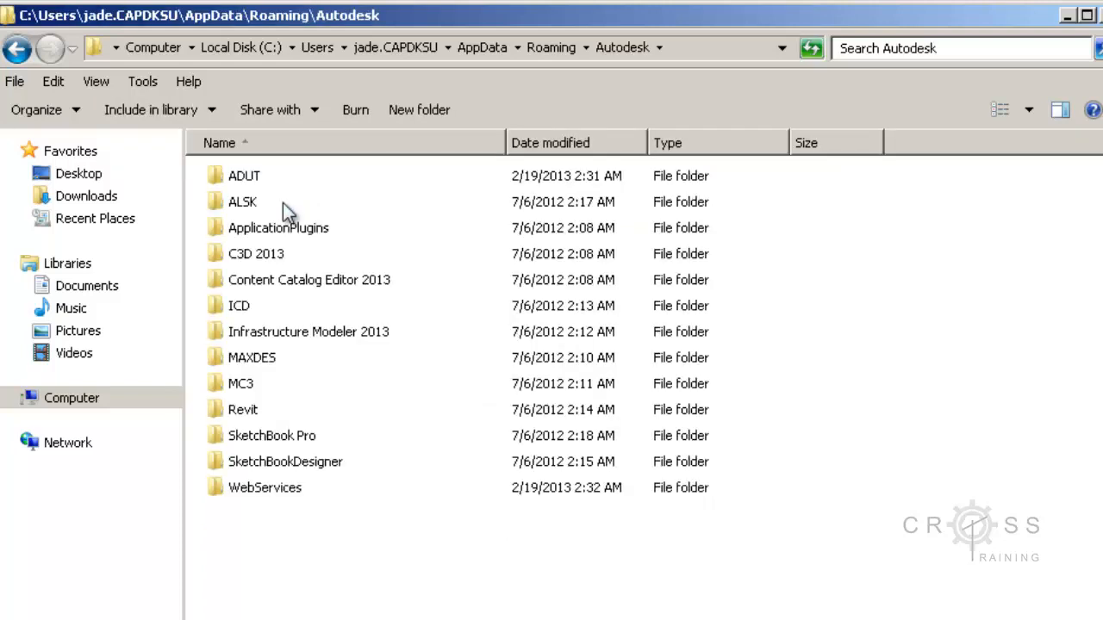
mouse_move(290, 258)
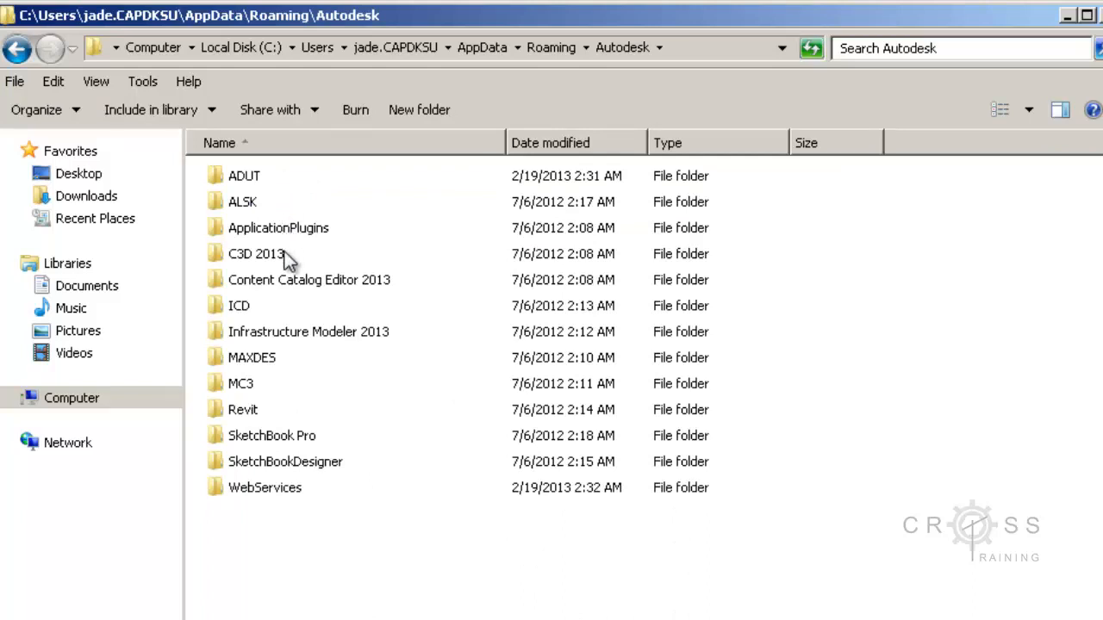
Continue into C3D 2013\enu\Plotters to show the plotter configuration files.
click(255, 253)
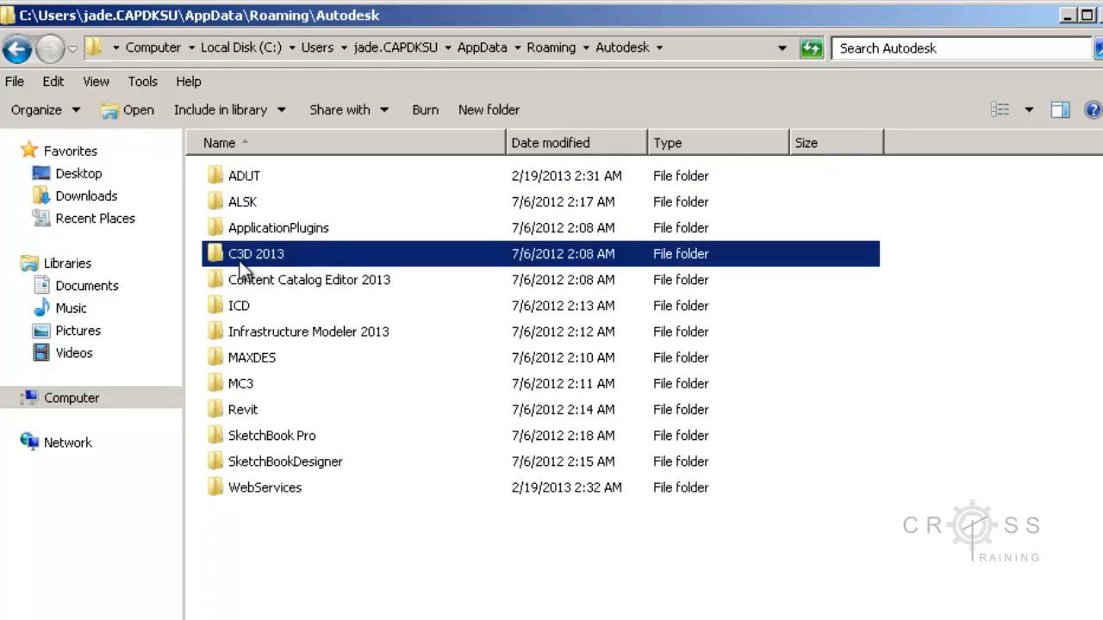
mouse_move(276, 262)
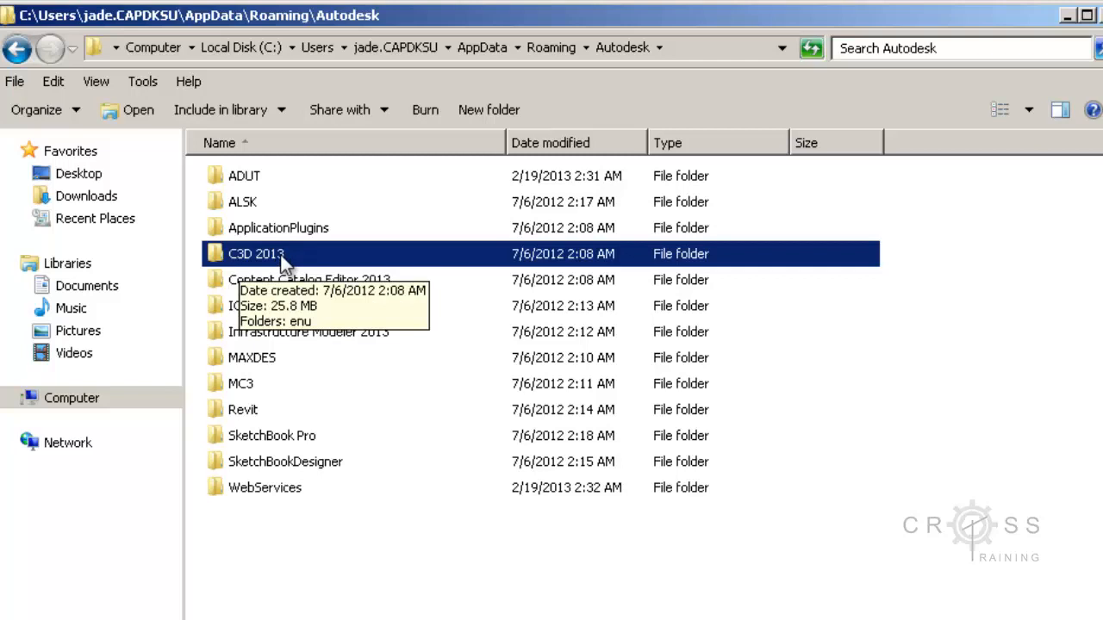
double_click(255, 254)
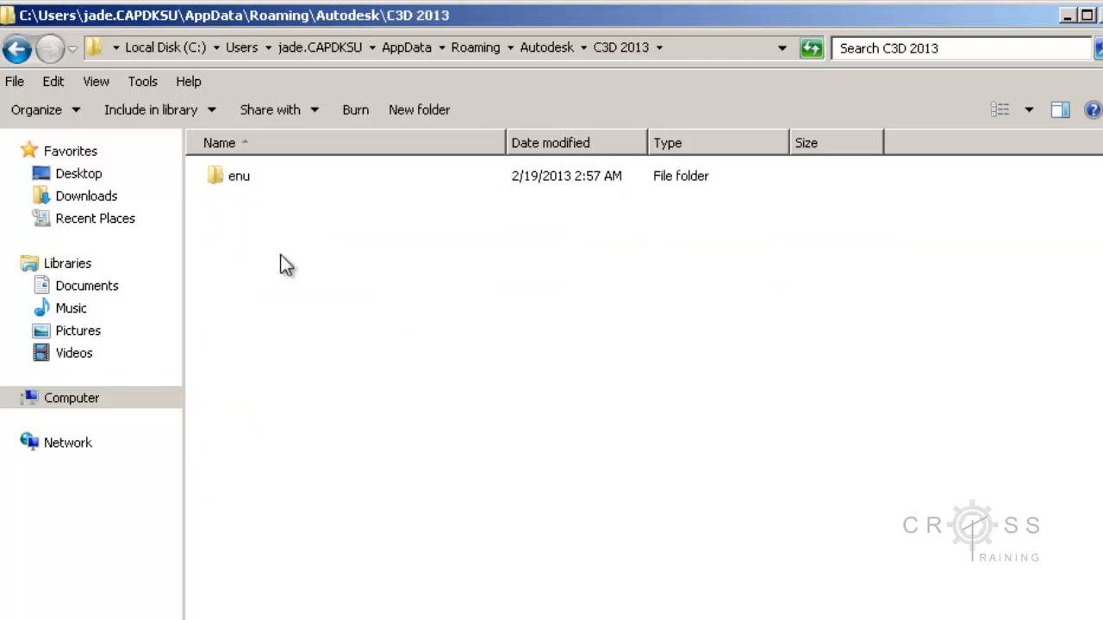
mouse_move(270, 205)
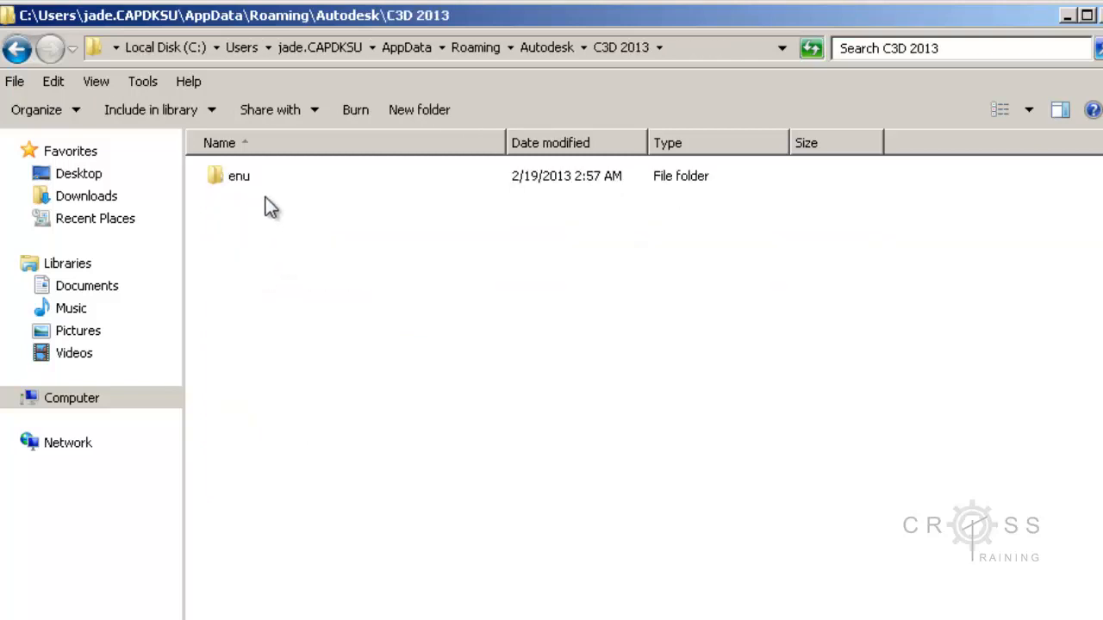
click(238, 176)
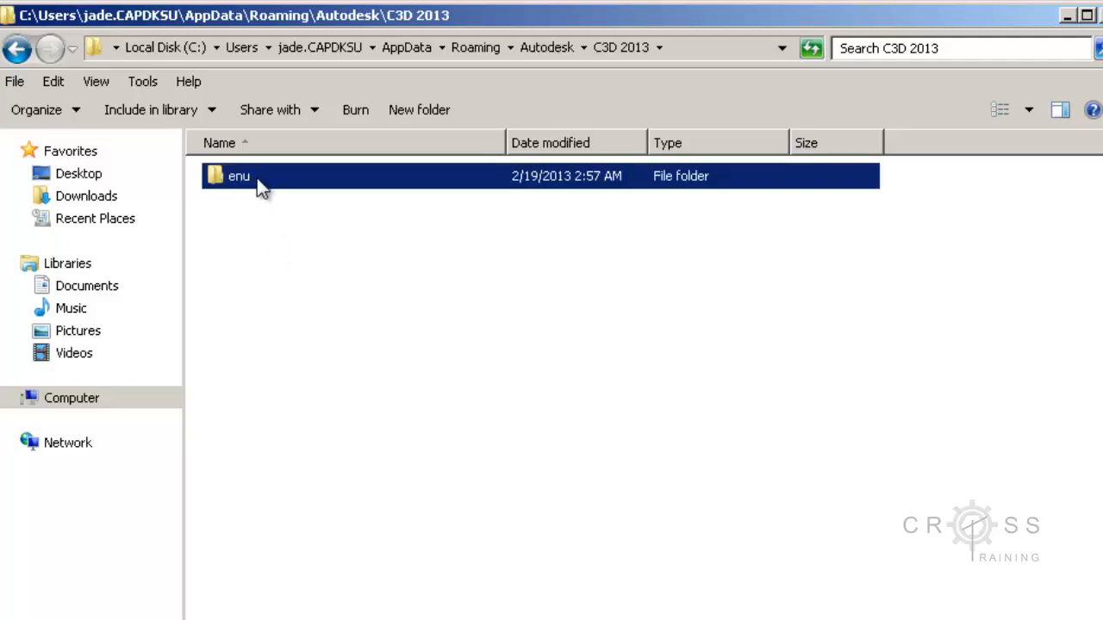
double_click(238, 176)
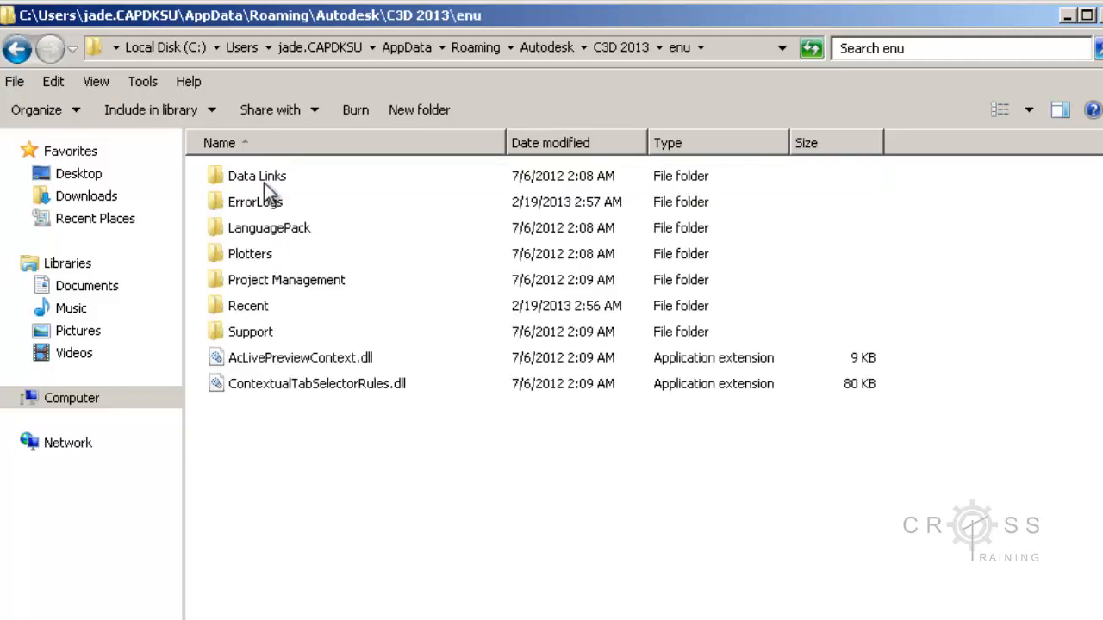
click(250, 253)
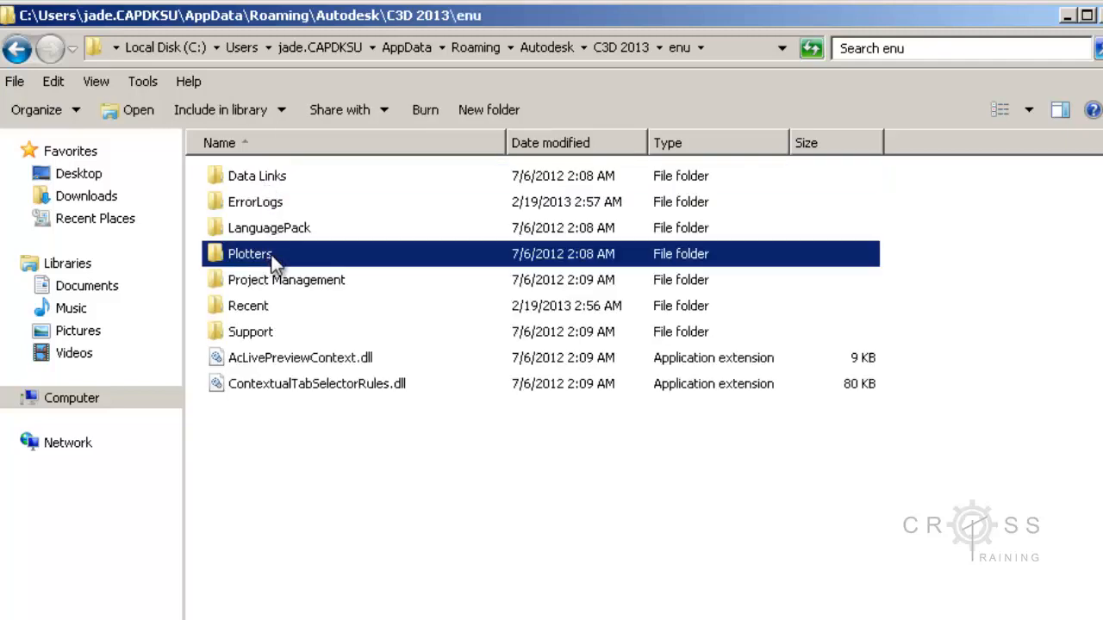
double_click(250, 254)
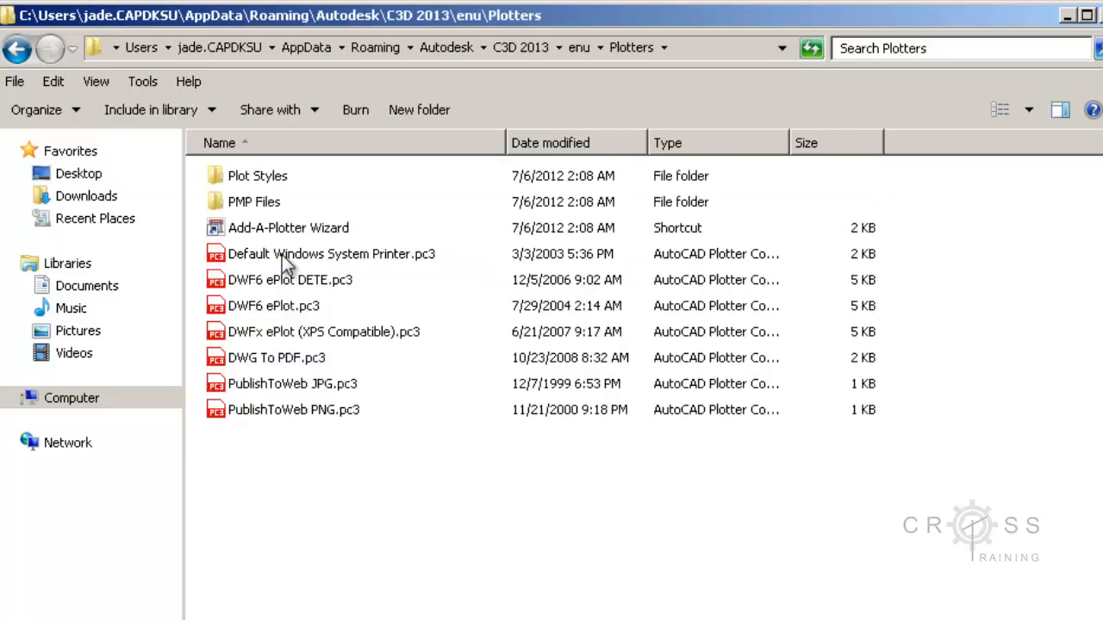
mouse_move(275, 181)
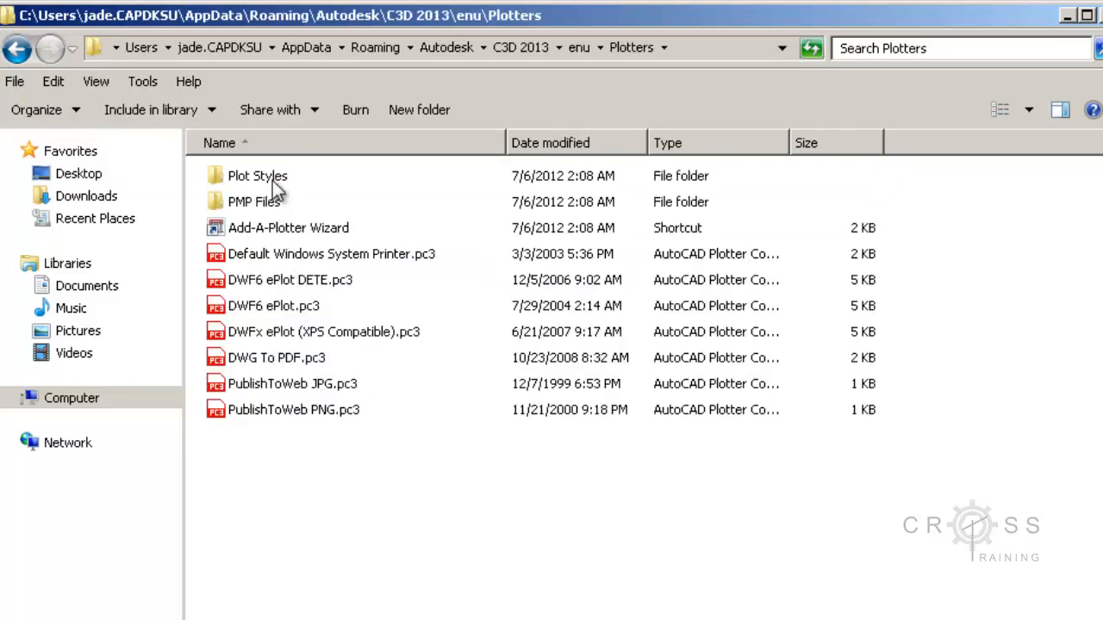
Open the Plot Styles folder listing the .ctb and .stb plot style tables.
double_click(257, 176)
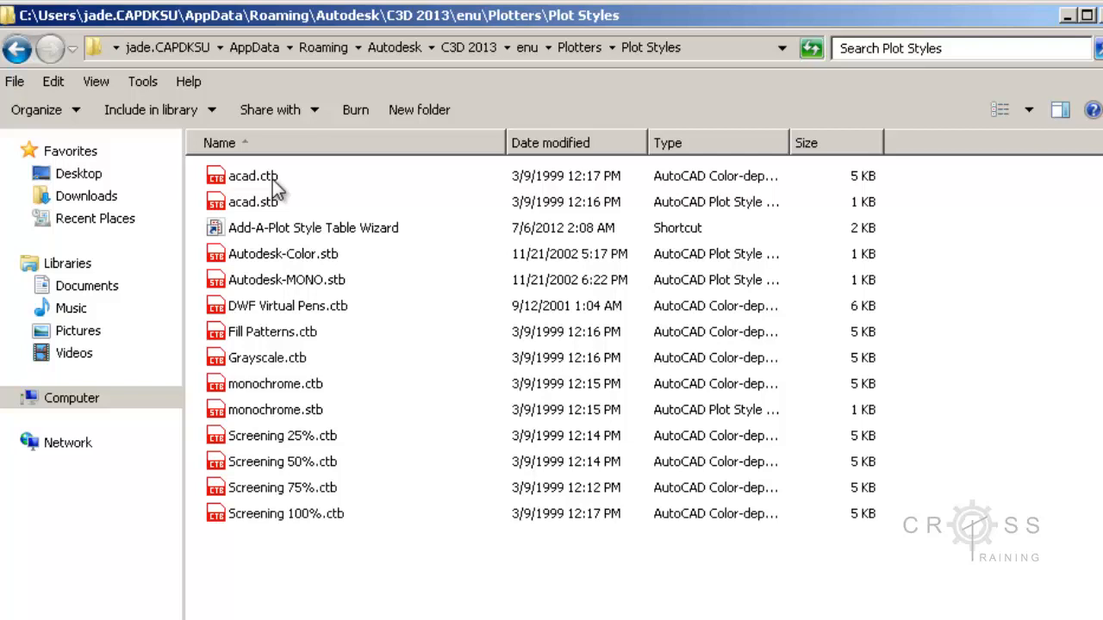
mouse_move(268, 186)
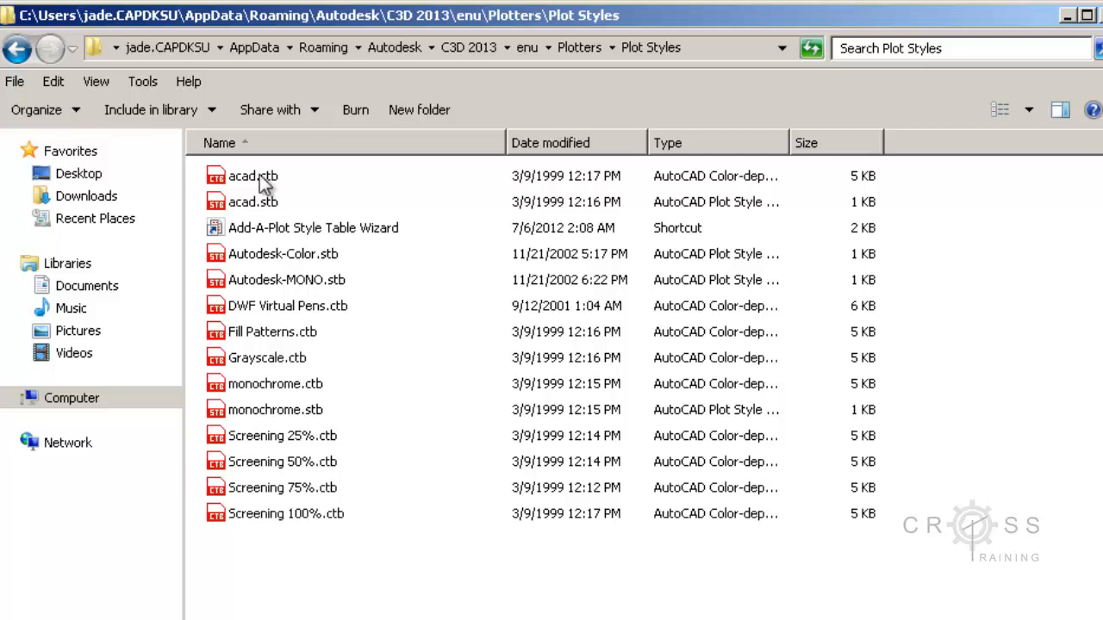
mouse_move(325, 498)
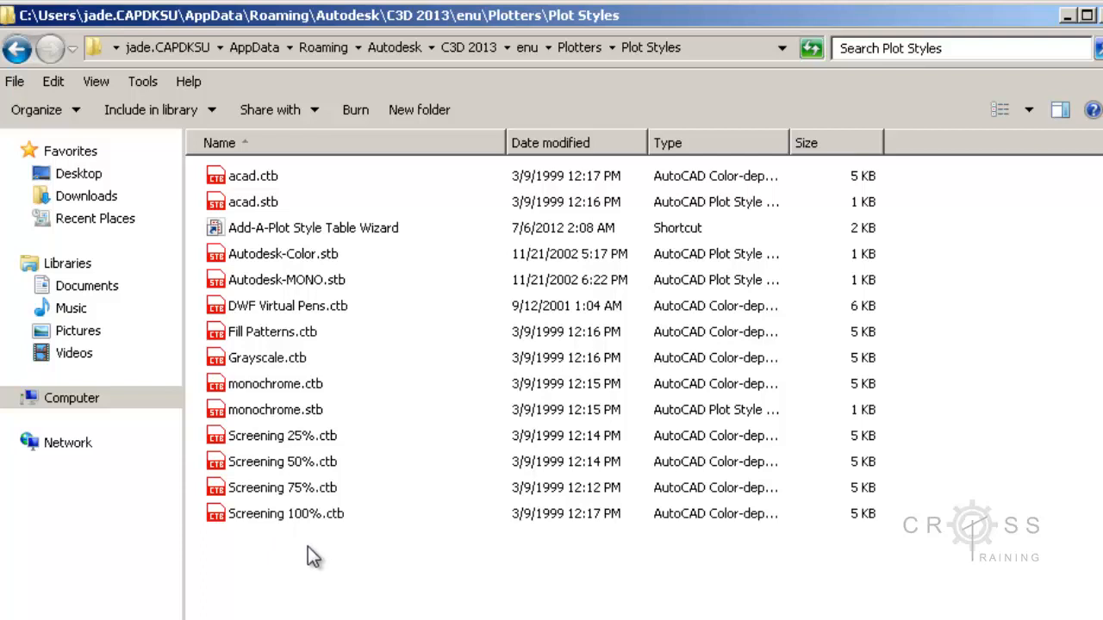
mouse_move(308, 224)
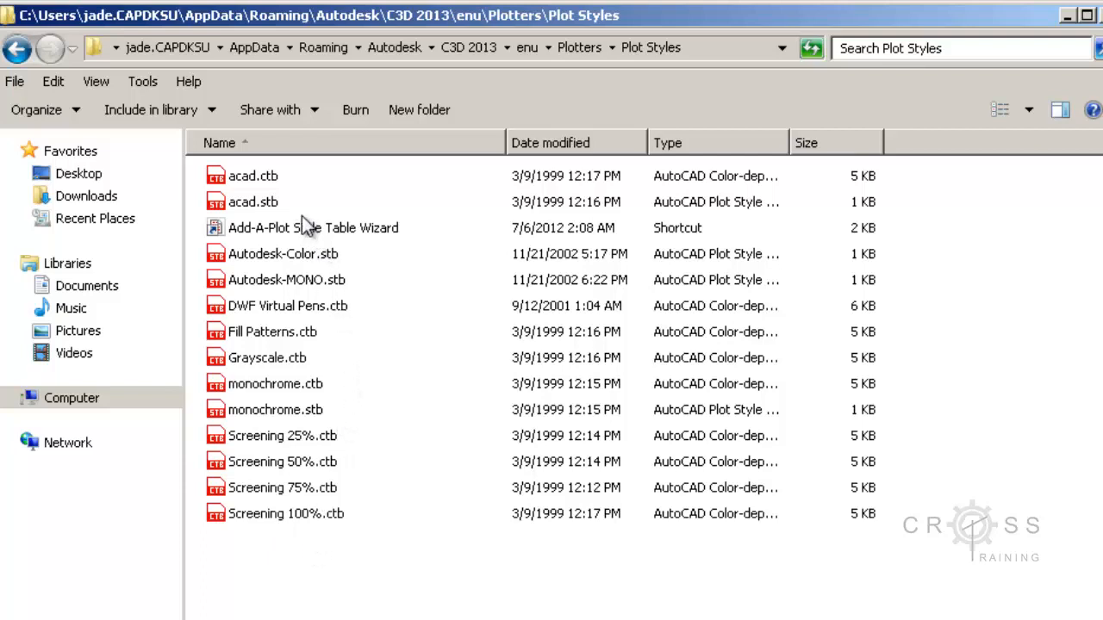
mouse_move(216, 500)
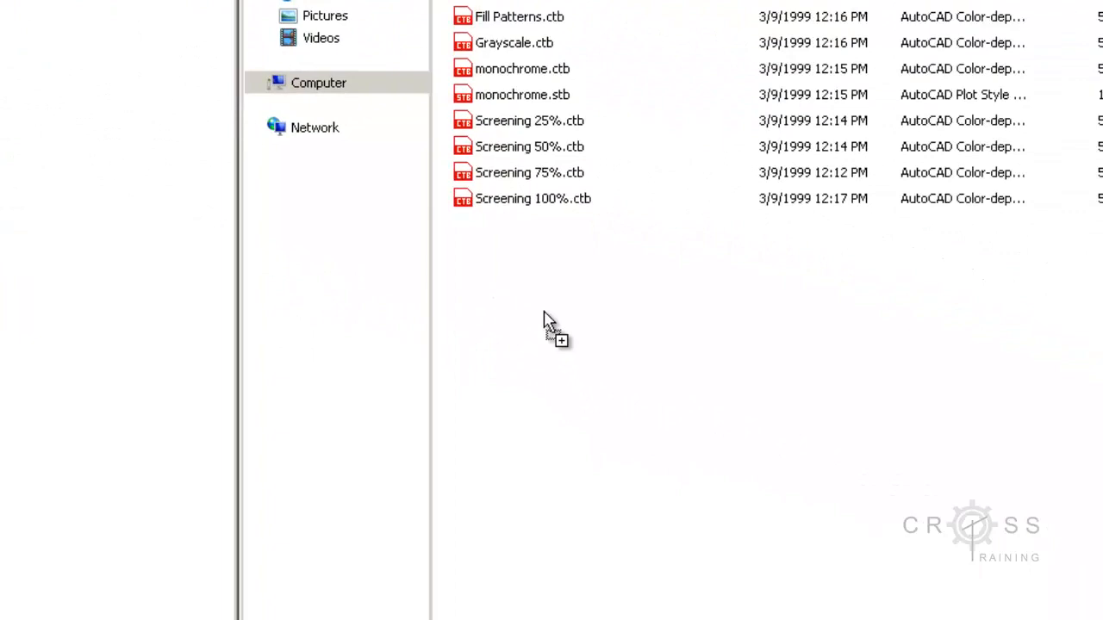
Right-drag ncs_1.ctb from the NCS window and copy it into Plot Styles.
right_click(555, 331)
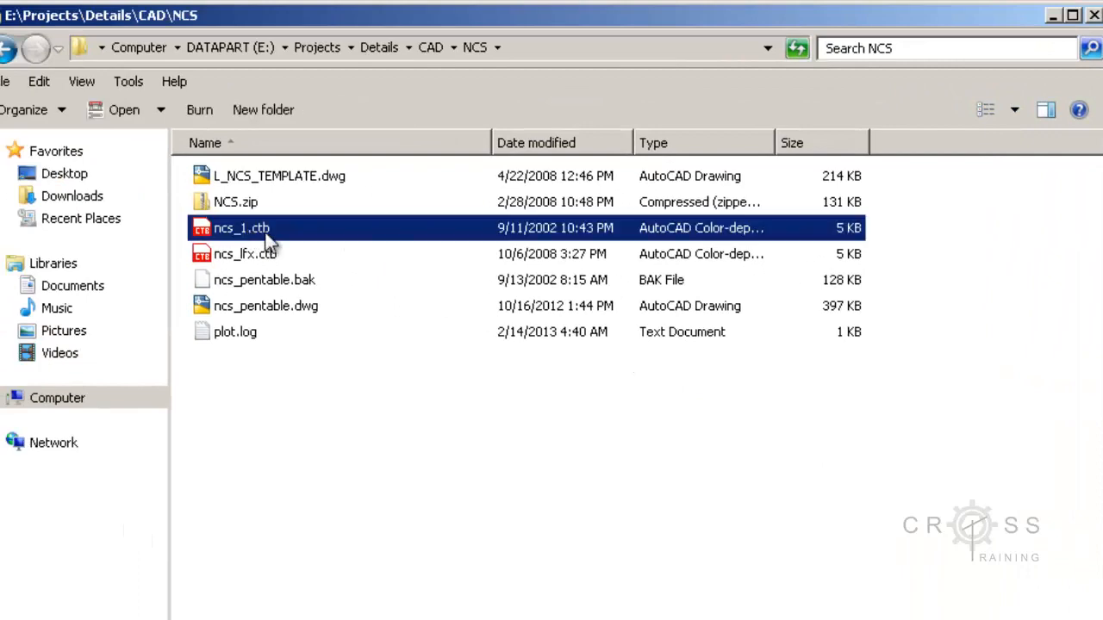
mouse_move(297, 240)
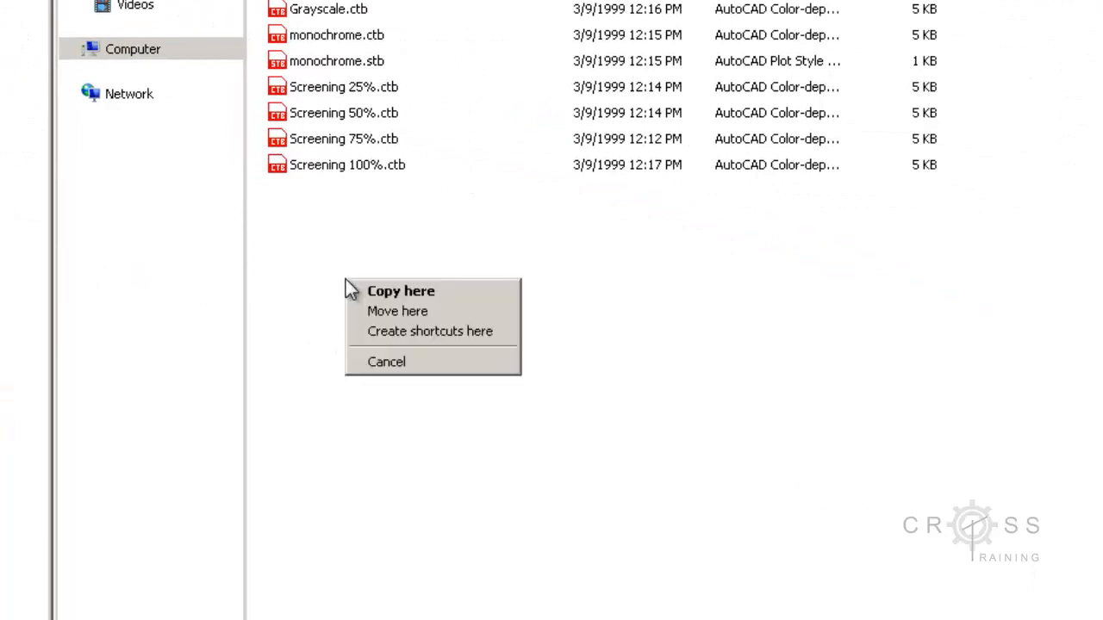
mouse_move(414, 291)
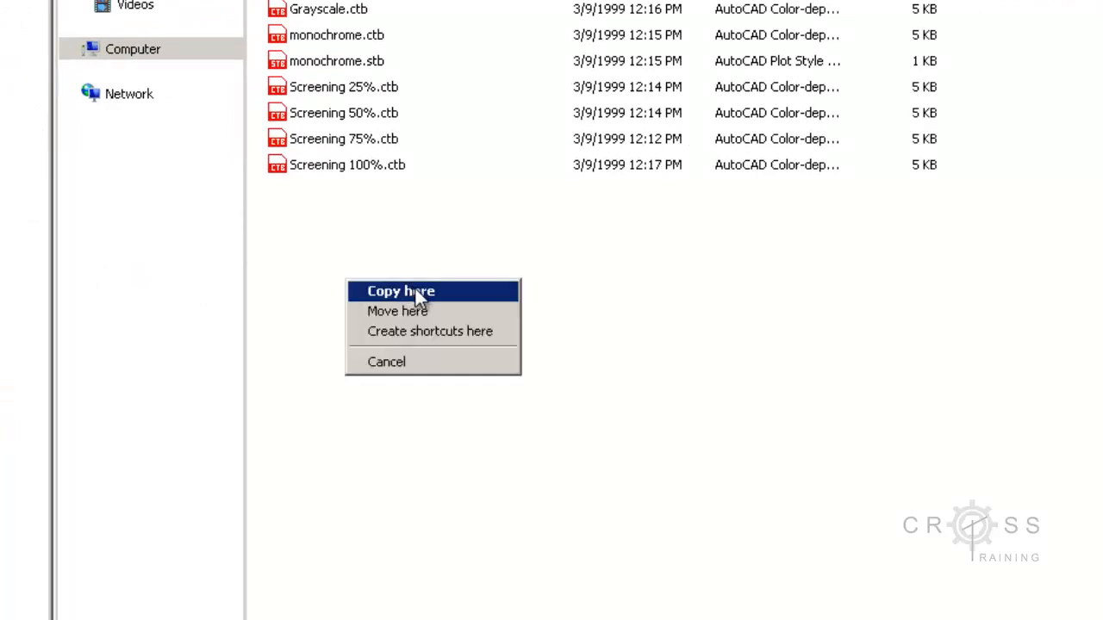
click(400, 291)
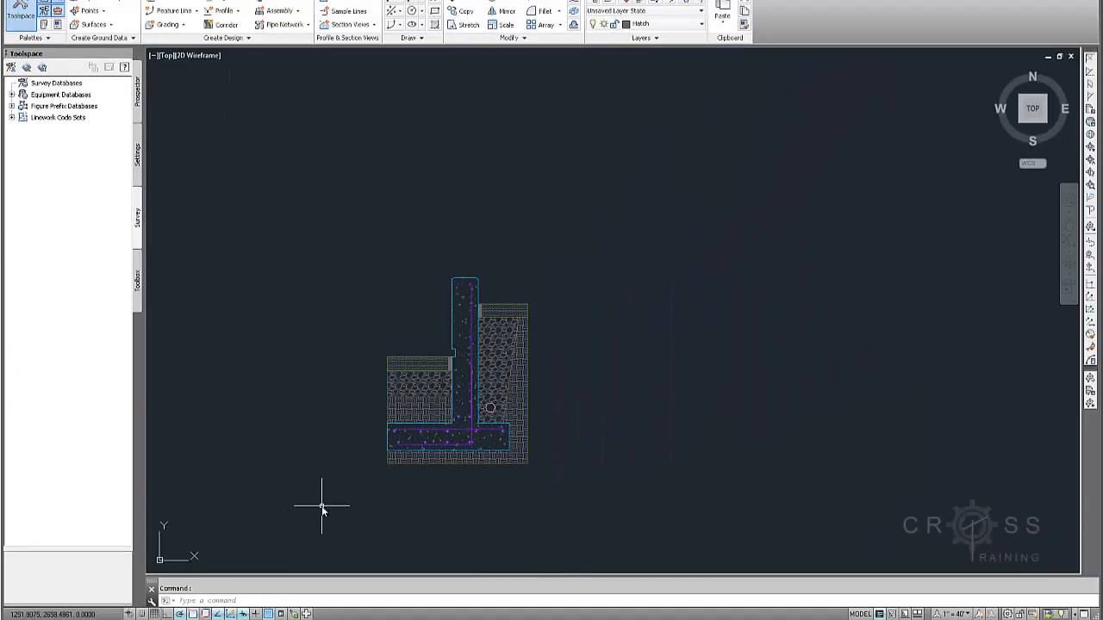
mouse_move(345, 497)
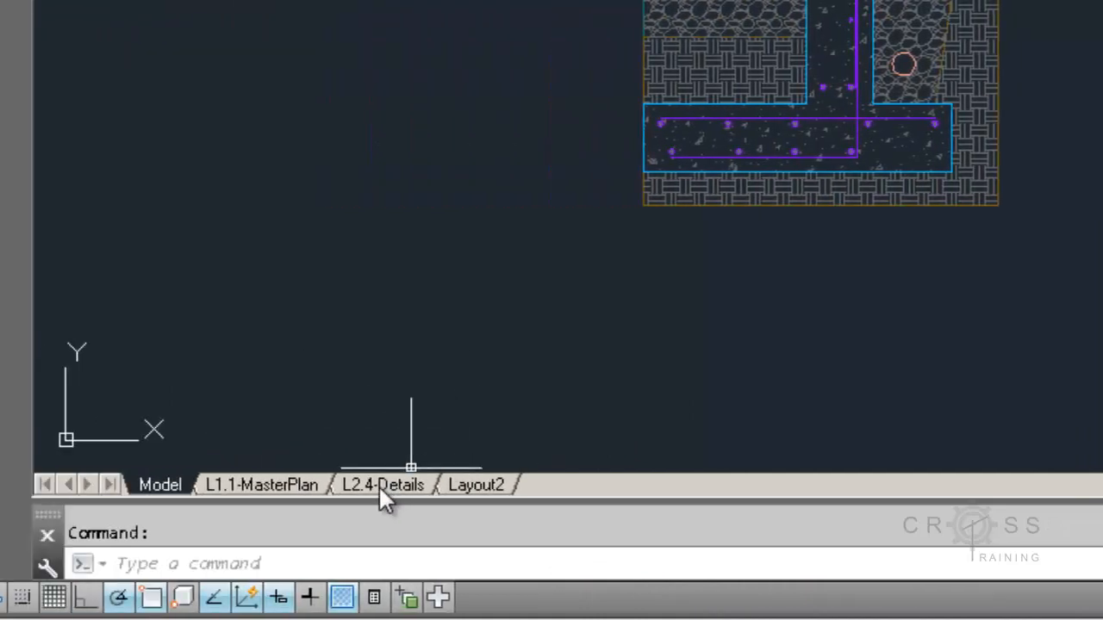
Switch the detail drawing to the L2.4-Details layout tab.
click(383, 484)
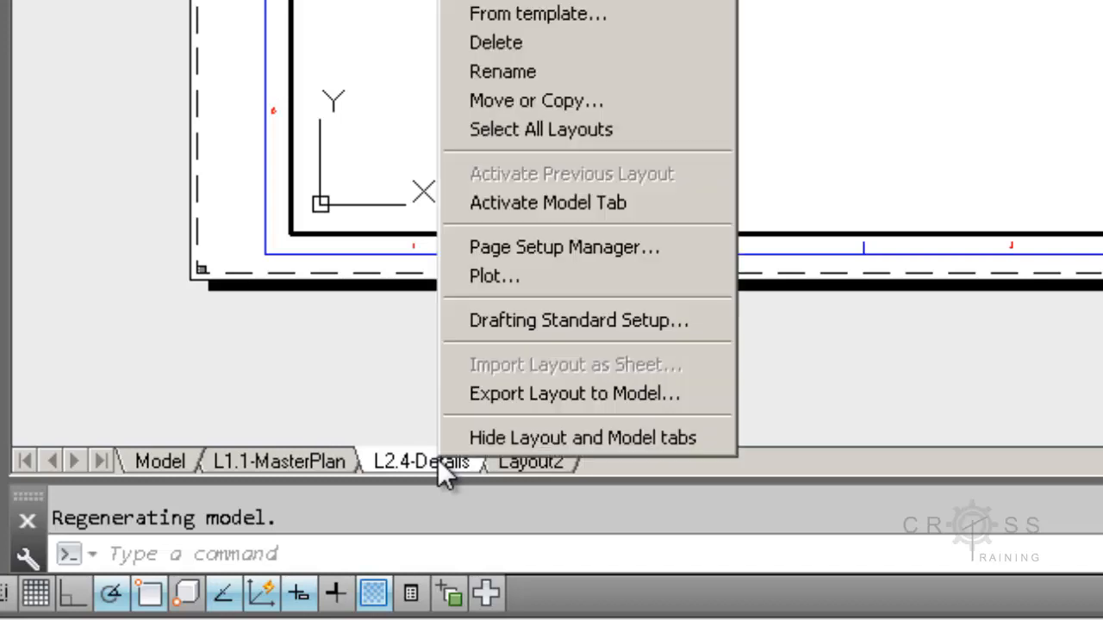
mouse_move(585, 248)
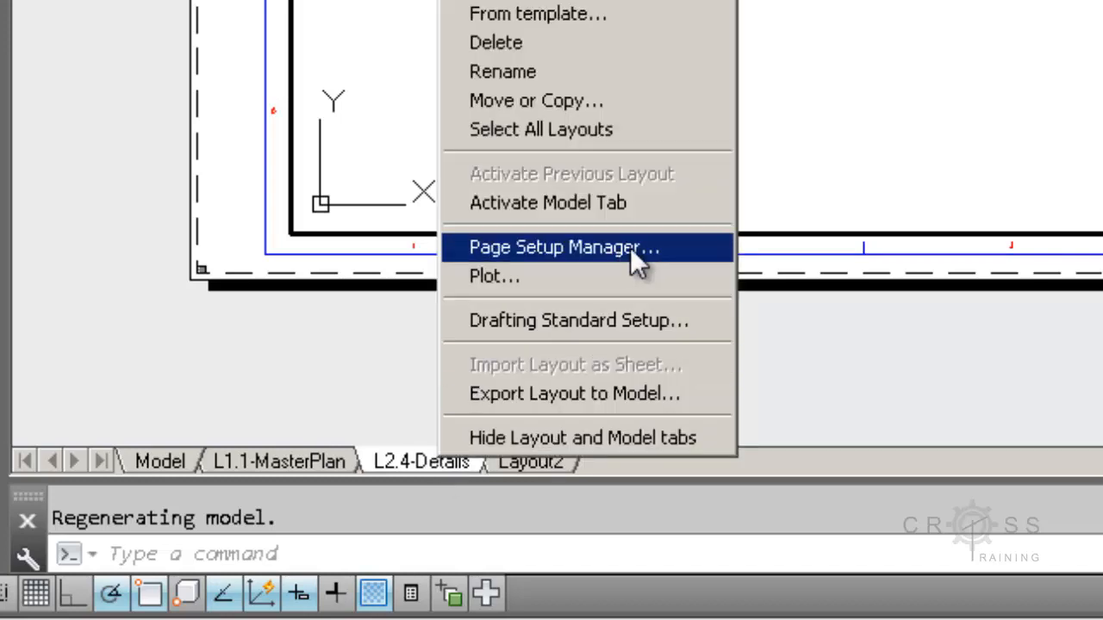
mouse_move(658, 262)
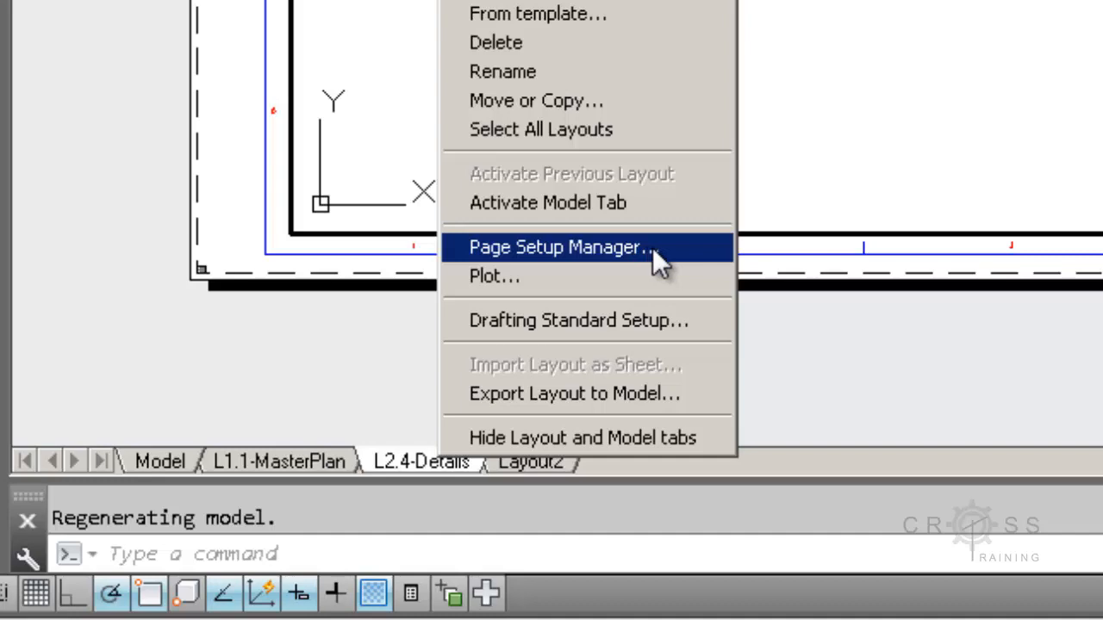
From Page Setup Manager, open the L2.4-Details page setup for modification.
click(560, 249)
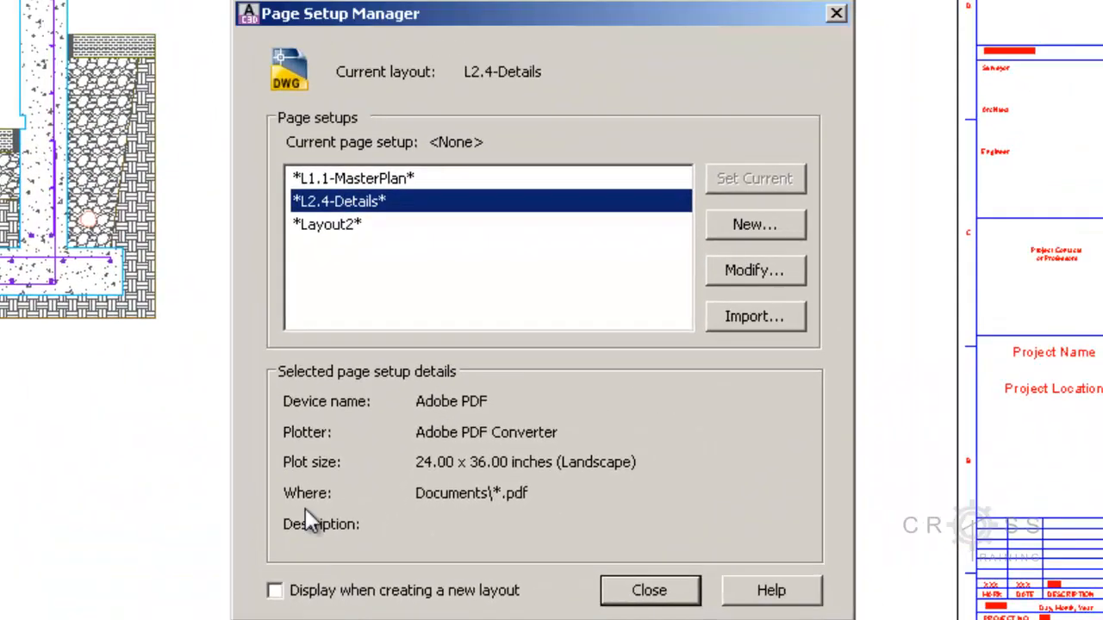
mouse_move(341, 215)
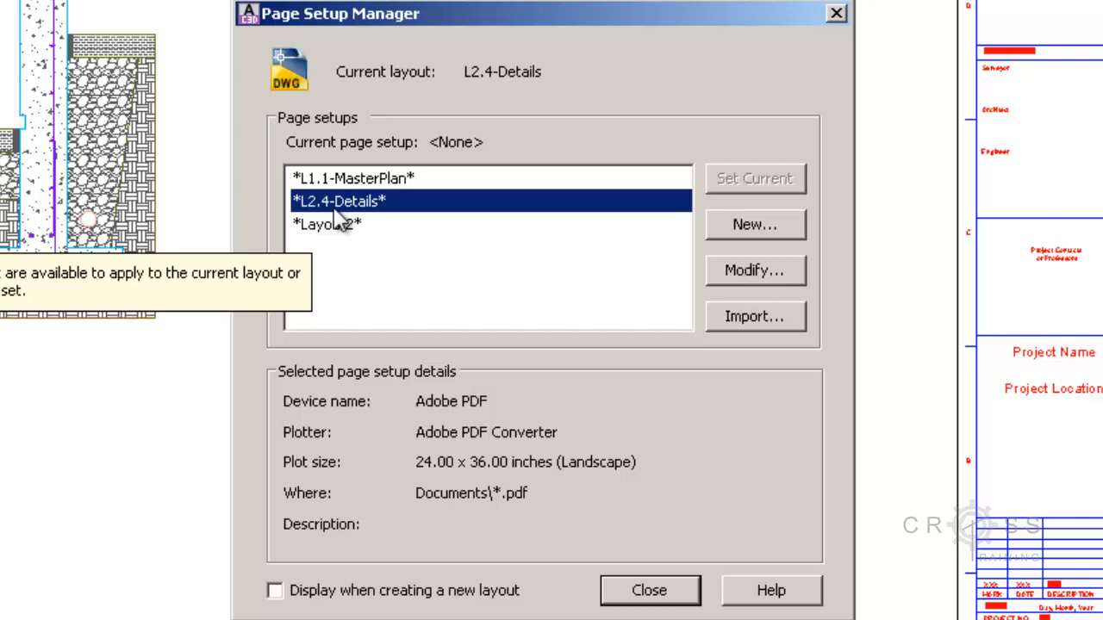
mouse_move(400, 217)
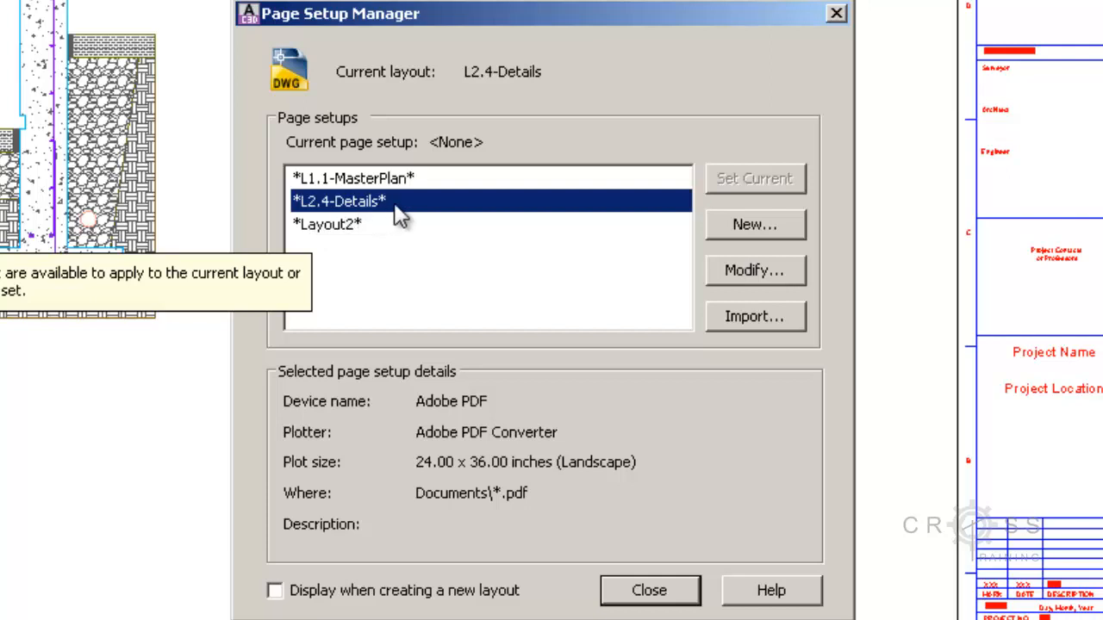
mouse_move(756, 269)
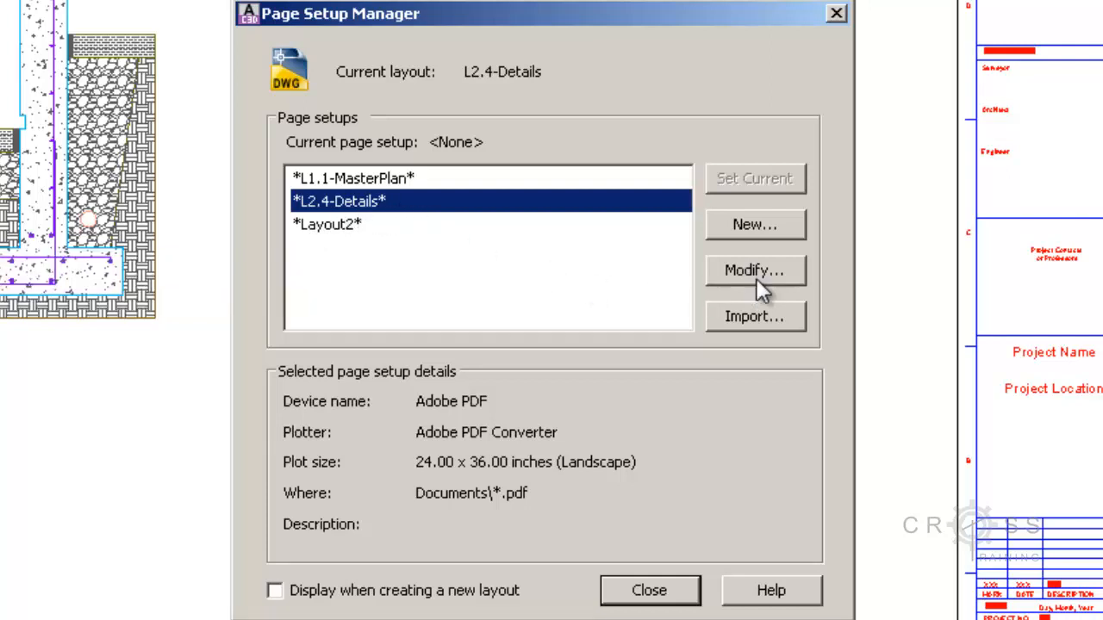
click(755, 270)
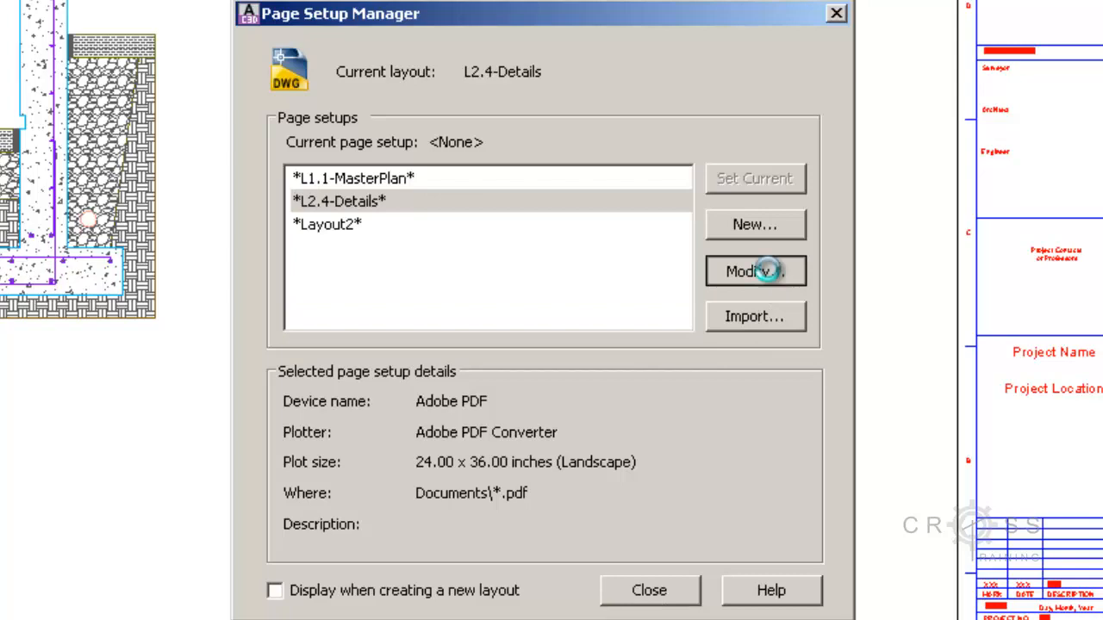
click(754, 271)
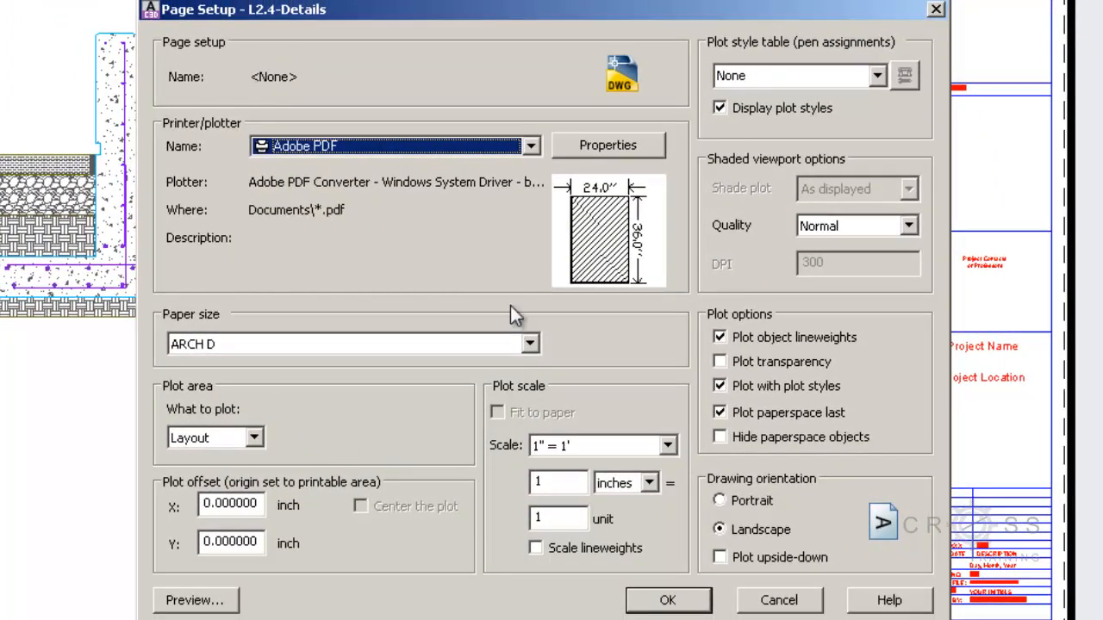
mouse_move(737, 176)
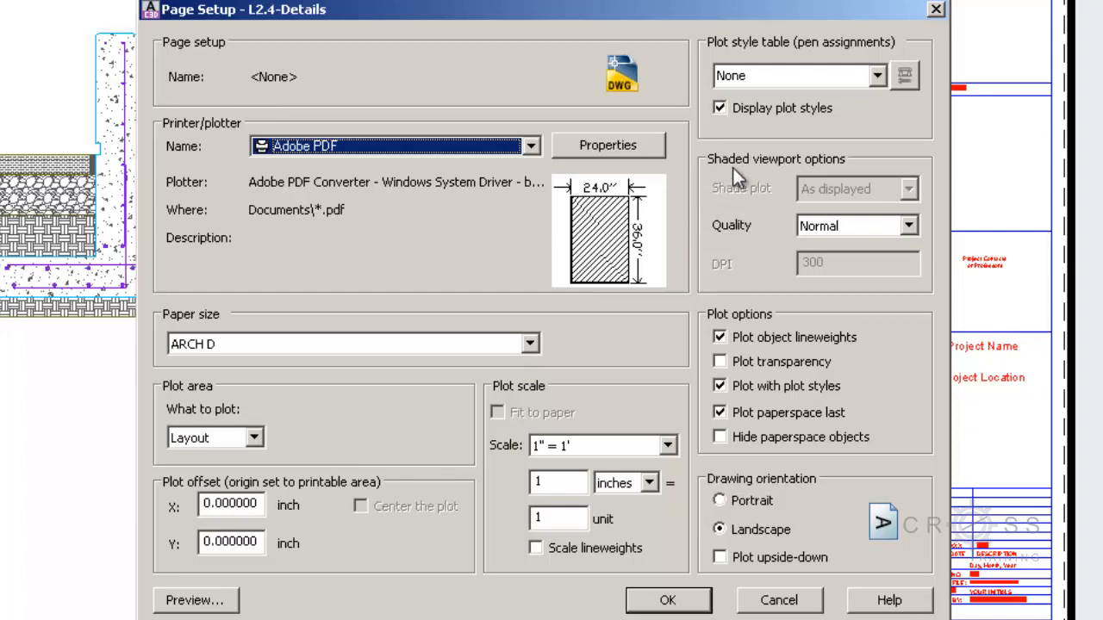
mouse_move(393, 169)
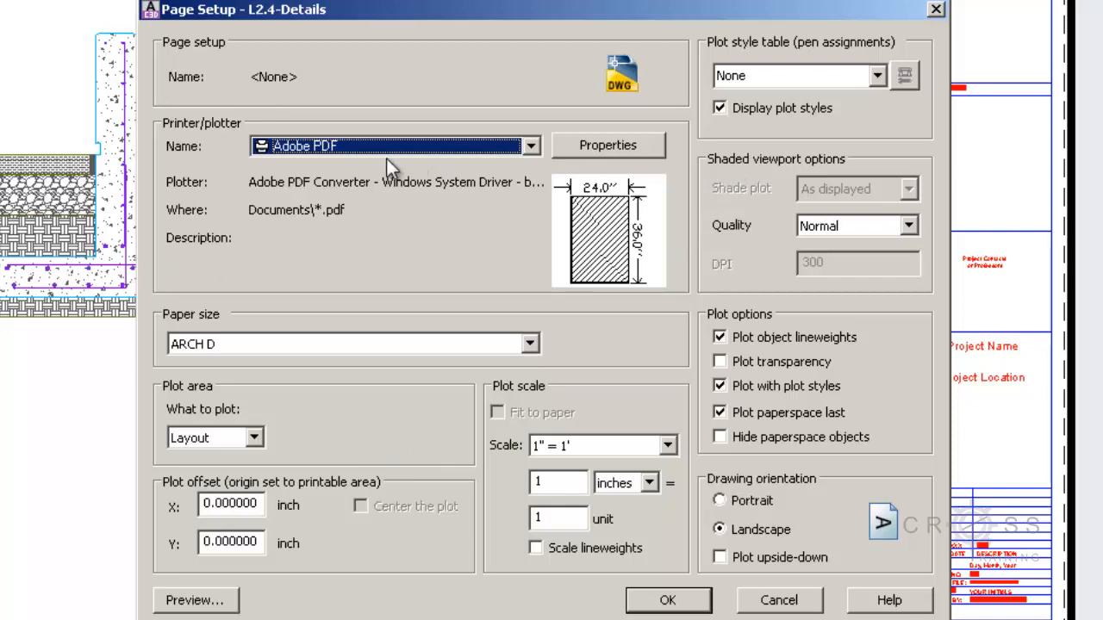
mouse_move(724, 66)
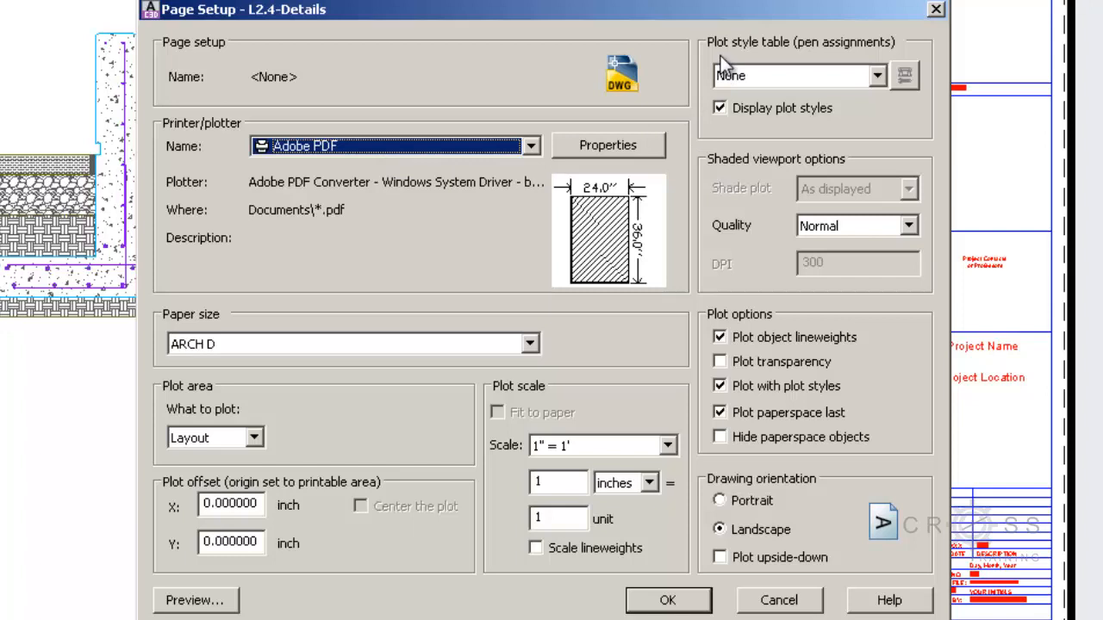
mouse_move(742, 71)
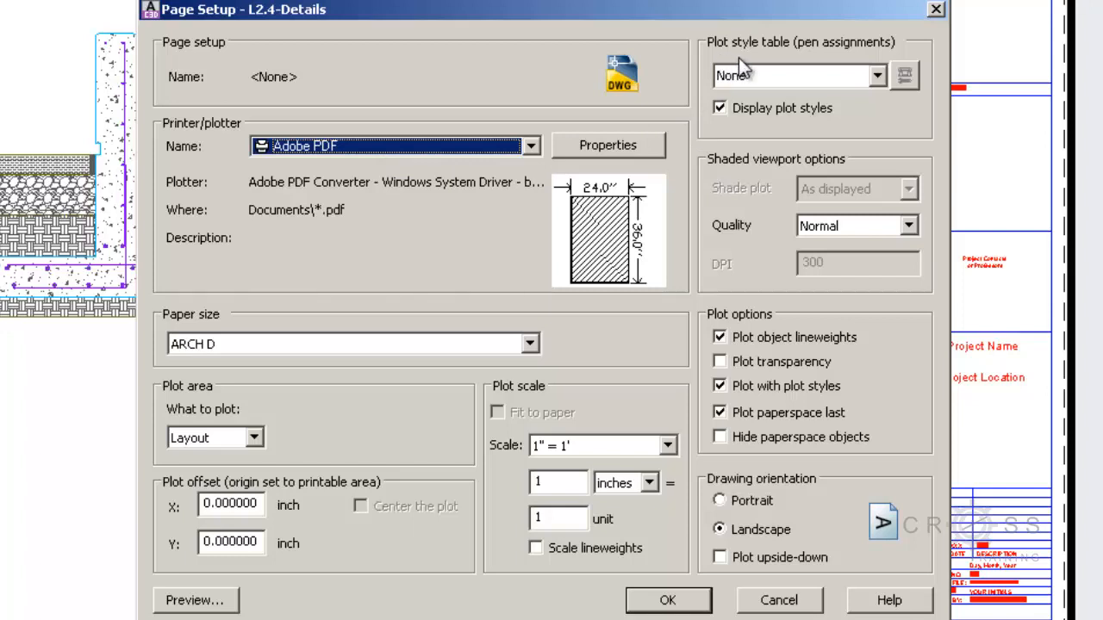
mouse_move(870, 69)
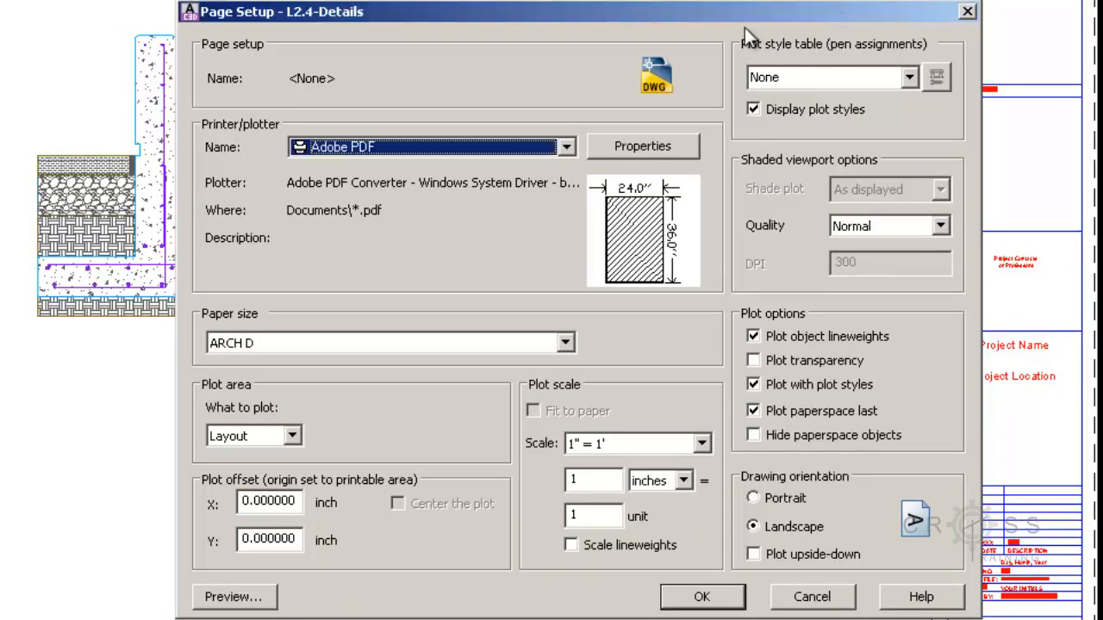
Expand the plot style table list to find ncs_1.ctb for L2.4-Details.
click(909, 77)
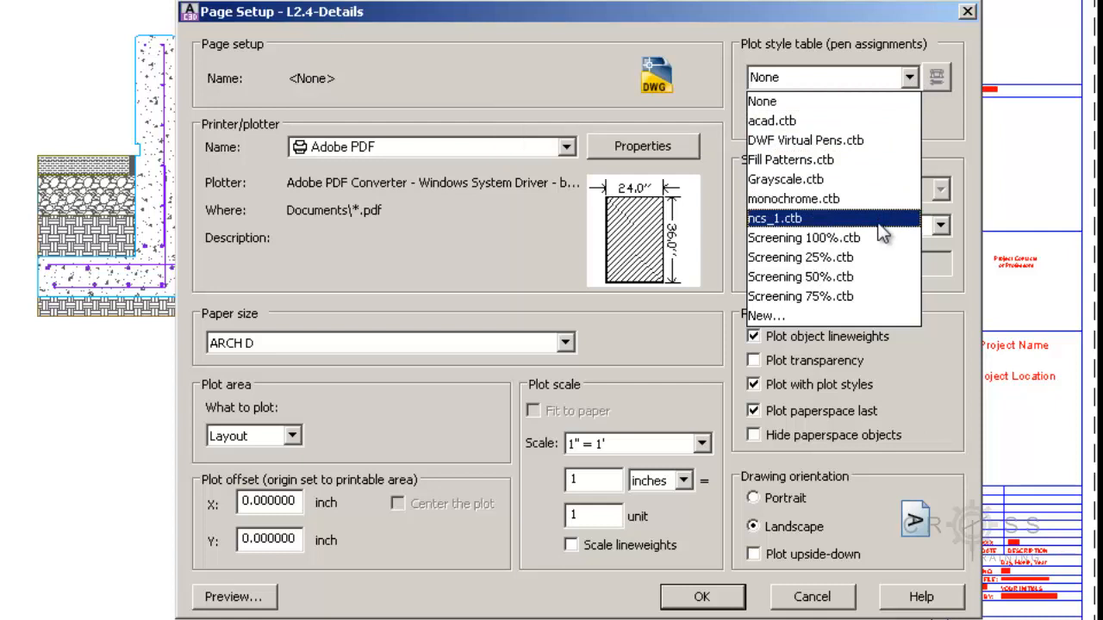
mouse_move(882, 231)
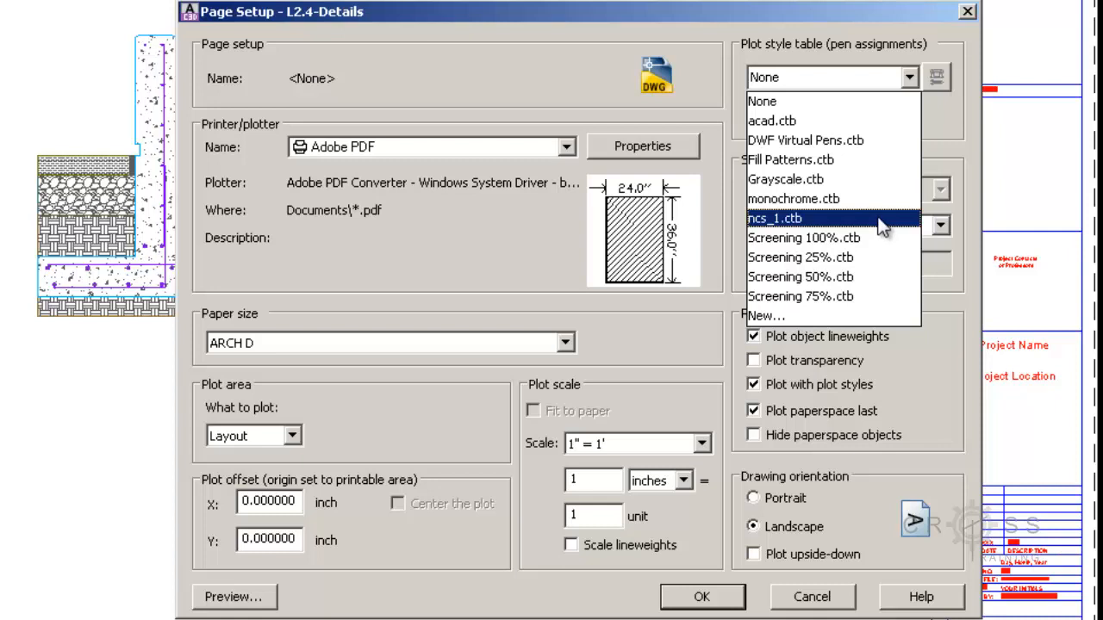
mouse_move(883, 231)
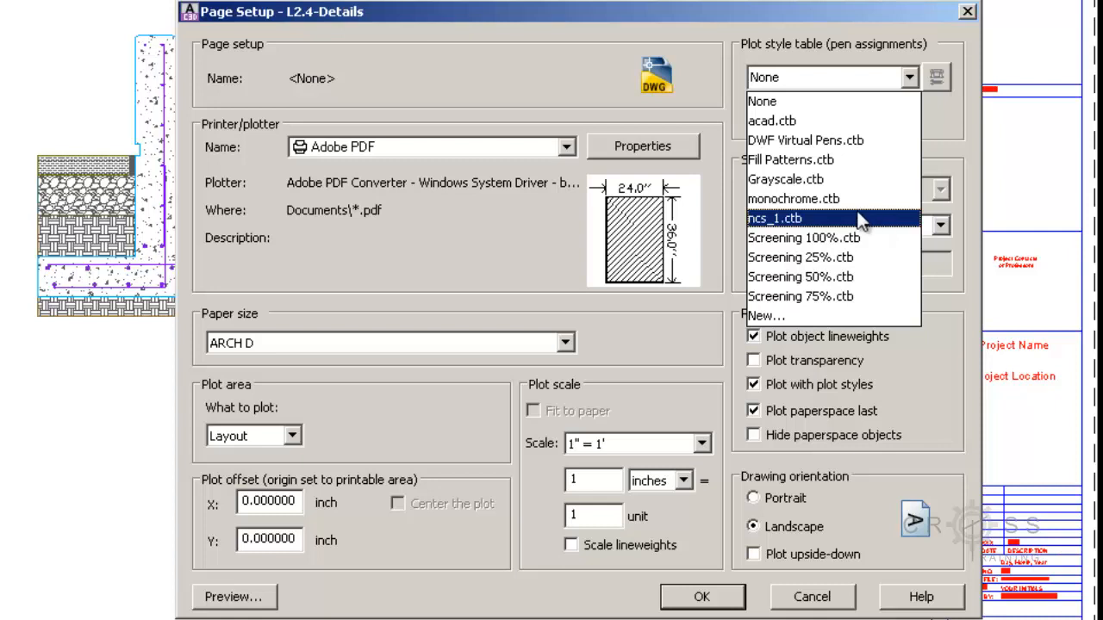
mouse_move(831, 228)
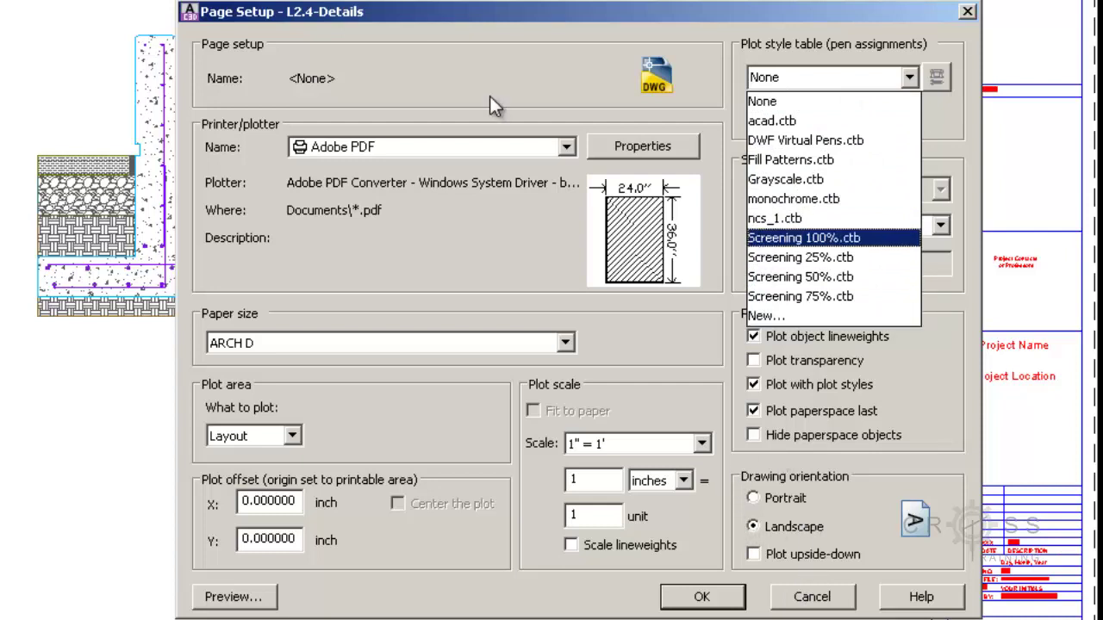
mouse_move(513, 114)
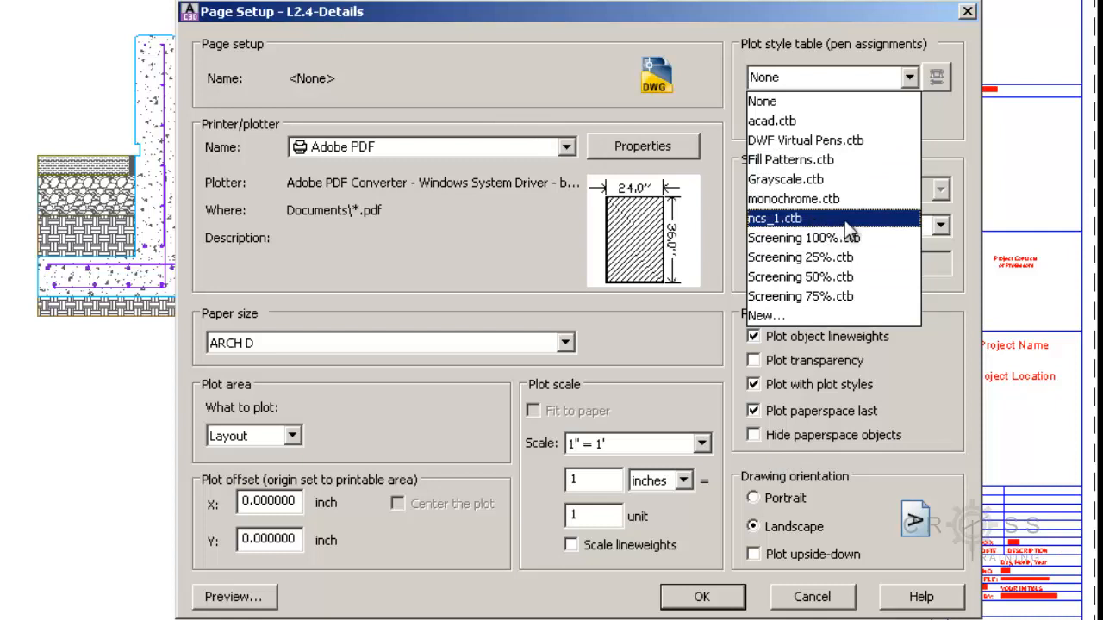
mouse_move(827, 226)
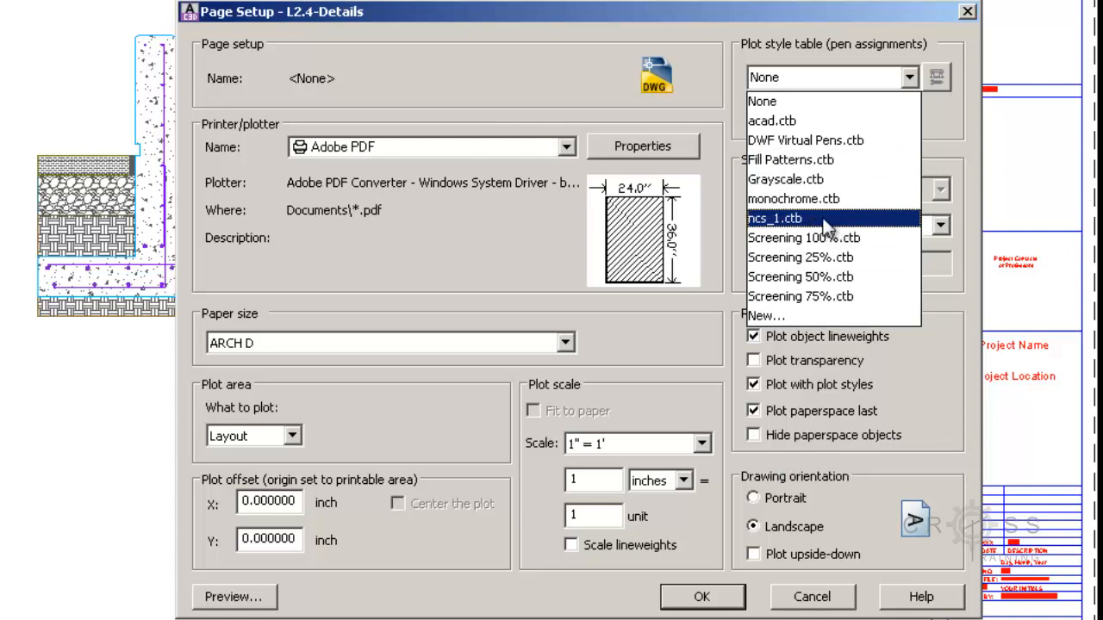
mouse_move(779, 222)
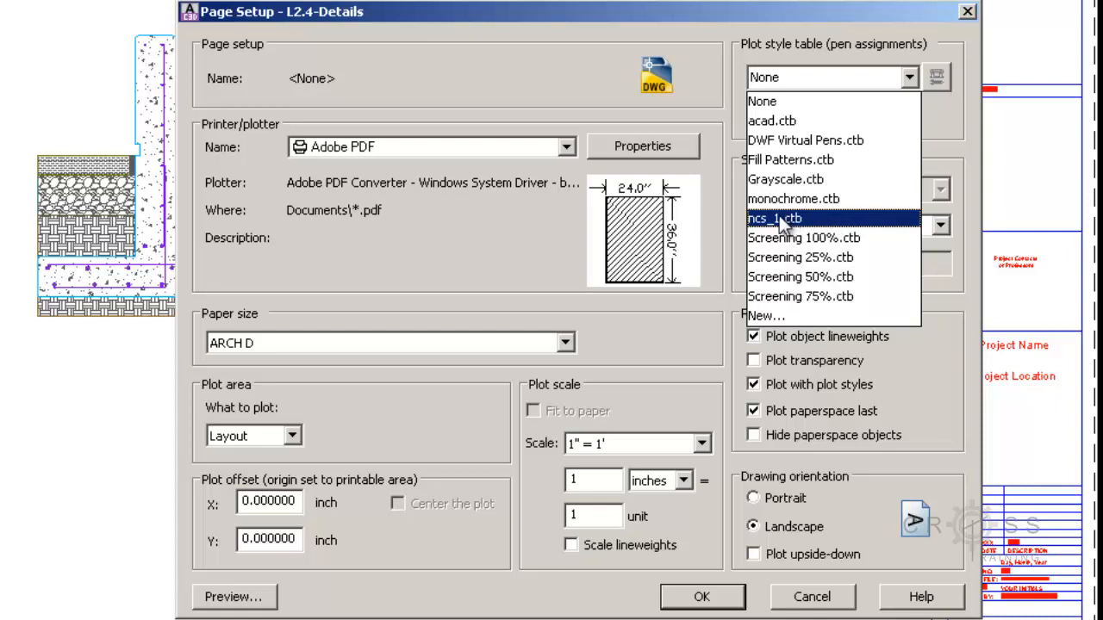
mouse_move(789, 233)
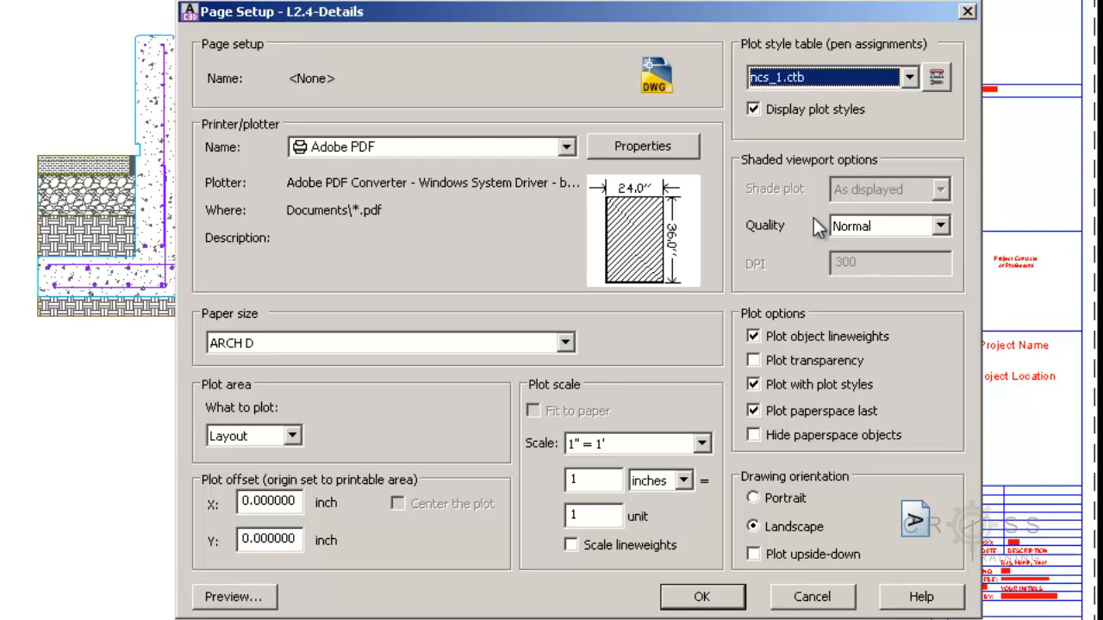
mouse_move(768, 120)
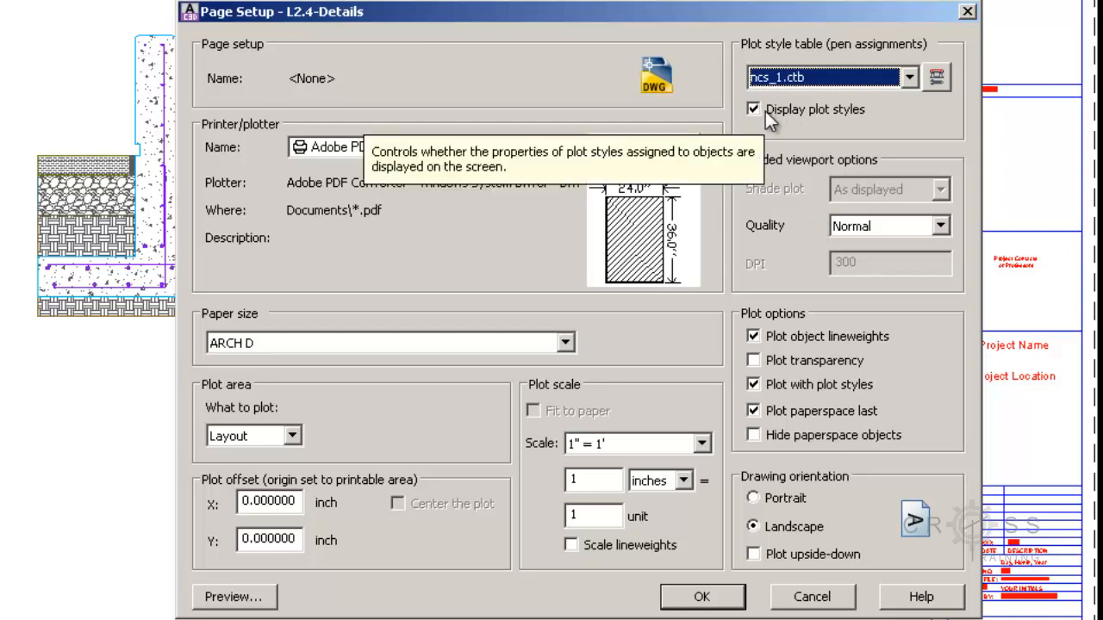
mouse_move(830, 124)
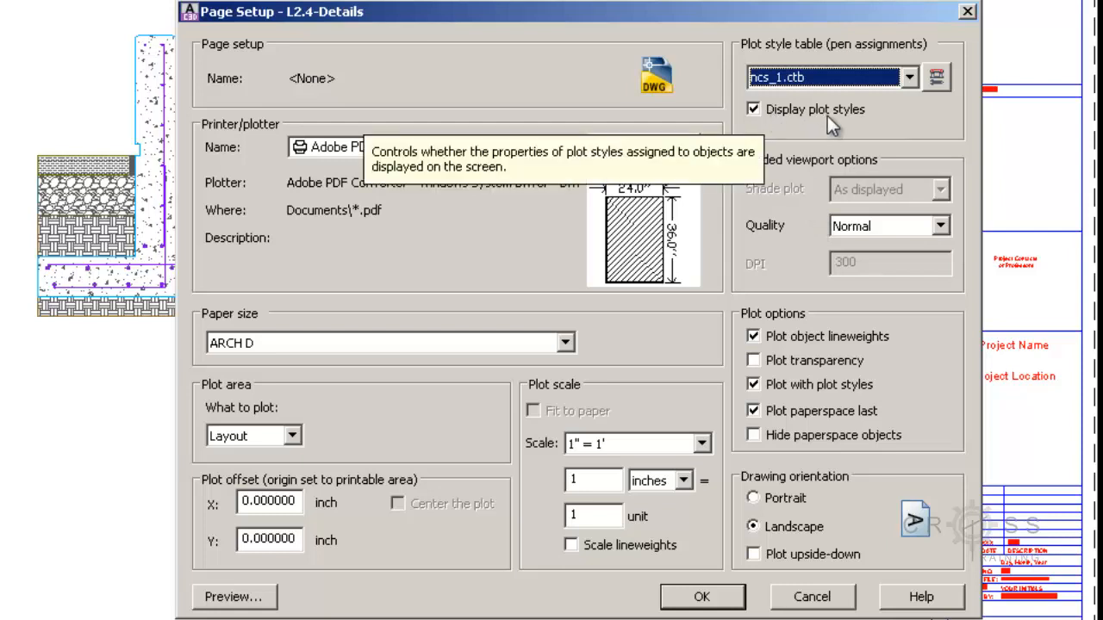
mouse_move(779, 118)
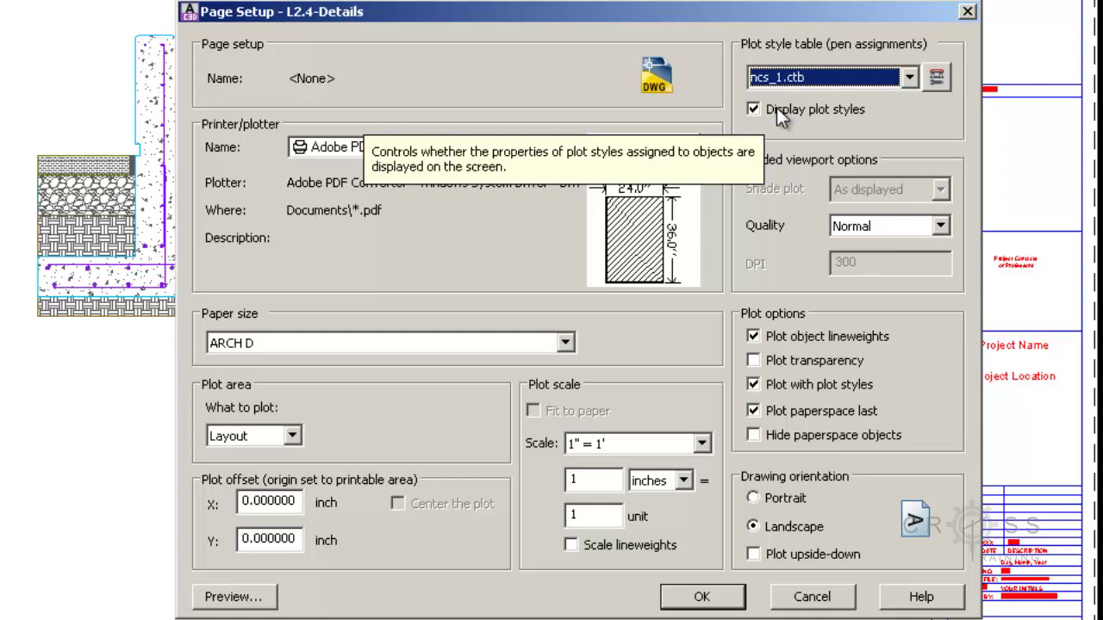
mouse_move(611, 572)
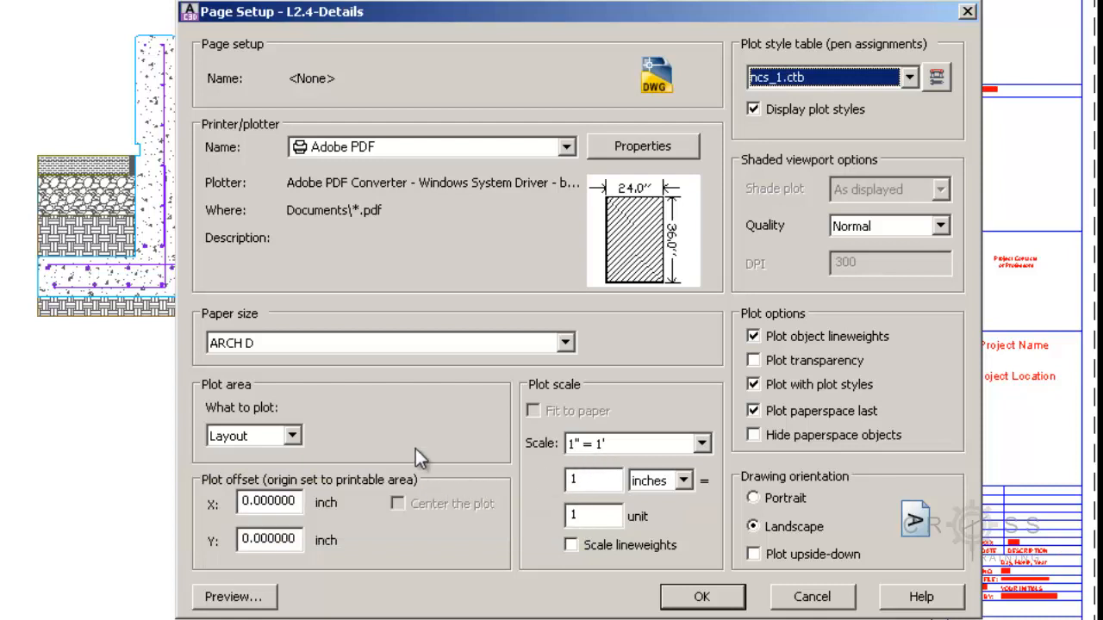
mouse_move(410, 300)
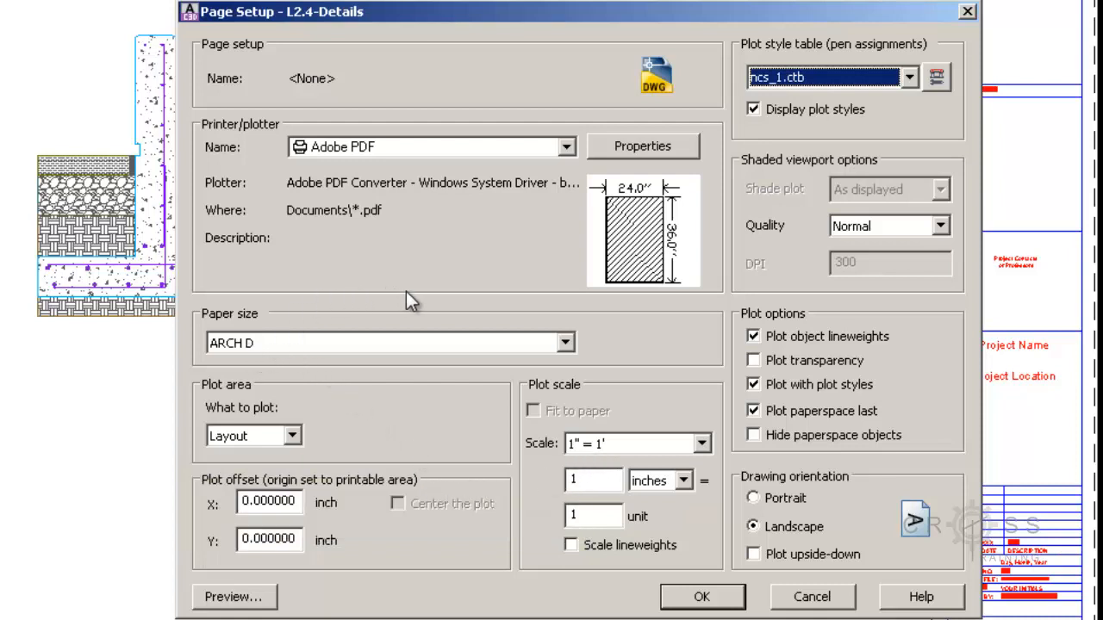
mouse_move(382, 158)
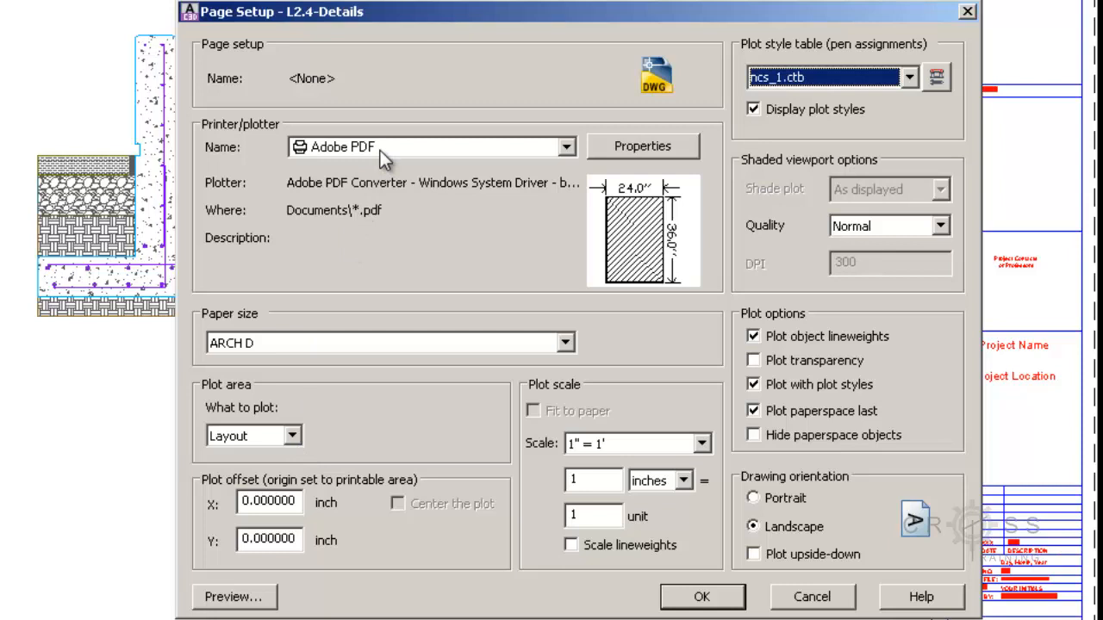
mouse_move(496, 162)
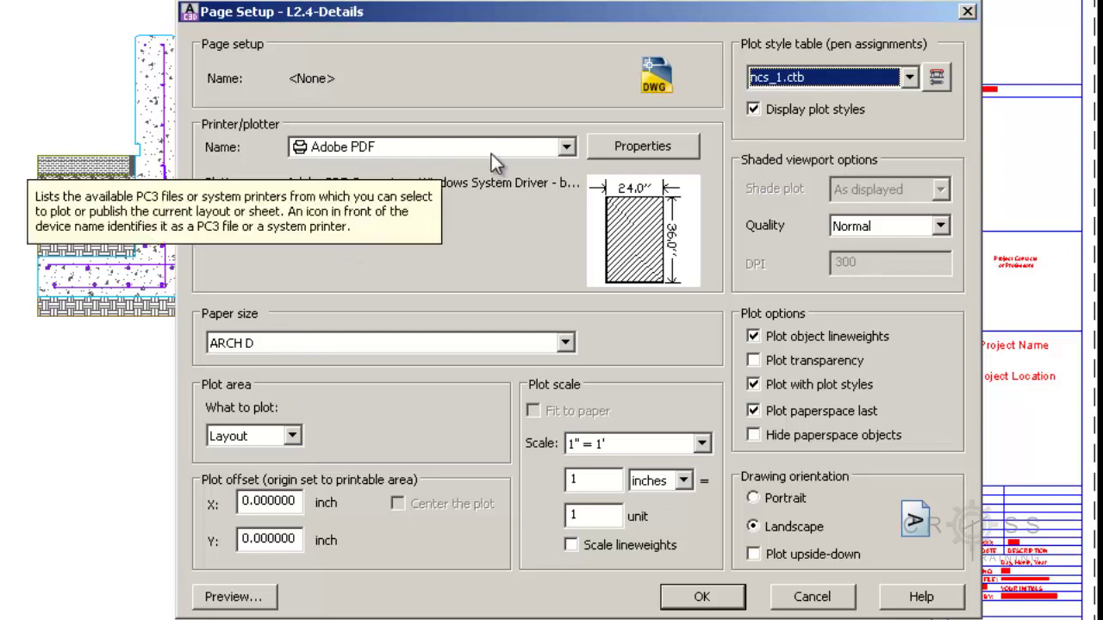
mouse_move(641, 145)
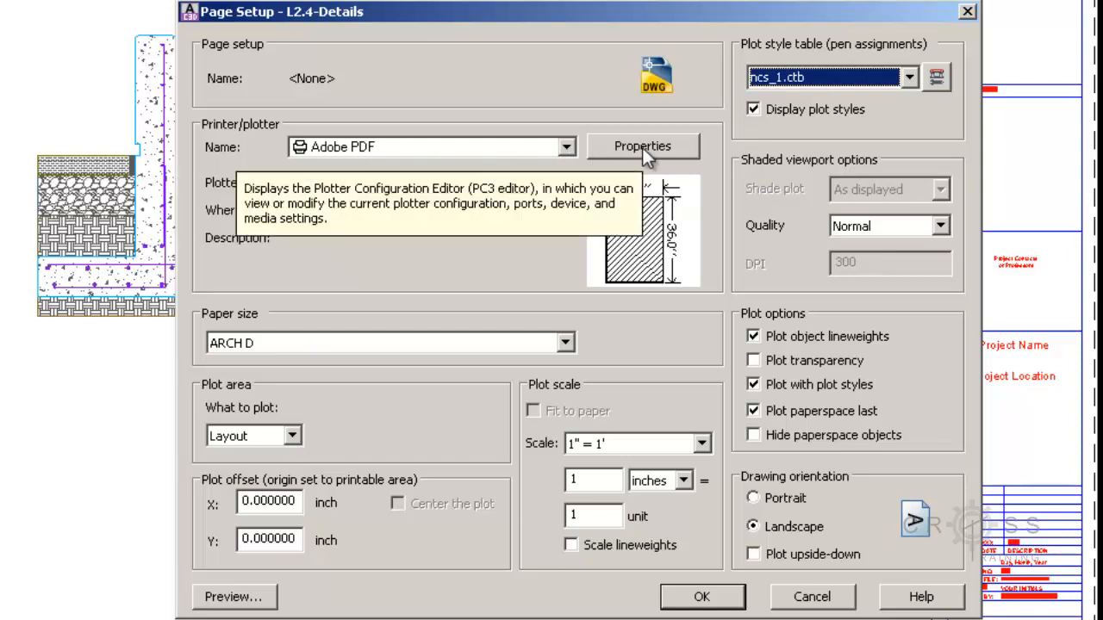
Bring up the Adobe PDF plotter's configuration editor from the page setup.
click(641, 144)
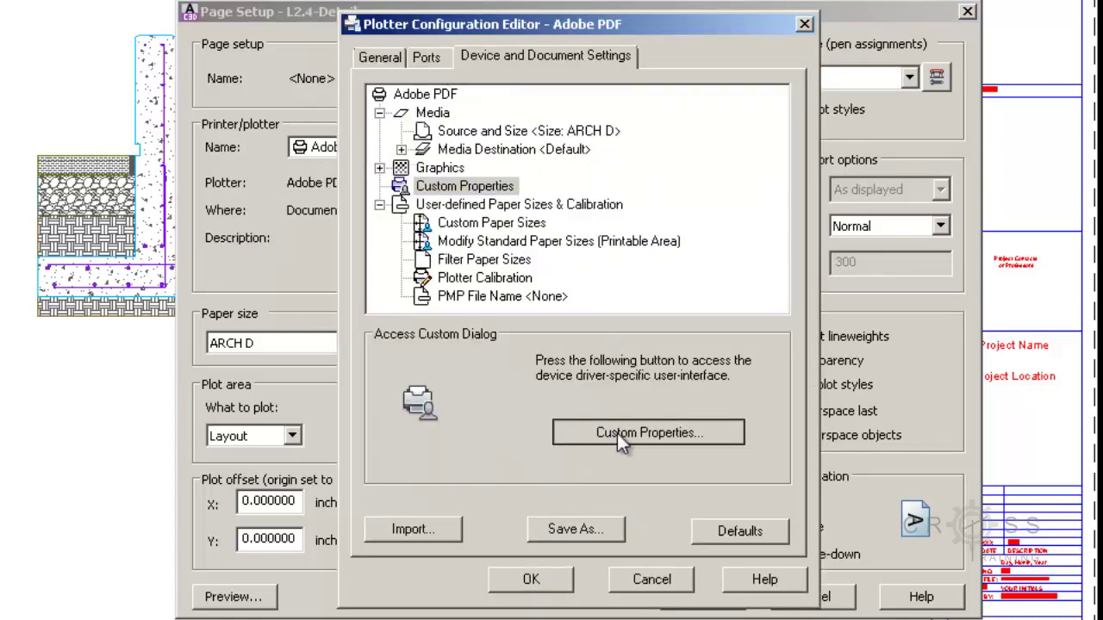
Set the Adobe PDF driver's Paper/Quality colour option to Black & White and confirm.
click(648, 433)
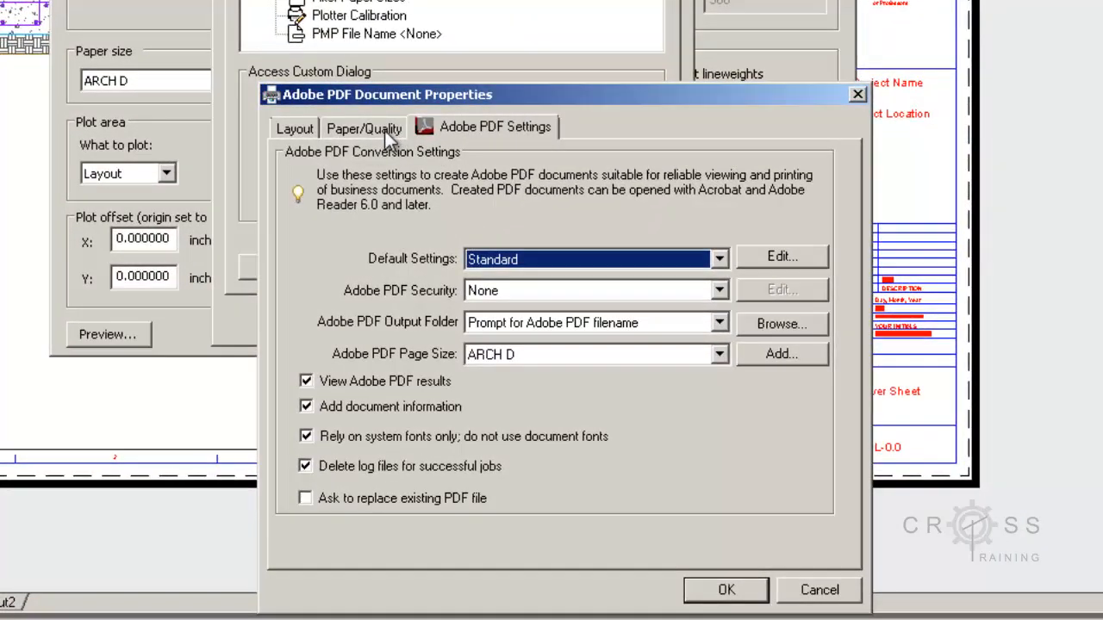
click(363, 127)
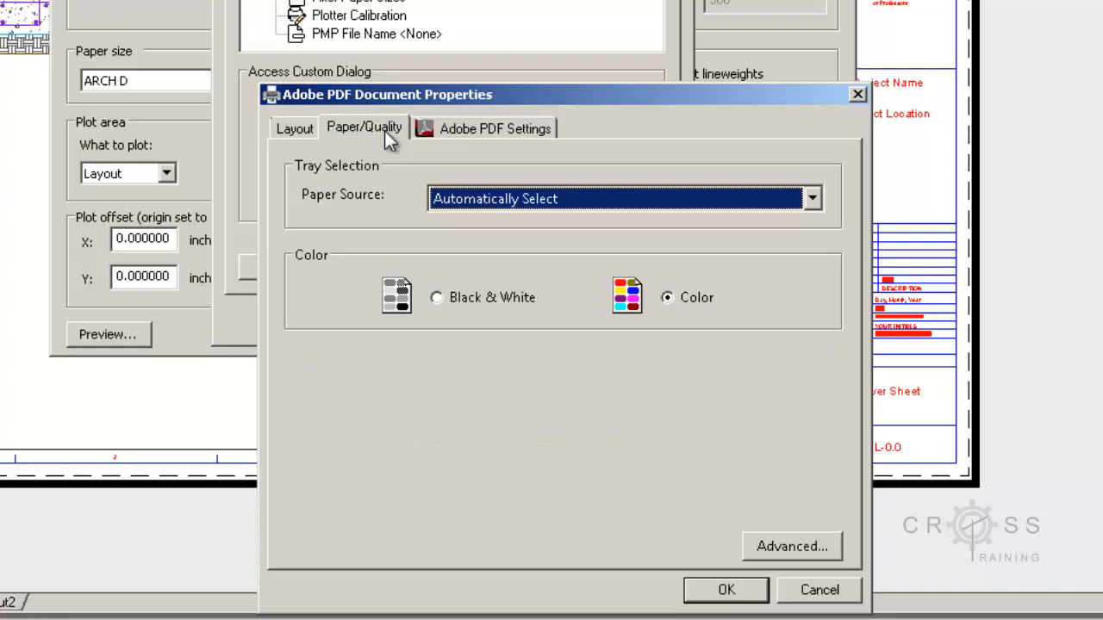
click(436, 296)
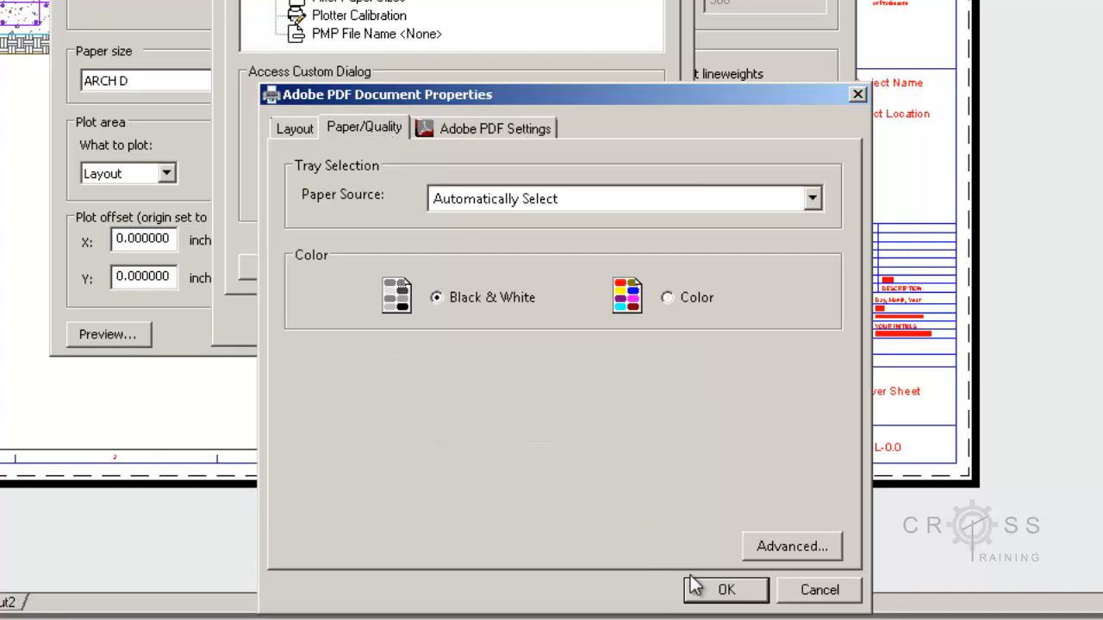
click(725, 589)
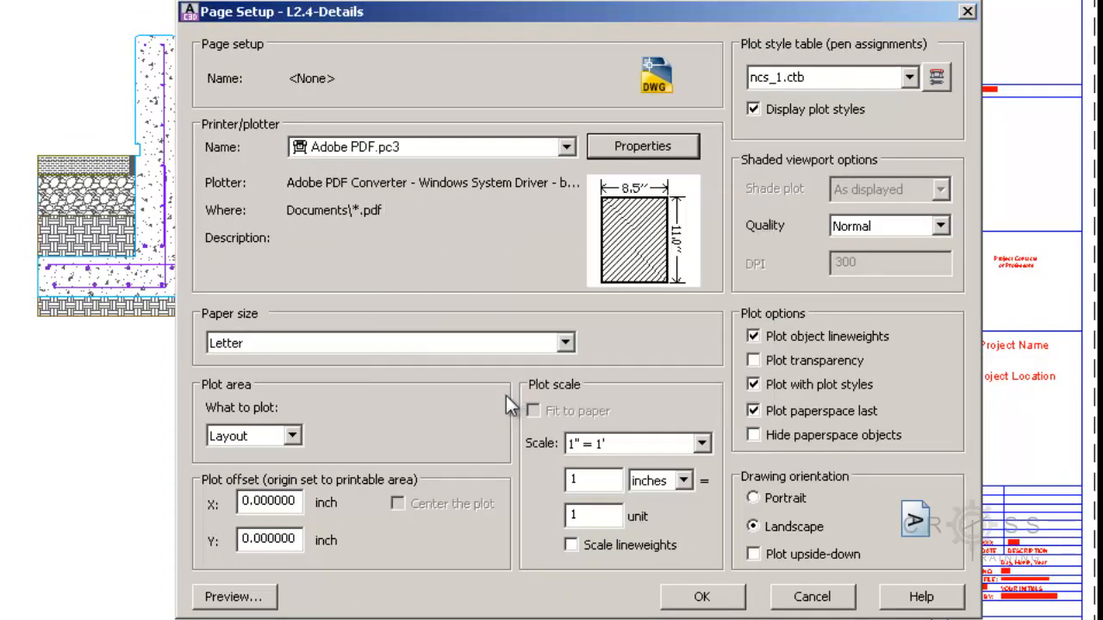
mouse_move(417, 124)
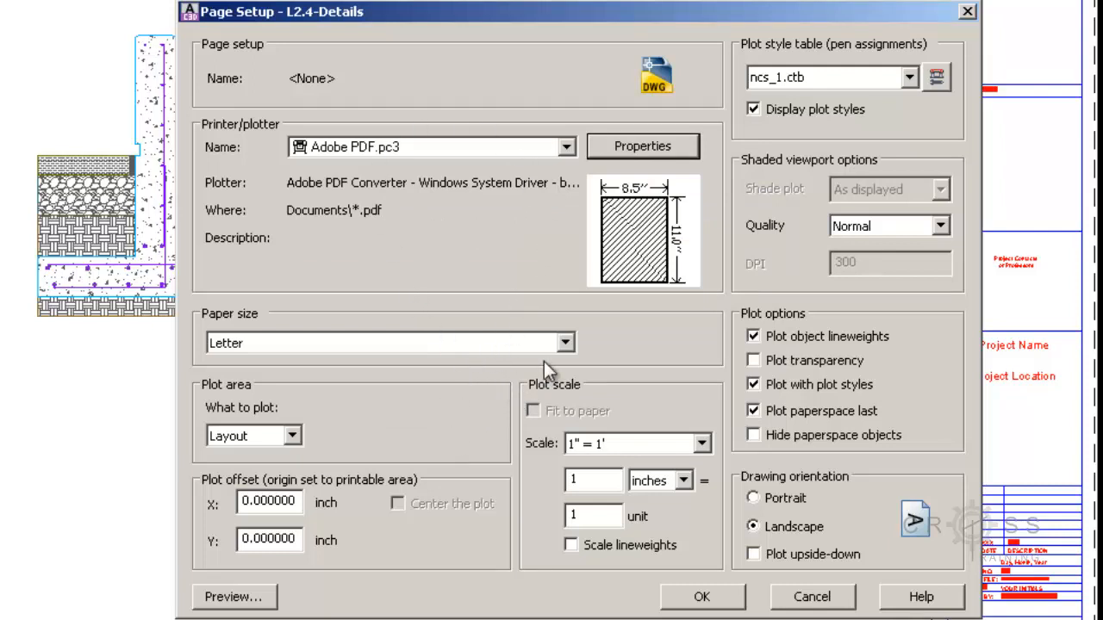
Choose ARCH D as the paper size, apply the page setup and leave the Page Setup Manager.
click(565, 341)
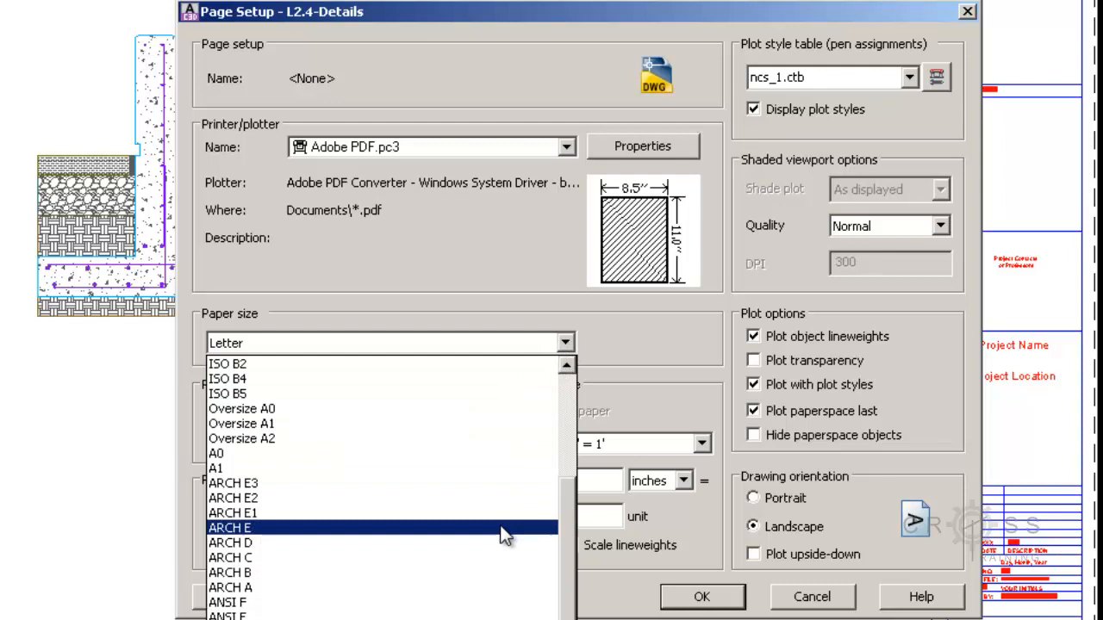
click(229, 541)
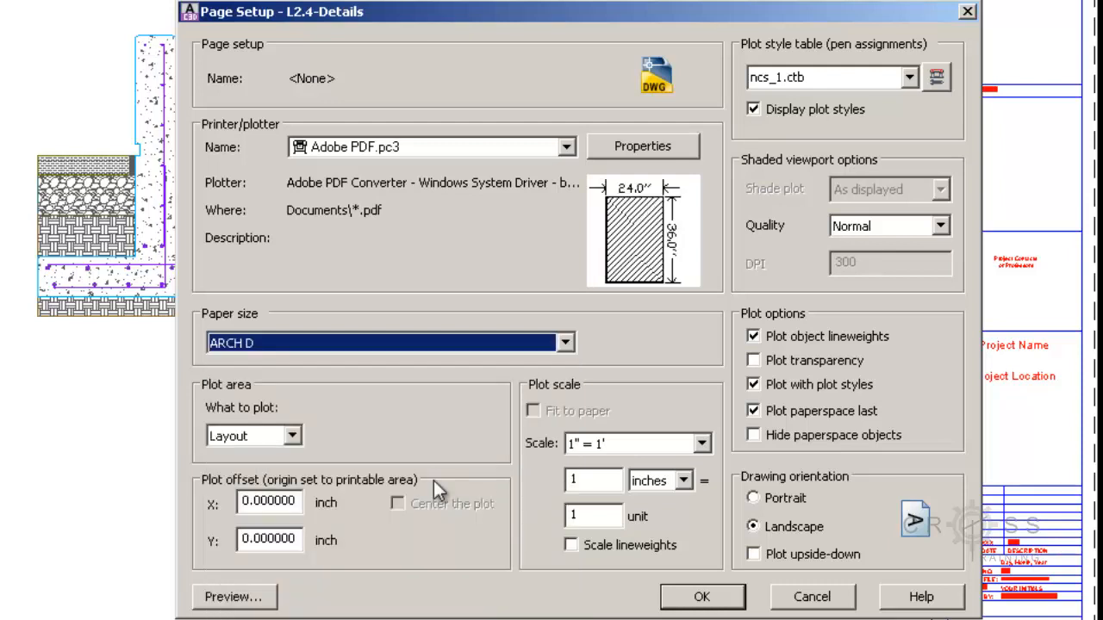
mouse_move(257, 461)
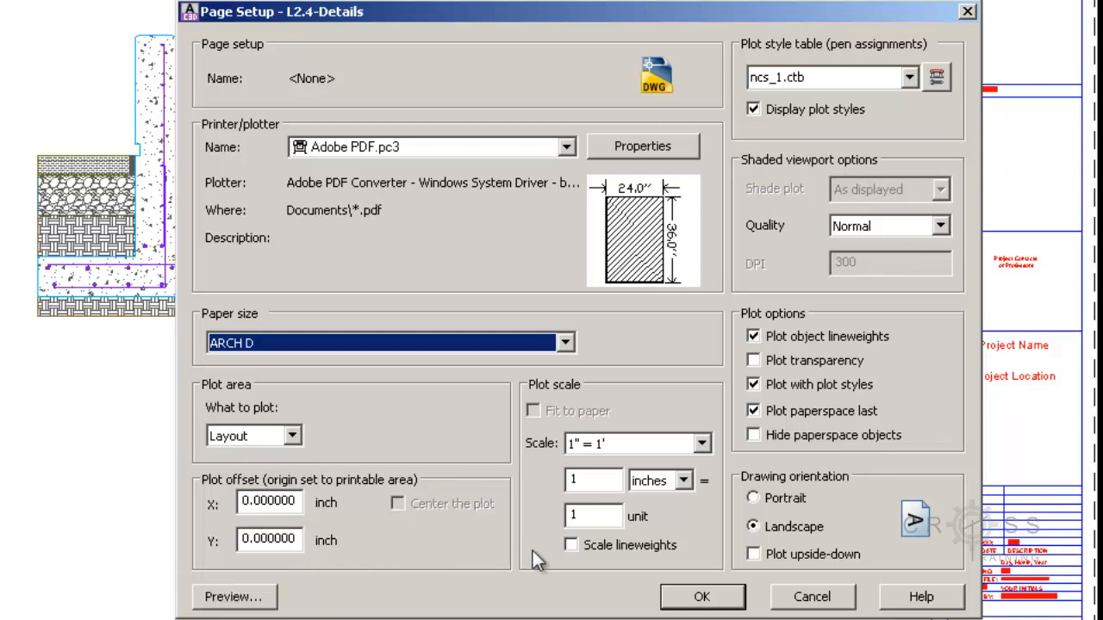
mouse_move(577, 465)
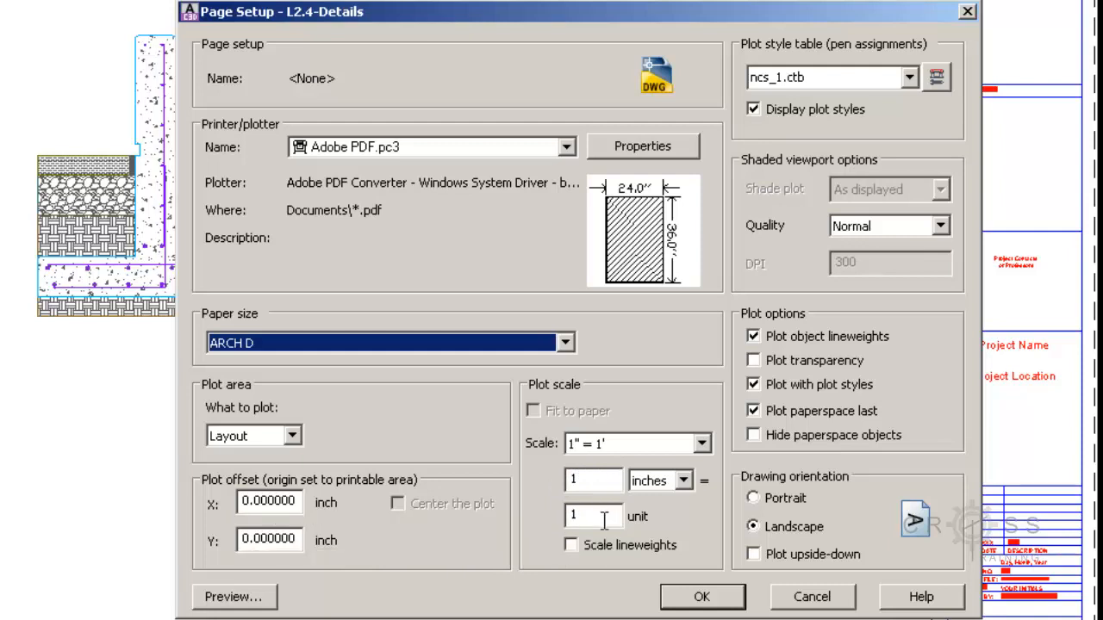
mouse_move(658, 479)
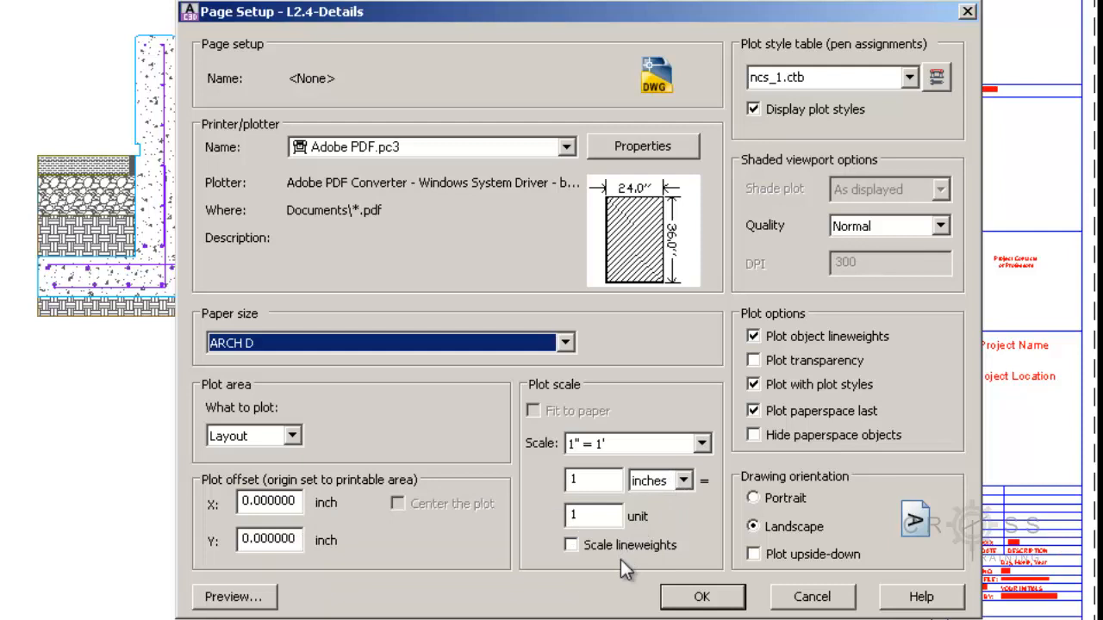
mouse_move(786, 527)
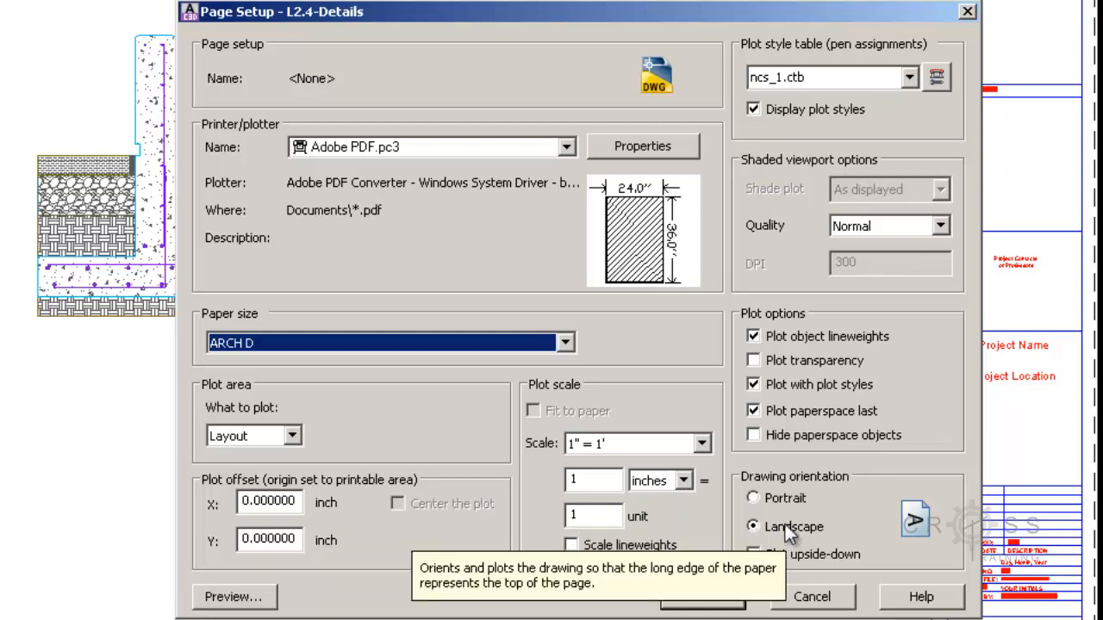
mouse_move(827, 289)
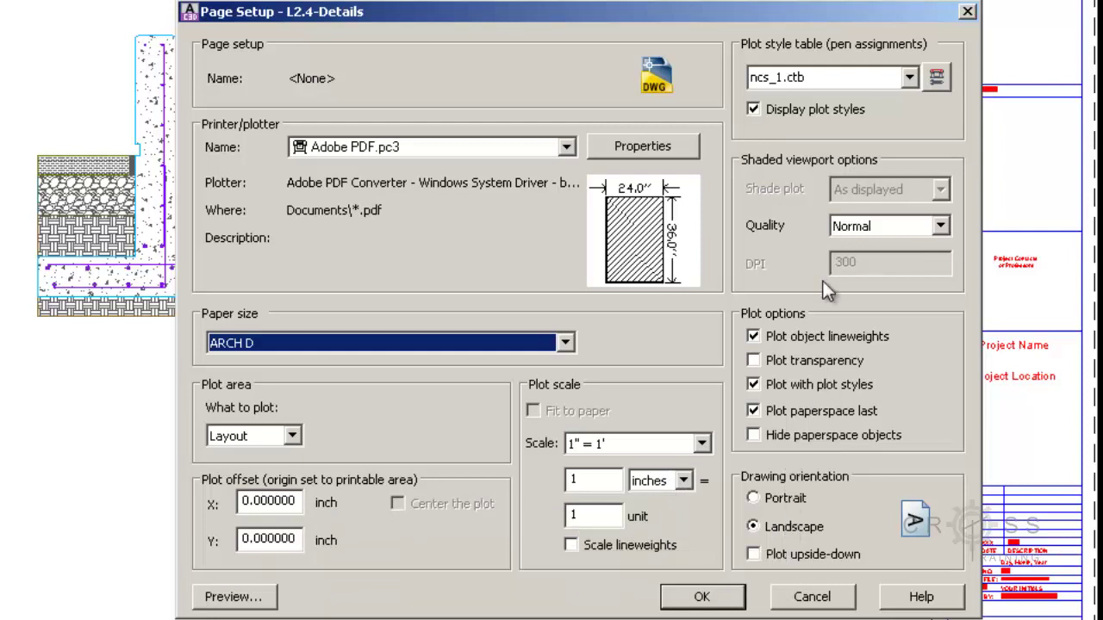
mouse_move(826, 336)
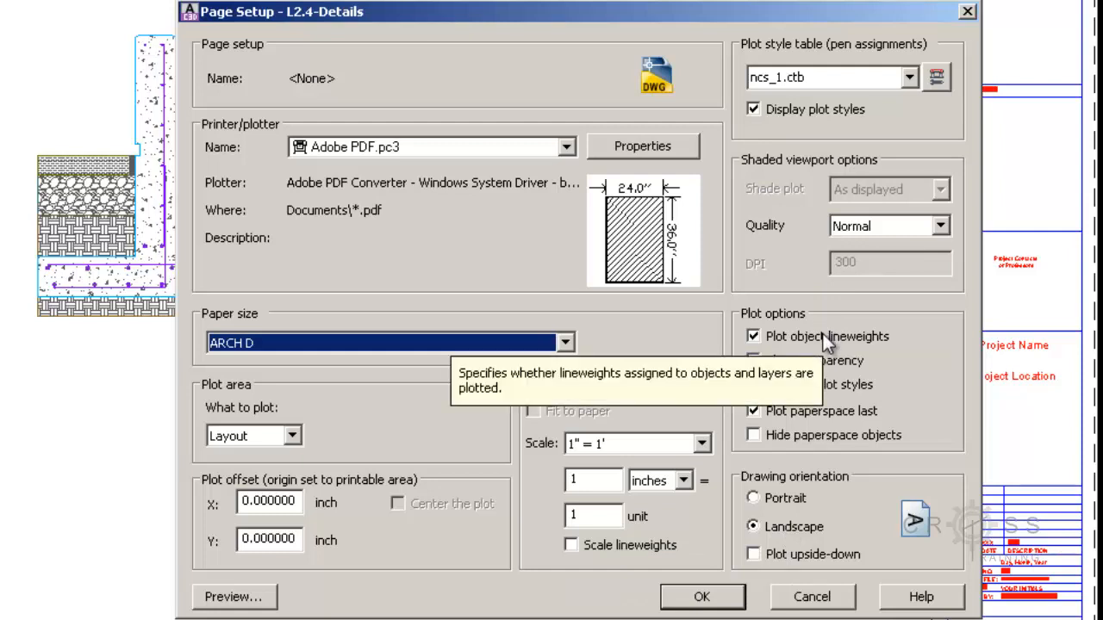
mouse_move(827, 348)
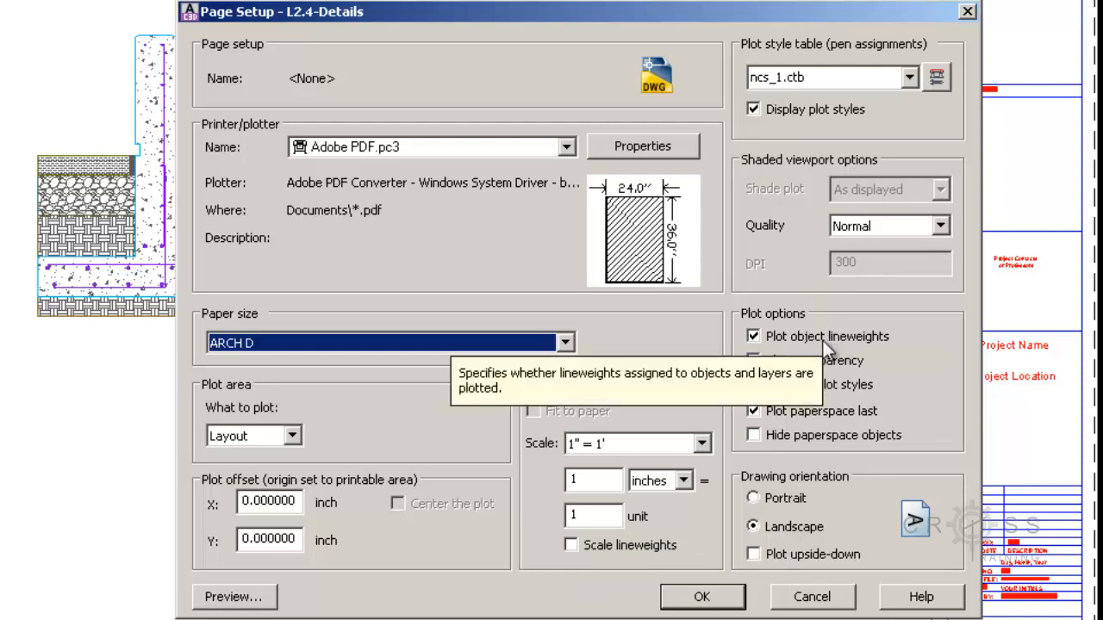
mouse_move(796, 308)
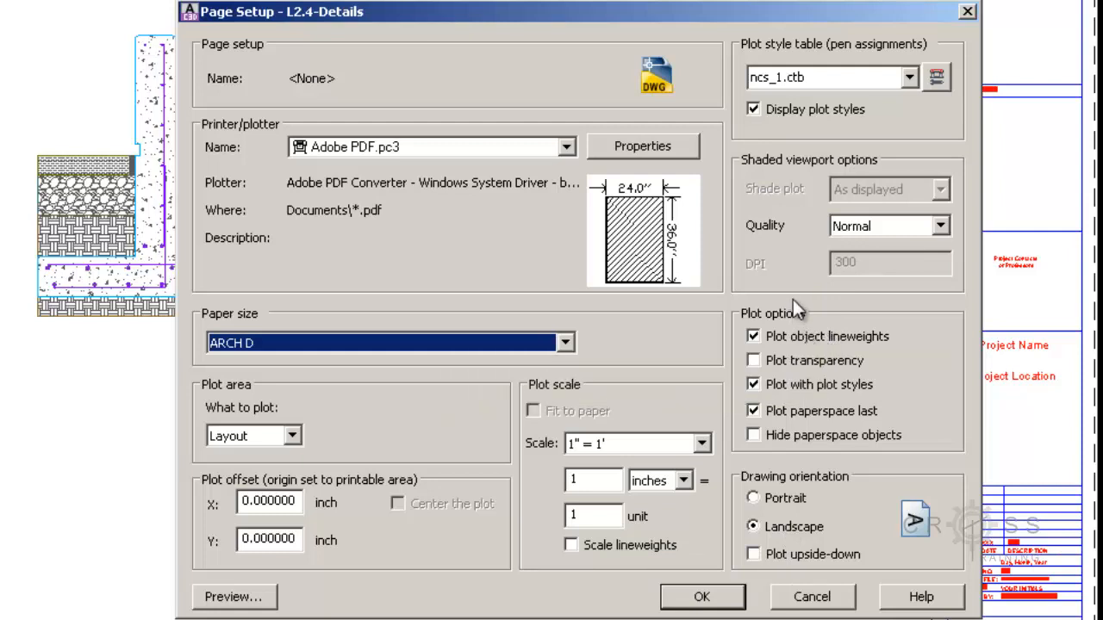
mouse_move(779, 145)
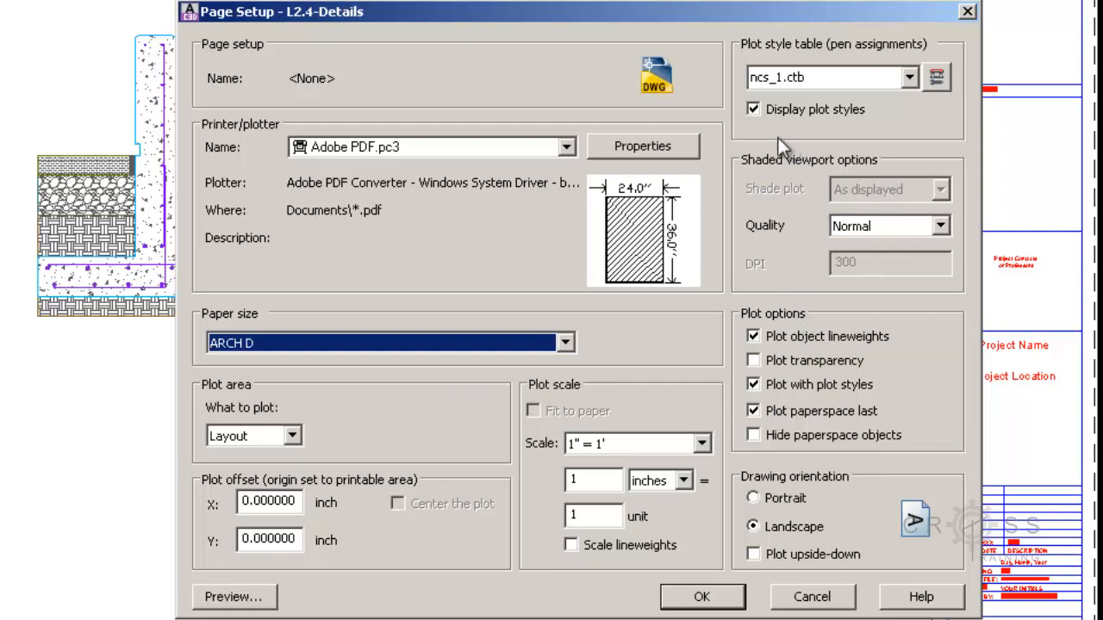
mouse_move(534, 410)
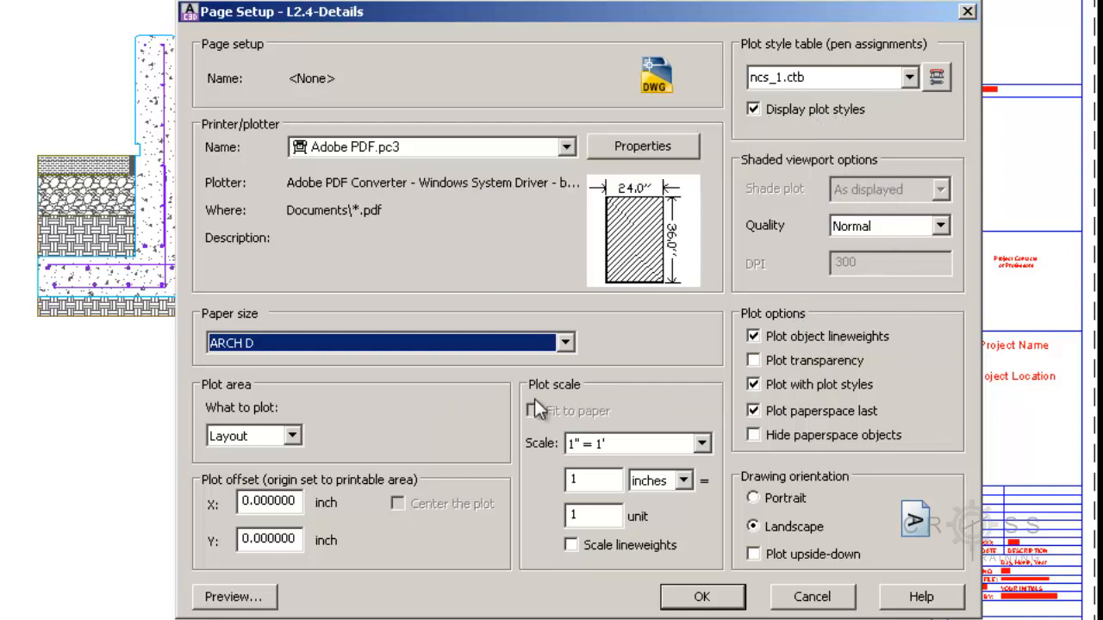
mouse_move(703, 610)
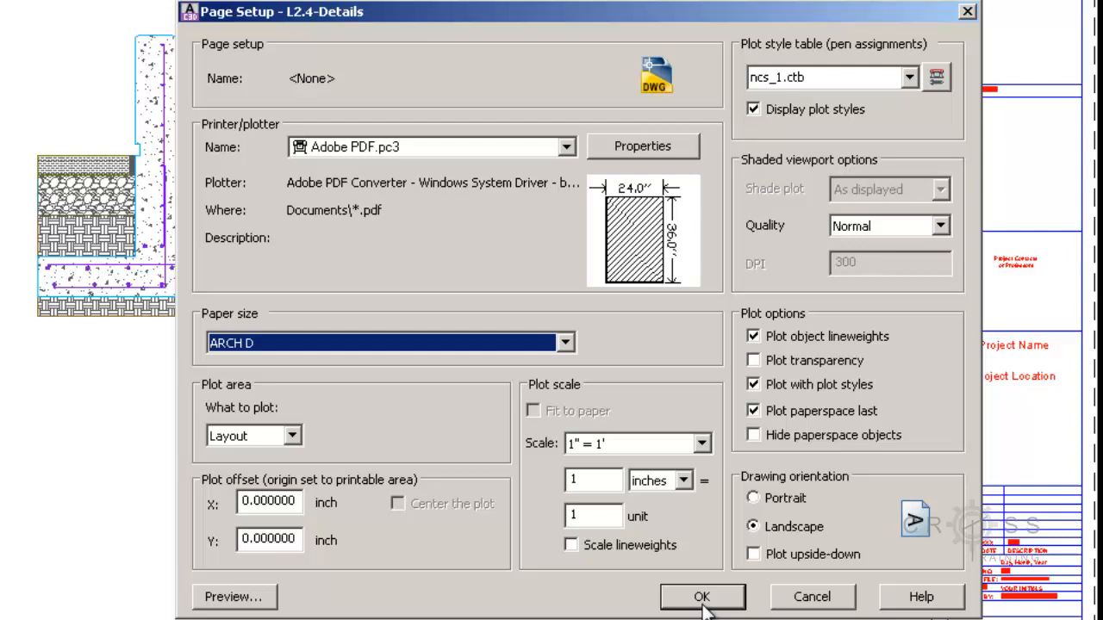
click(701, 596)
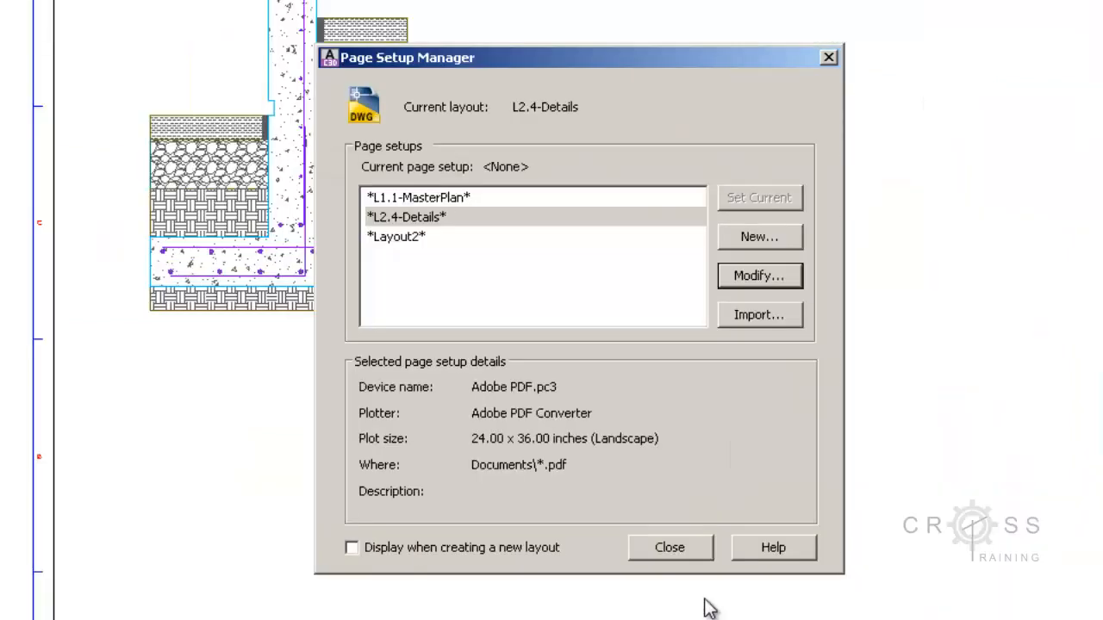
click(668, 548)
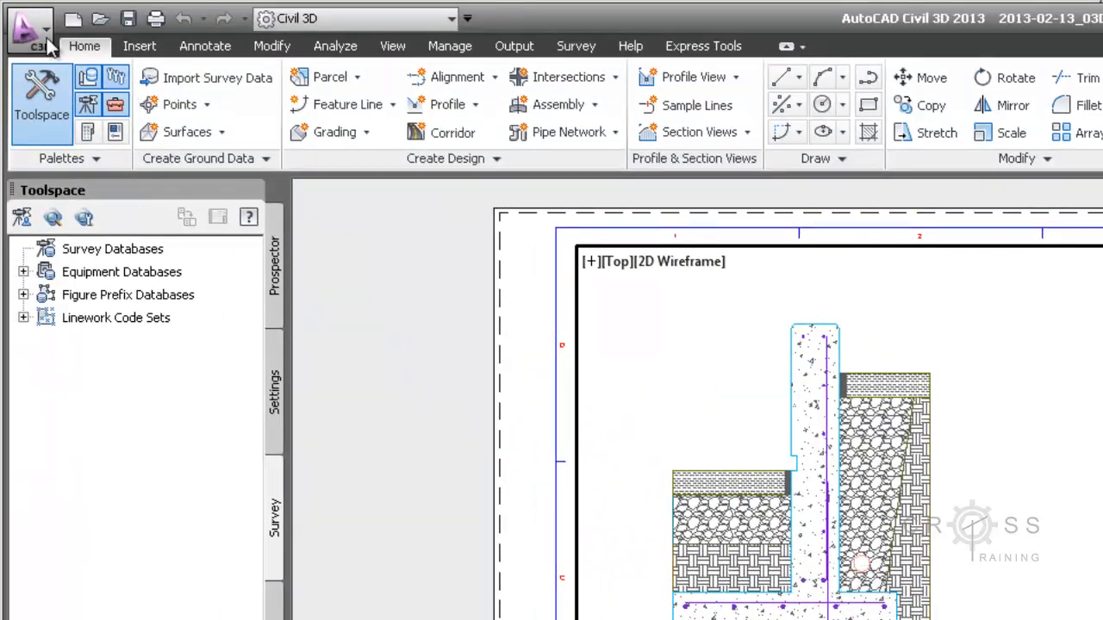
Bring up the application menu's Print options to reach Plot Preview.
click(31, 20)
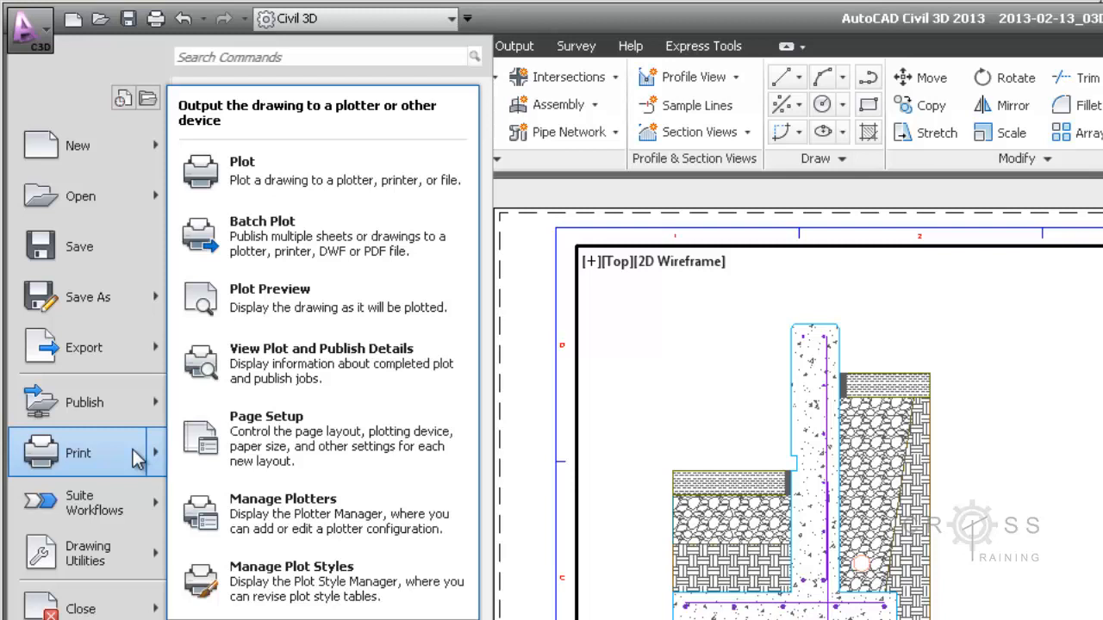
mouse_move(348, 298)
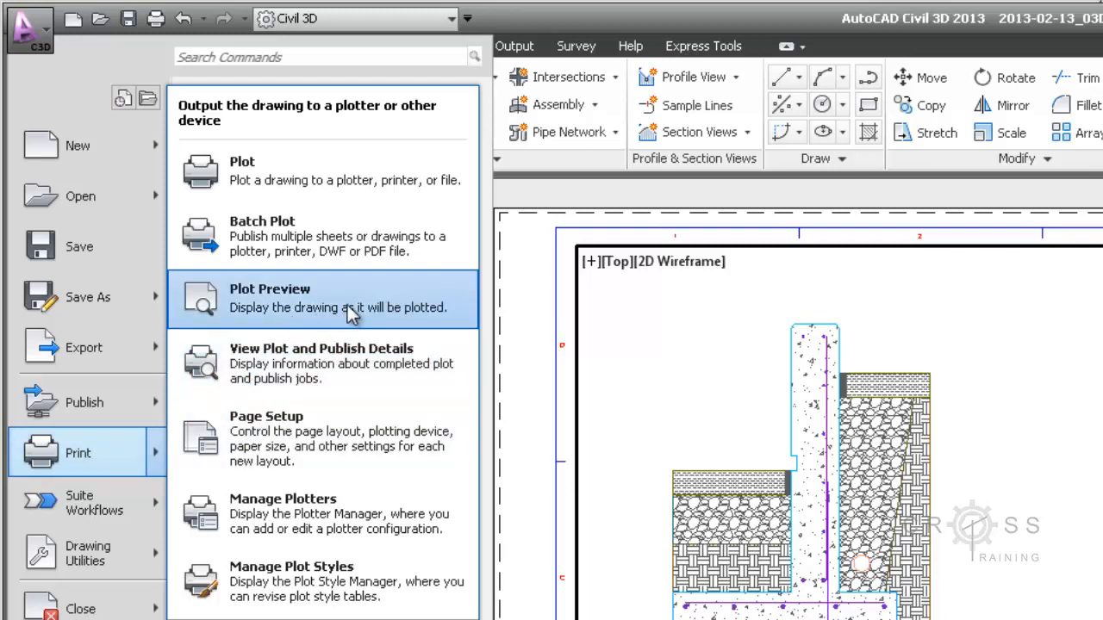